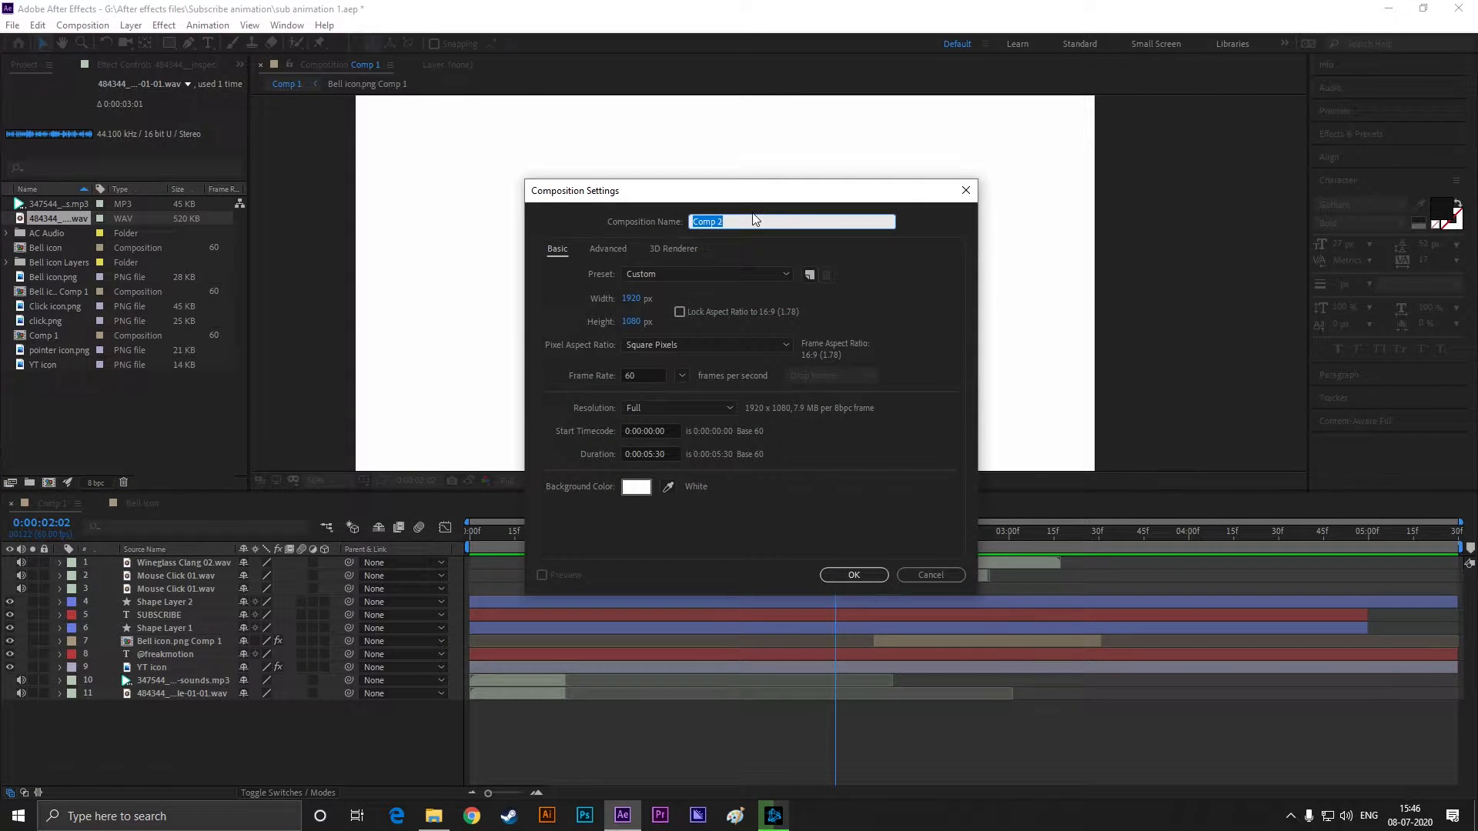
- Create the 1920×1080, 60 fps composition 'Sub ani' with an 8-second duration
{"action": "type", "text": "Sub ani"}
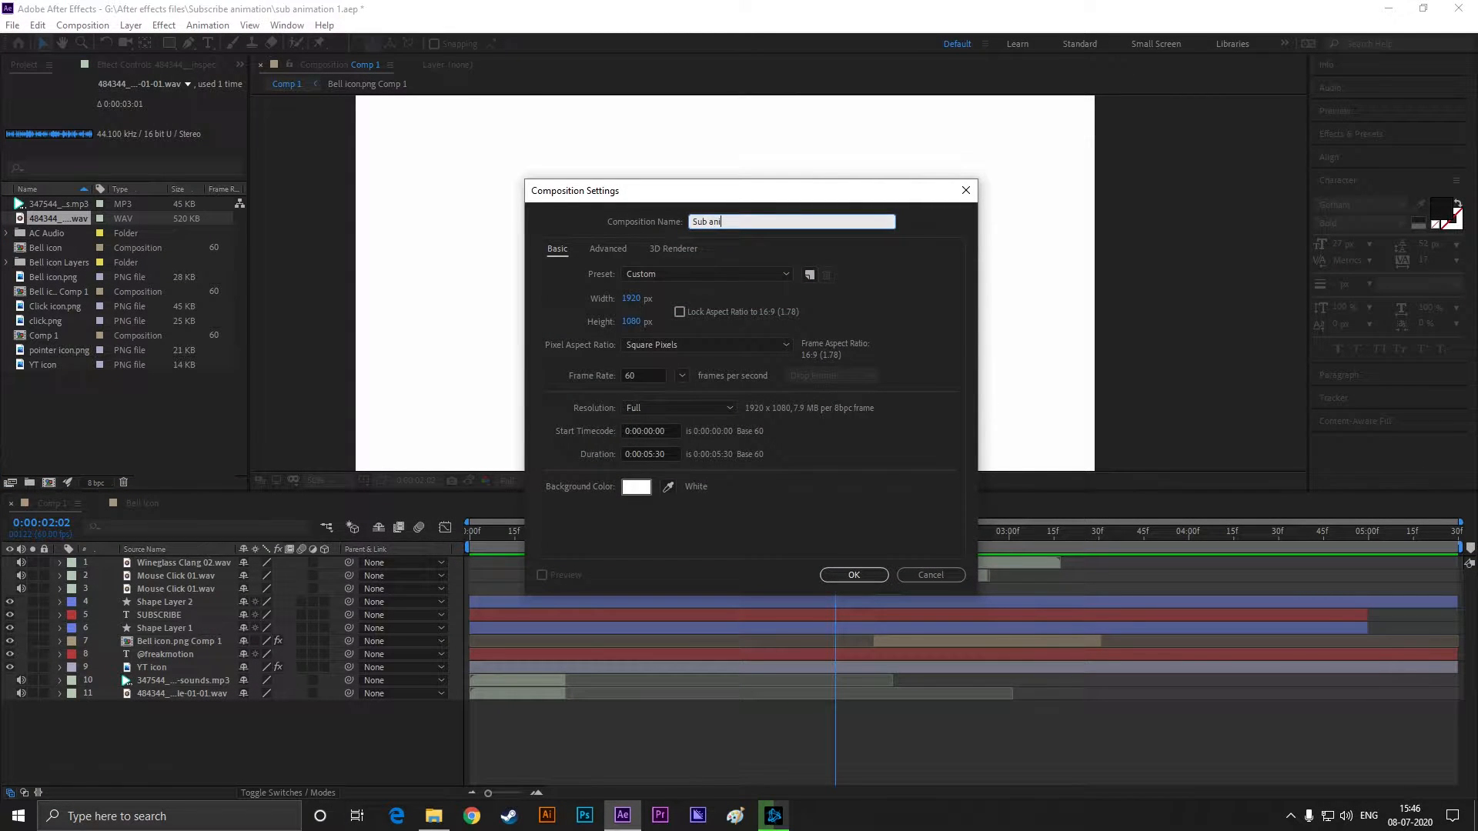
{"action": "left_click", "coordinate": [648, 453]}
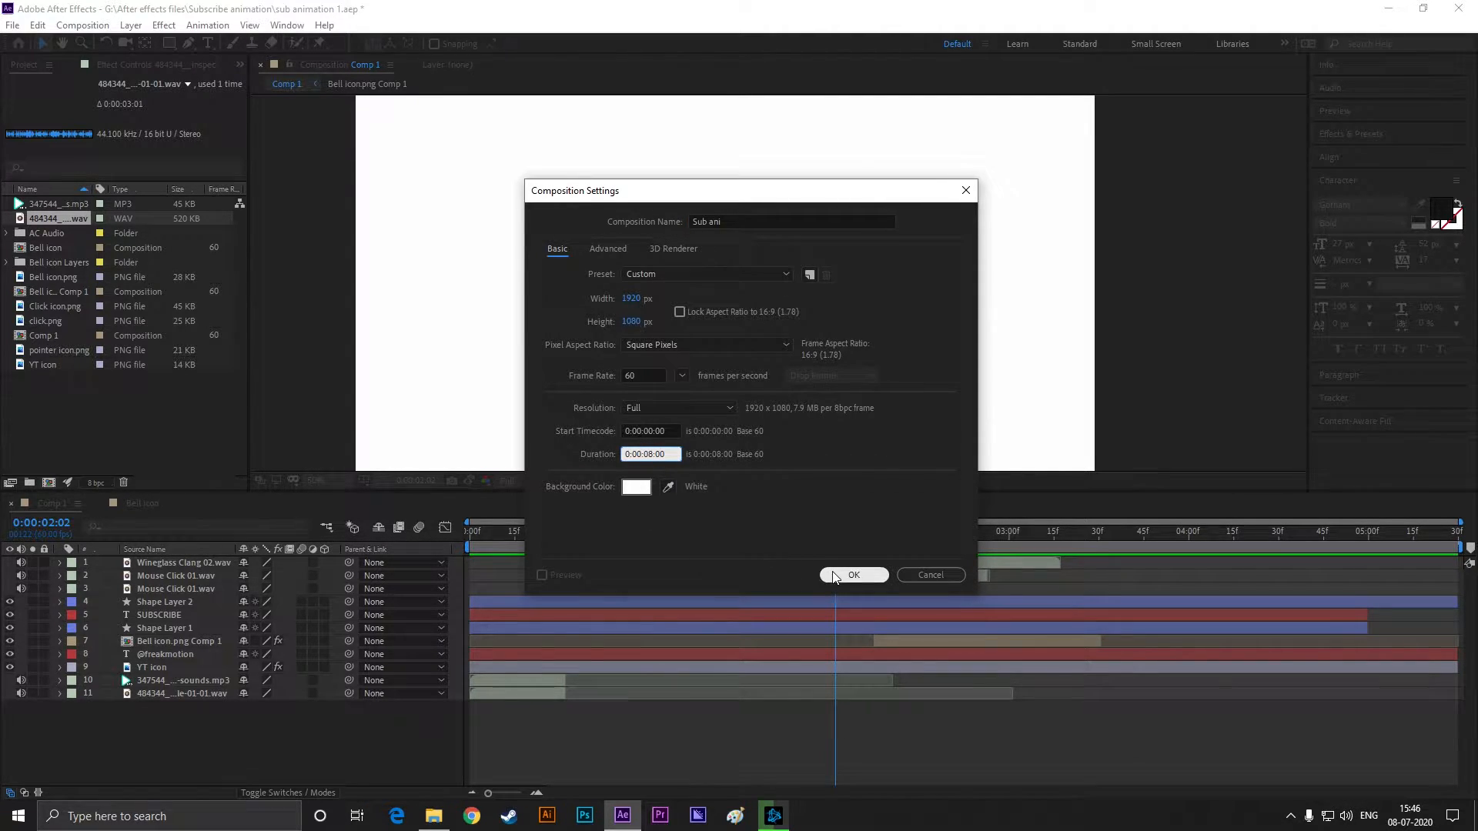
{"action": "left_click", "coordinate": [853, 575]}
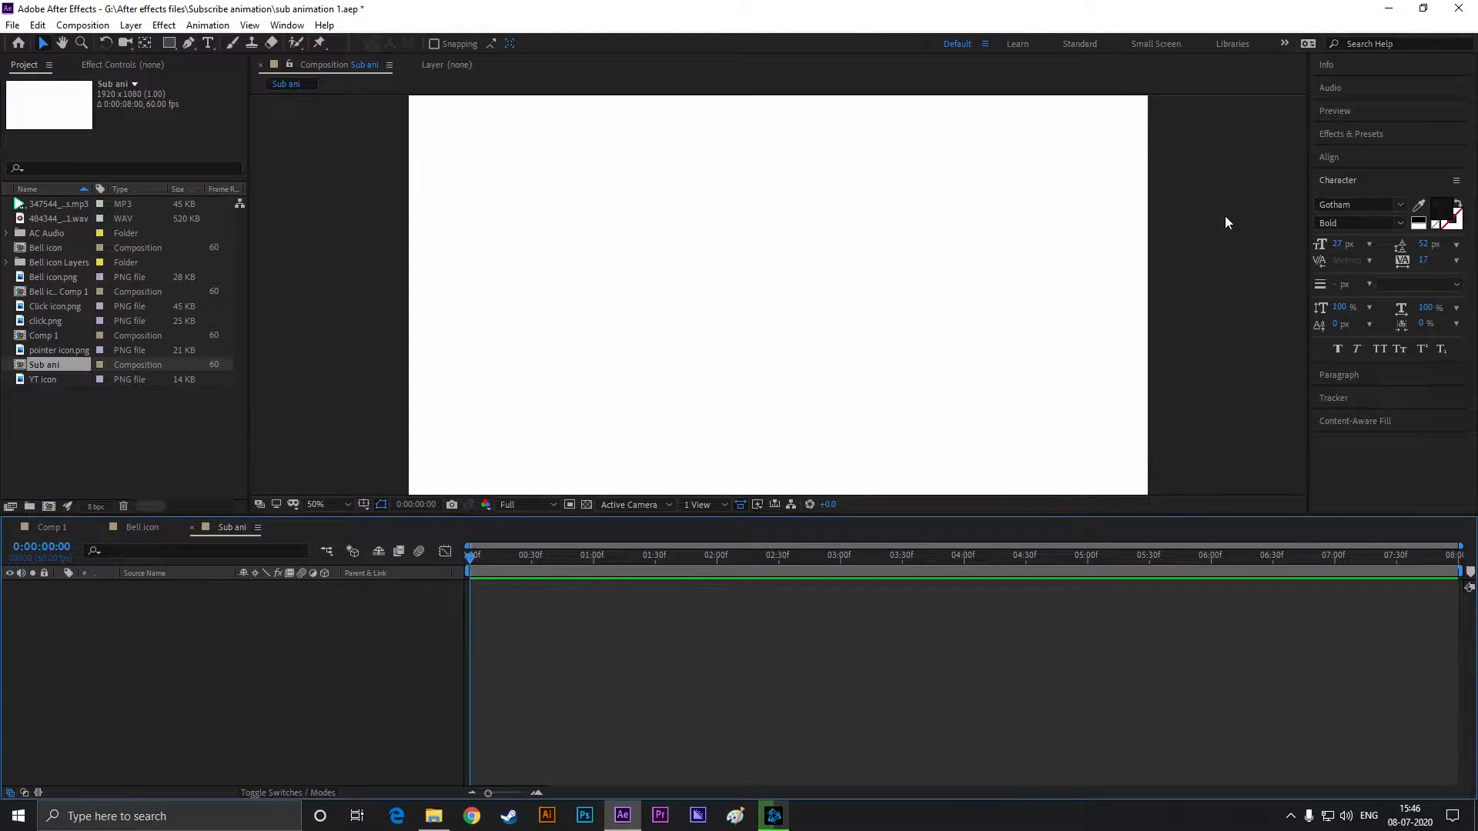
- Draw a red rectangle and raise its Rectangle Path 1 Roundness to round the corners
{"action": "left_click", "coordinate": [167, 43]}
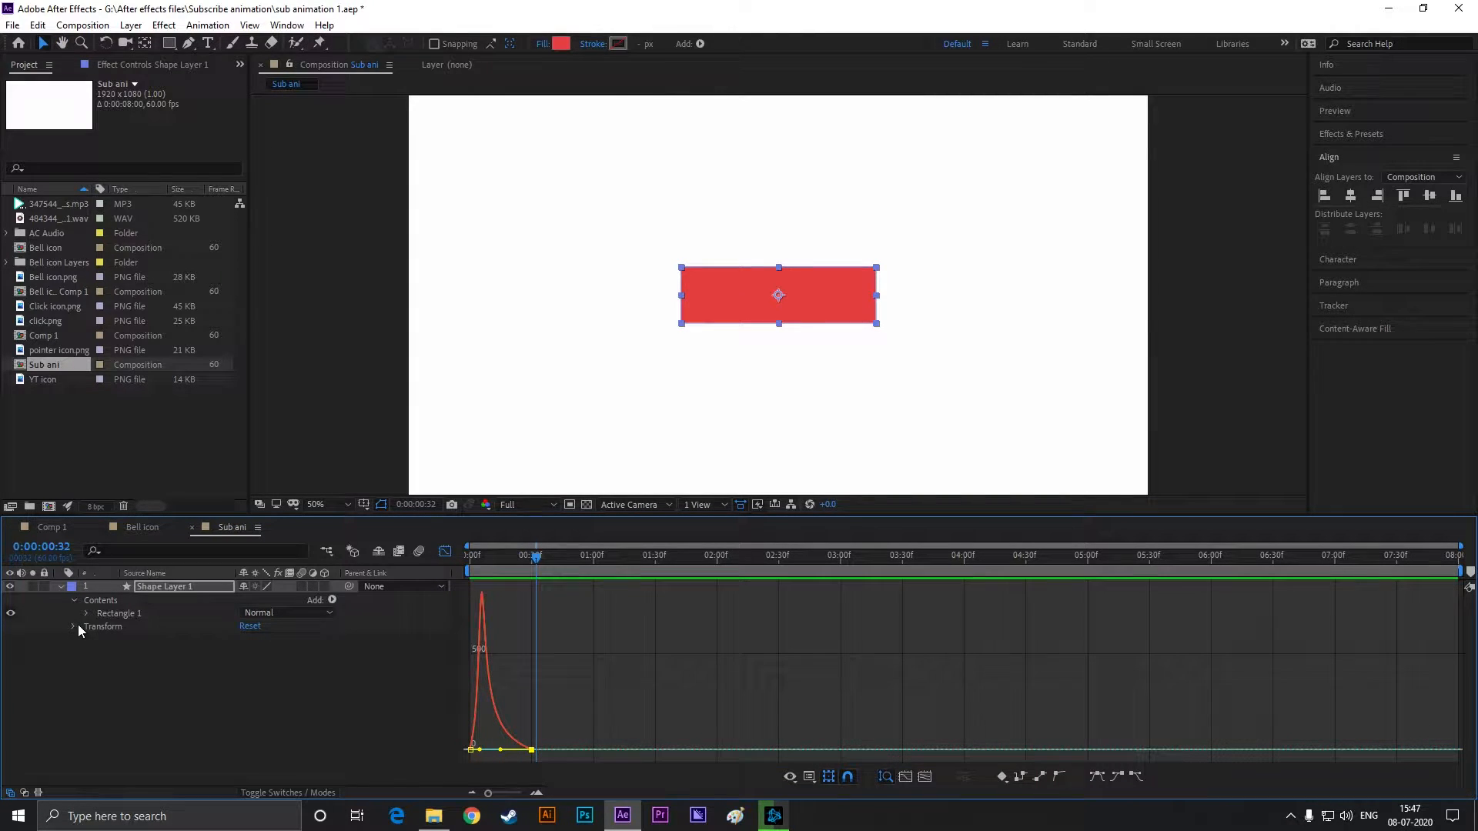
{"action": "left_click", "coordinate": [87, 612]}
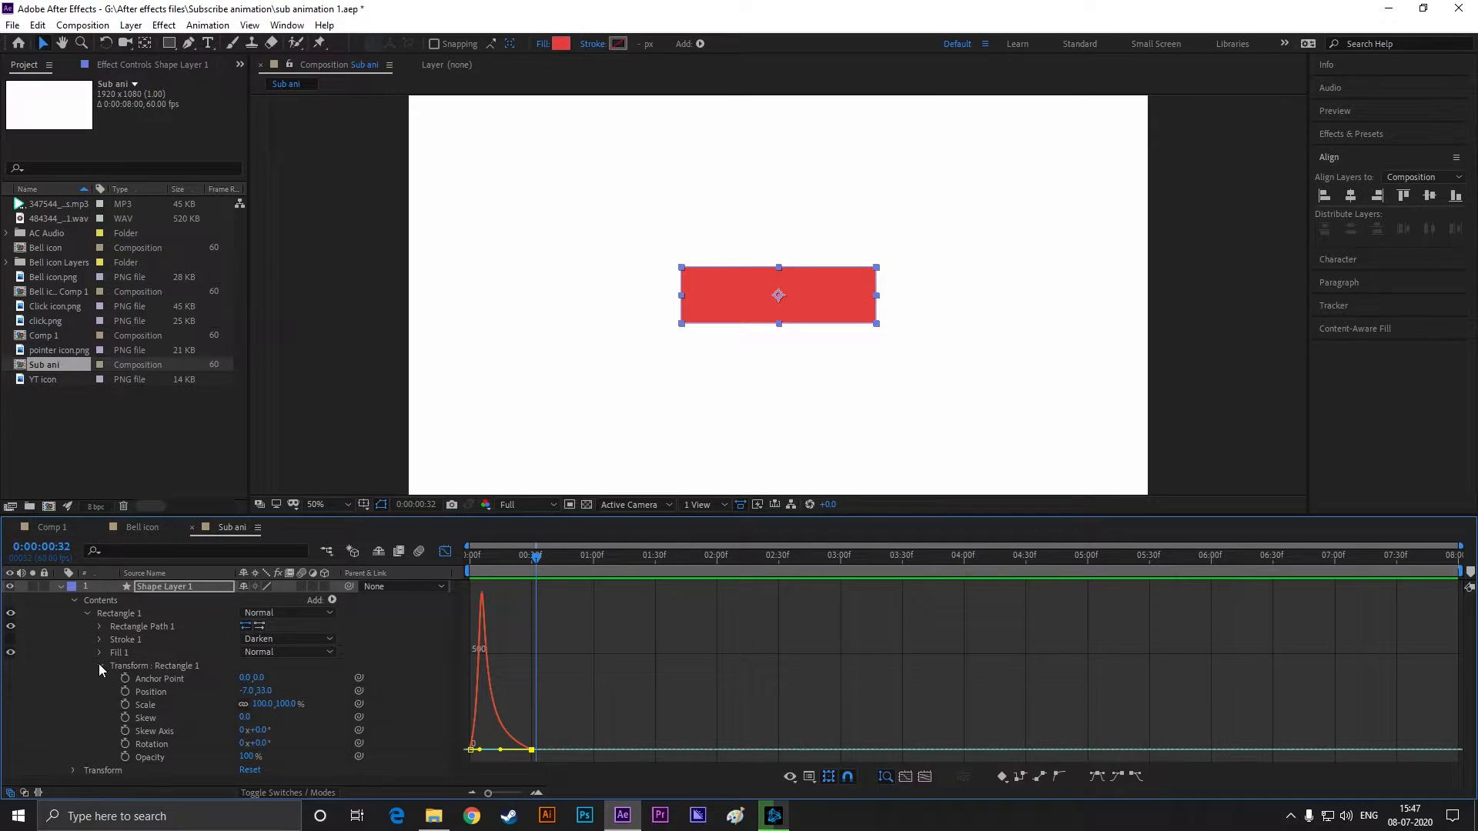
{"action": "left_click", "coordinate": [98, 626]}
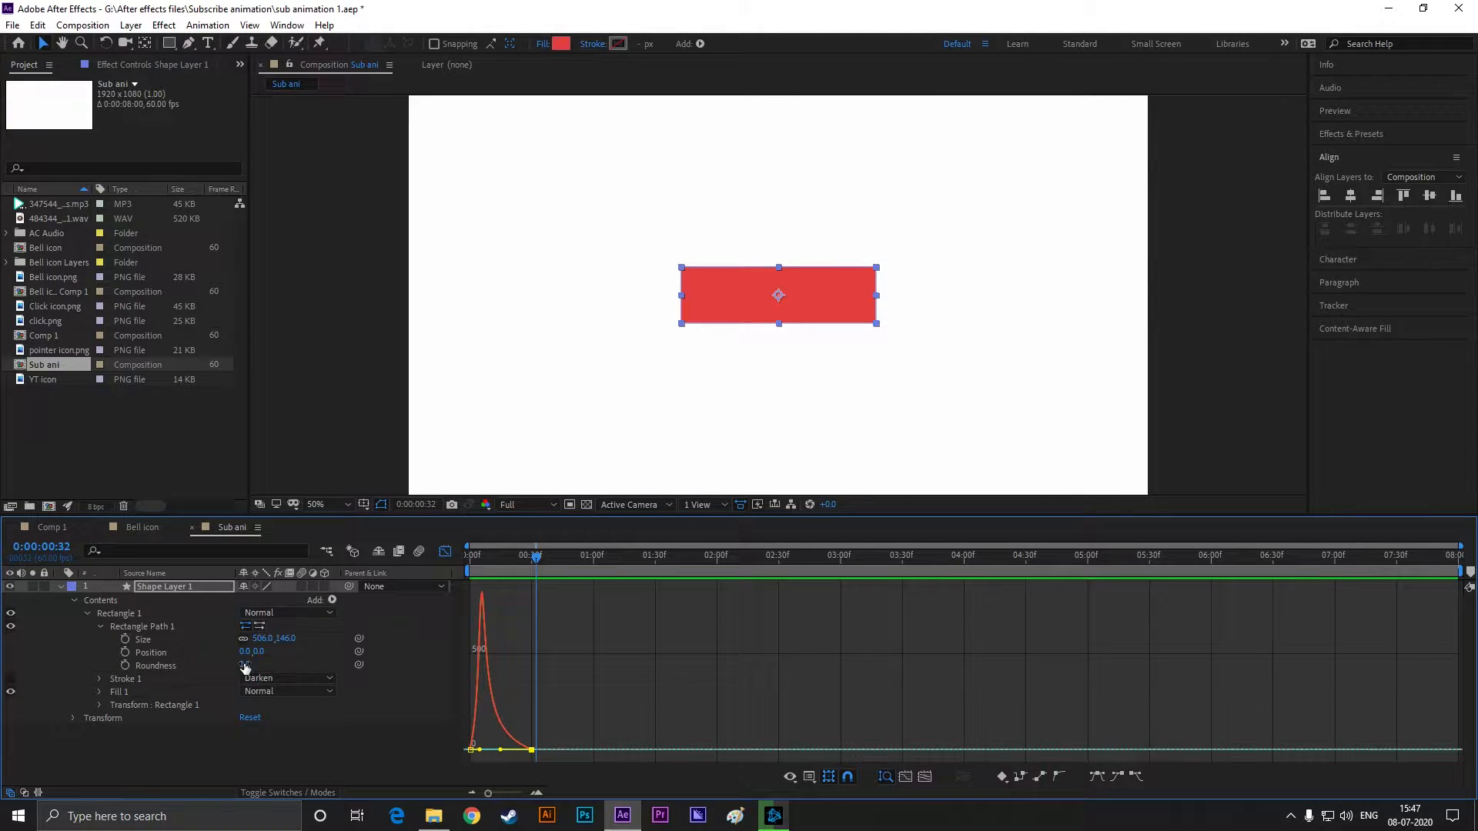
{"action": "left_click", "coordinate": [156, 665]}
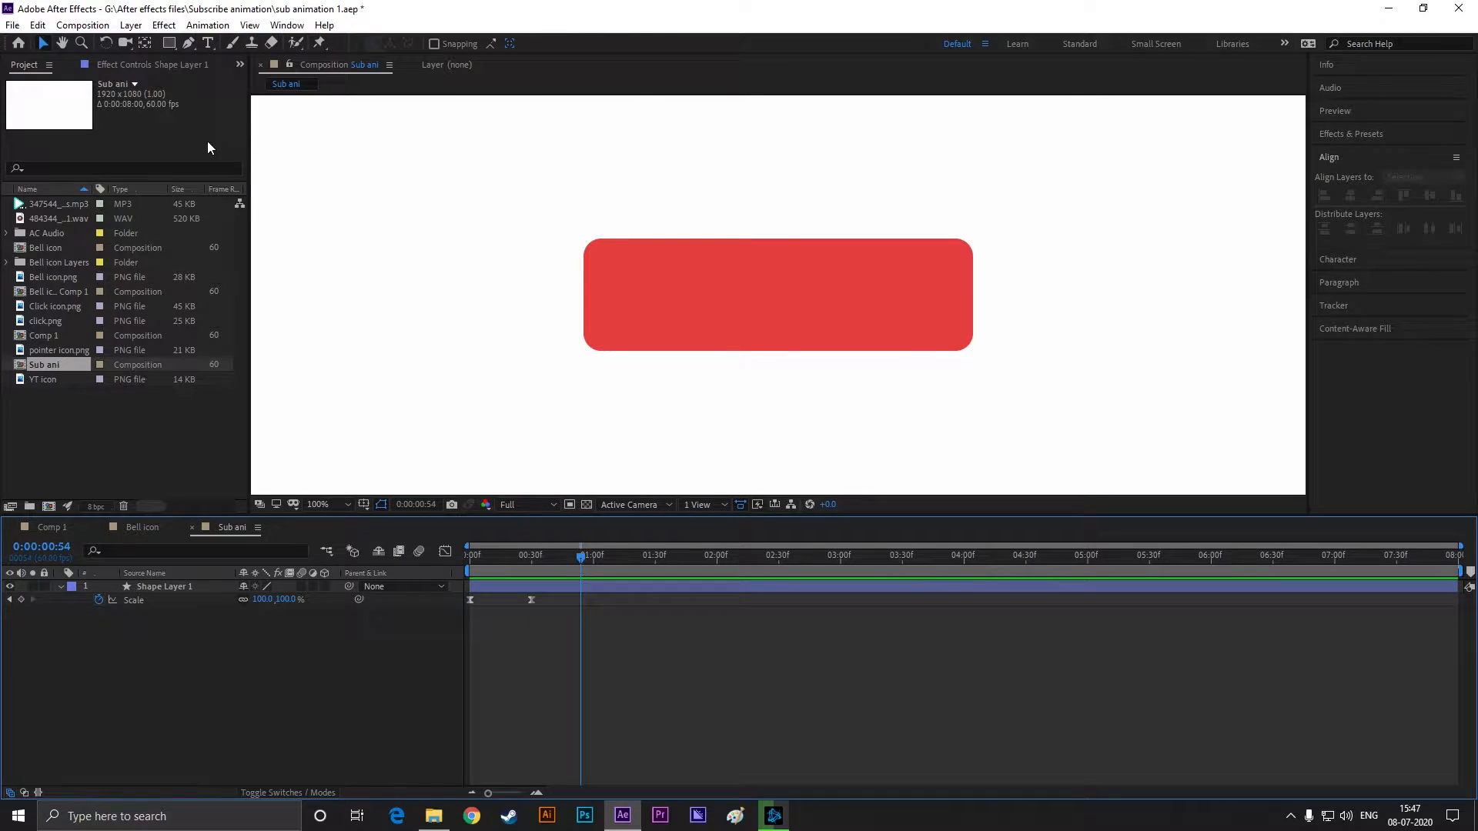
- Add the word SUBSCRIBE as a text layer and make its fill white
{"action": "type", "text": "SU"}
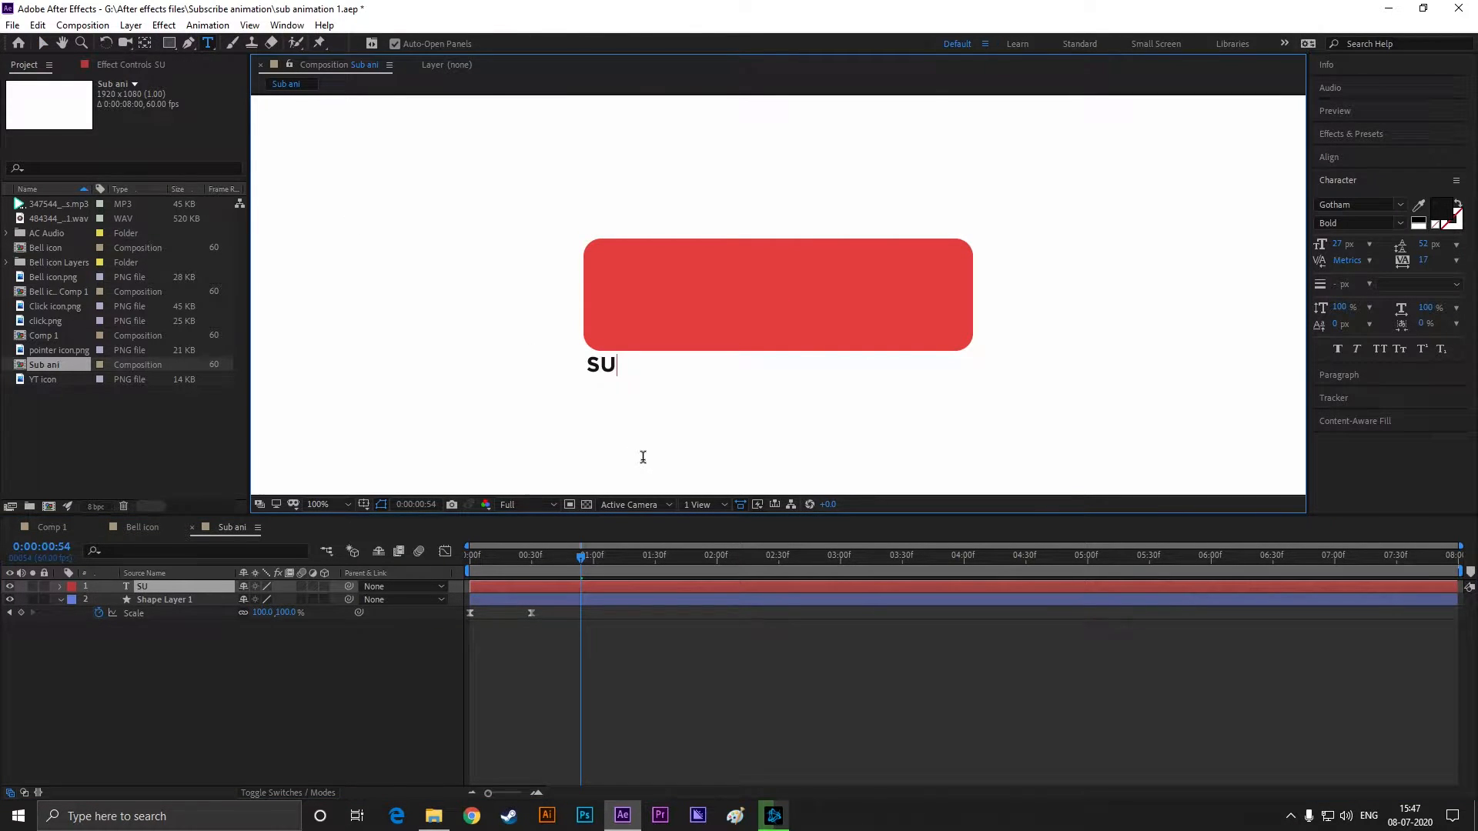
{"action": "type", "text": "BSCRIBE"}
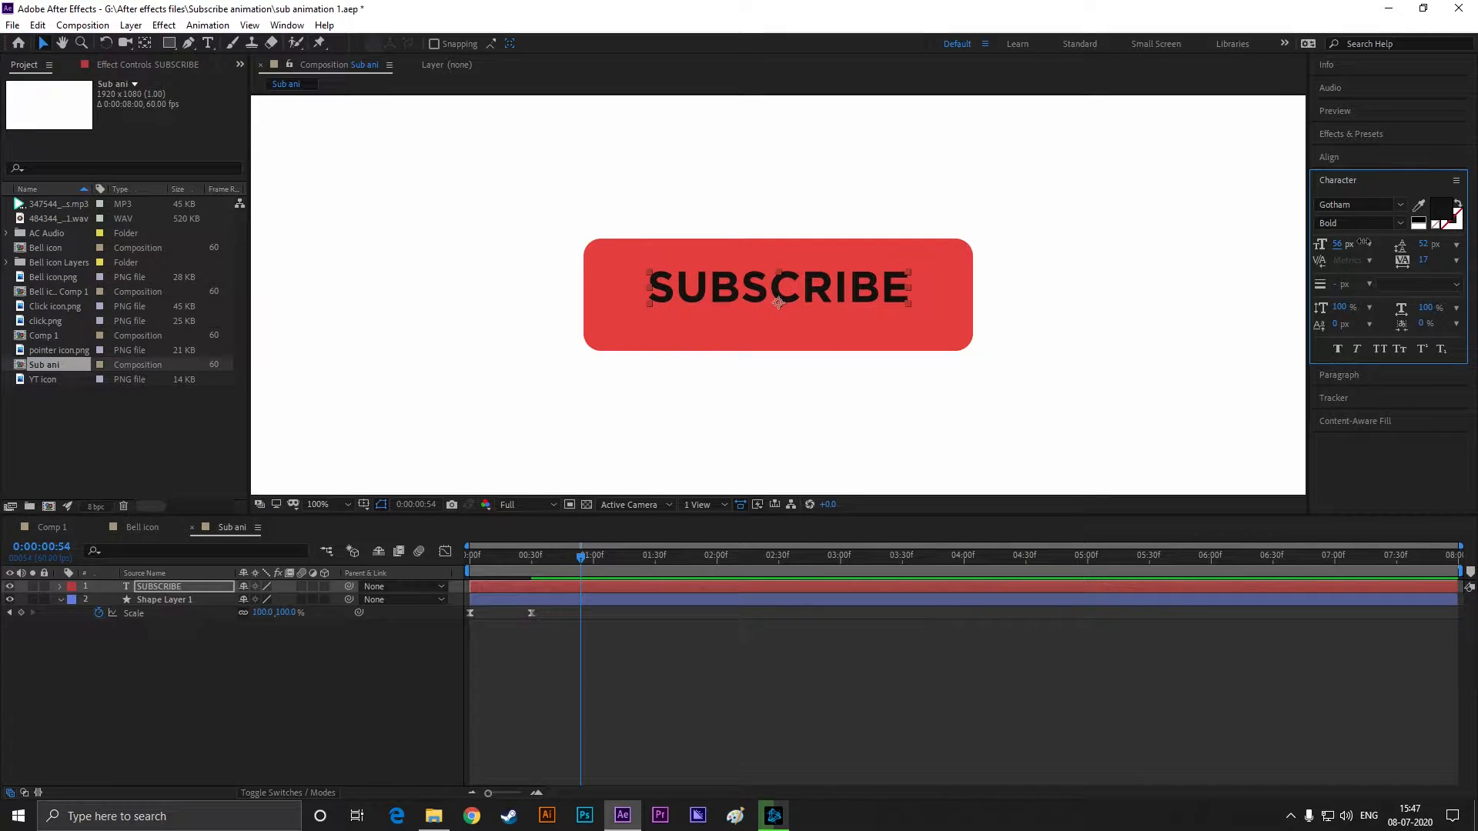
{"action": "left_click", "coordinate": [1329, 157]}
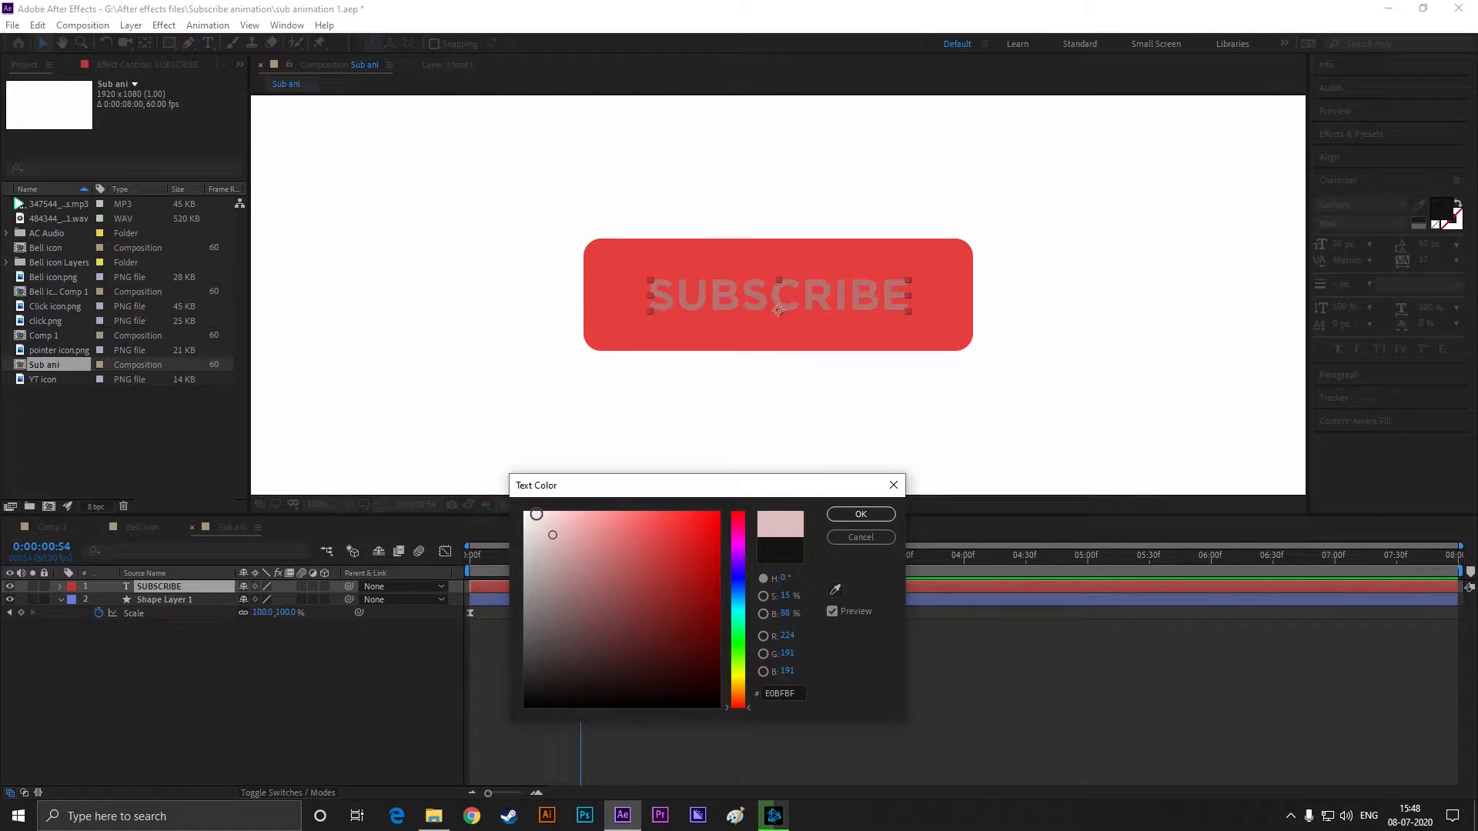
{"action": "left_click", "coordinate": [859, 514]}
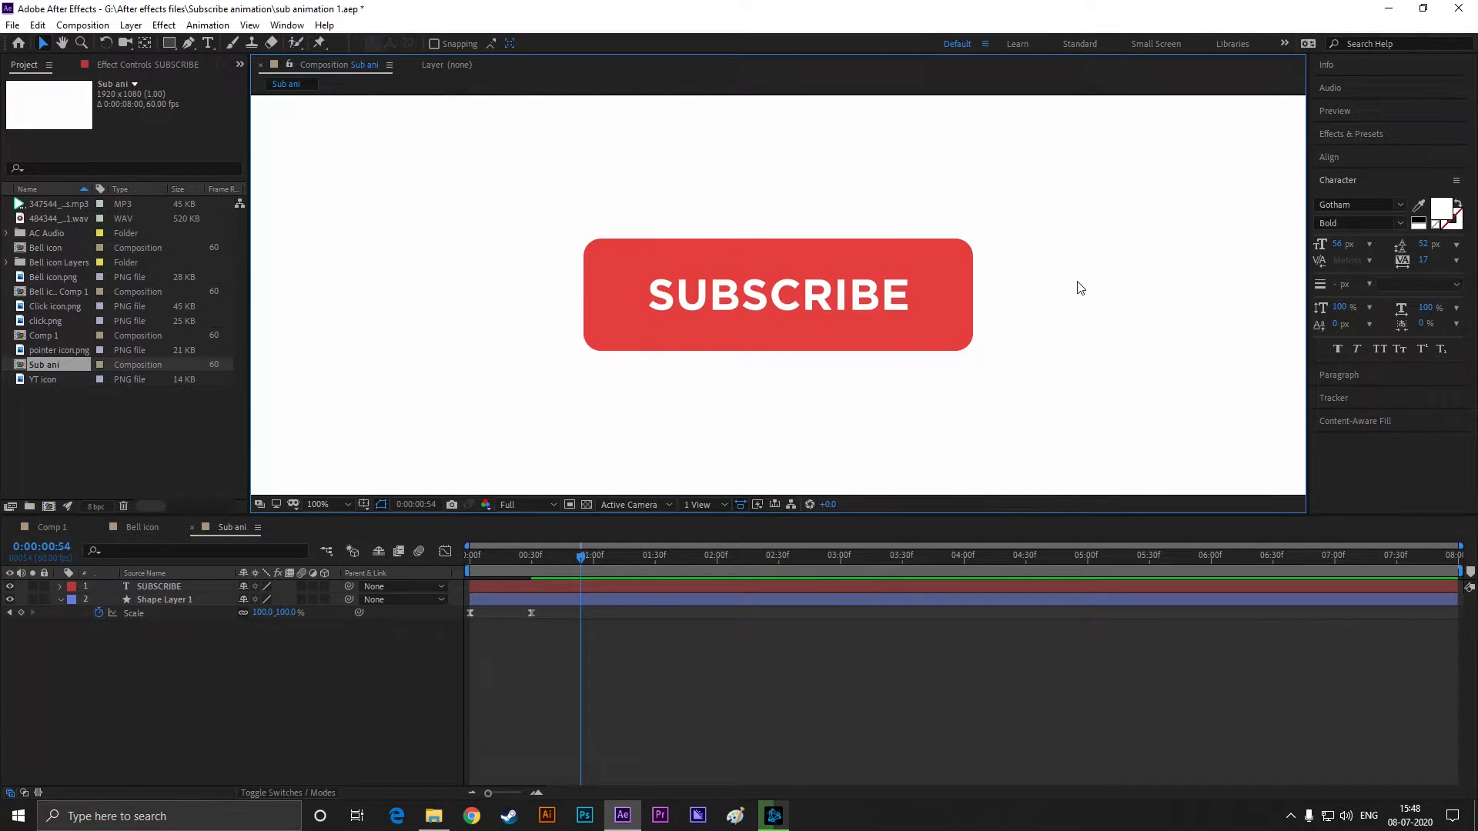
{"action": "mouse_move", "coordinate": [843, 394]}
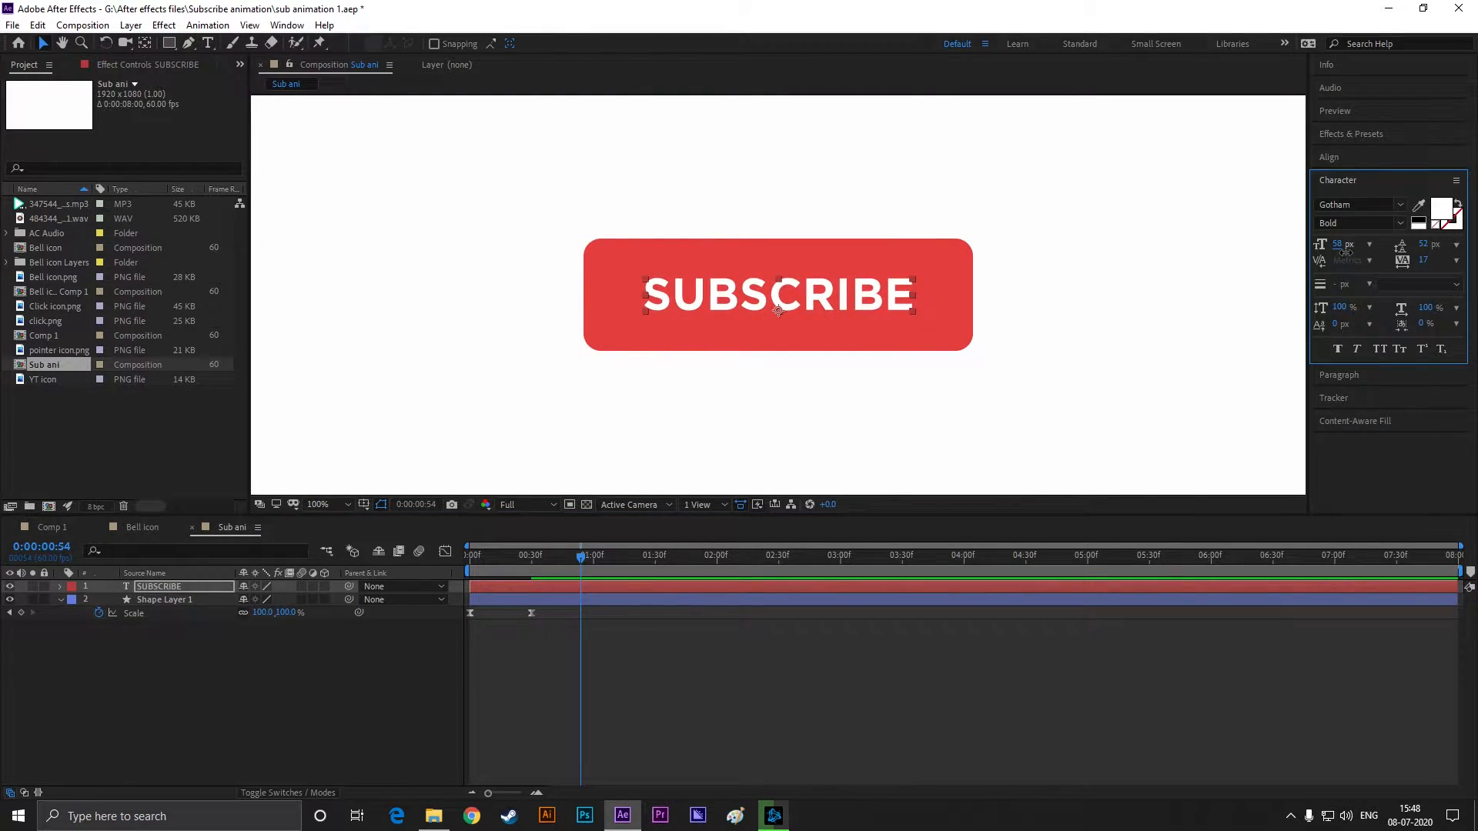
- Enlarge the SUBSCRIBE text slightly and centre it on the composition with Align
{"action": "left_click", "coordinate": [1328, 157]}
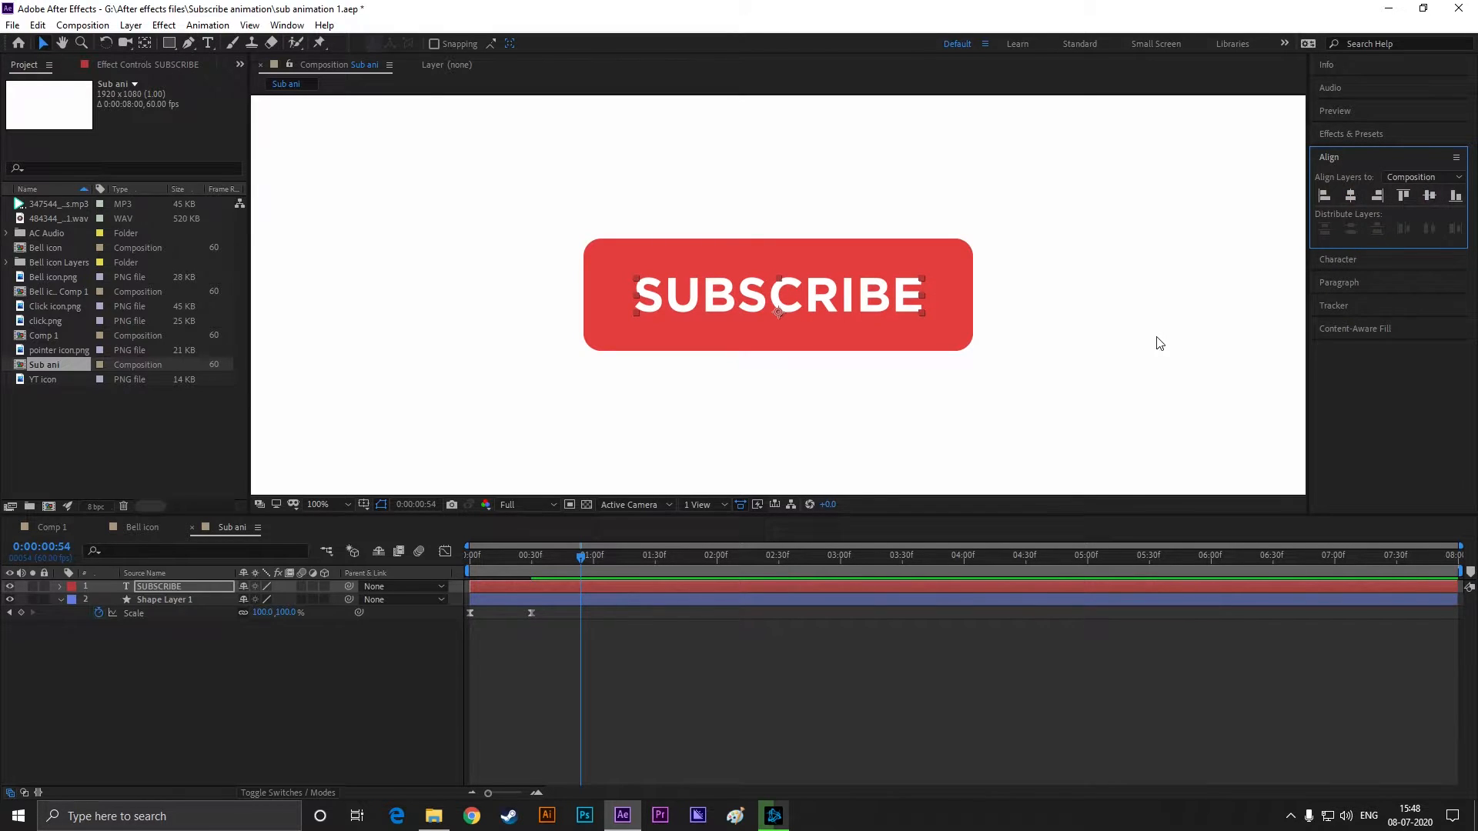
{"action": "left_click", "coordinate": [594, 555]}
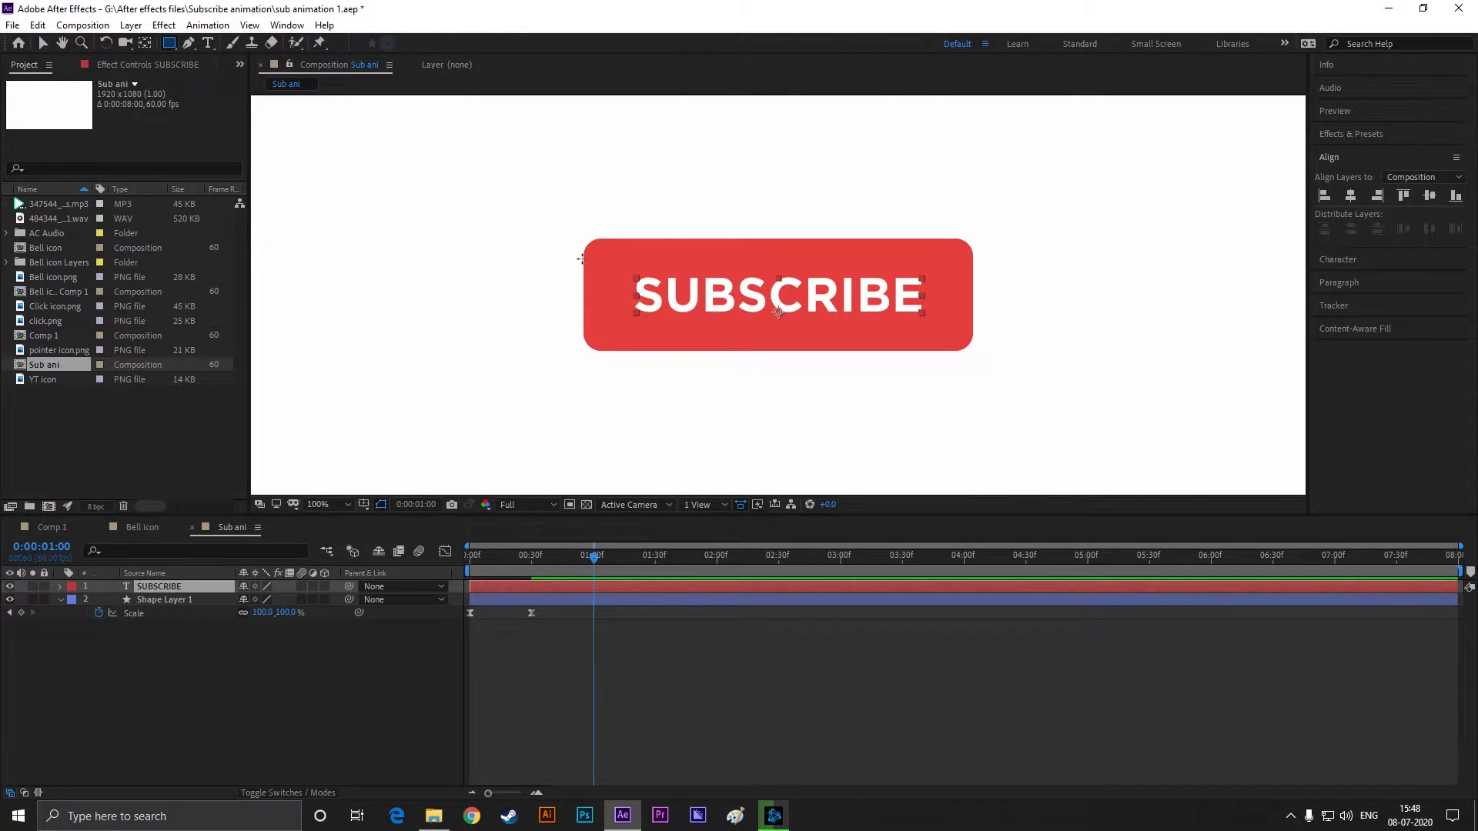
- Mask the SUBSCRIBE text layer to the button's area with a rectangle mask
{"action": "left_click", "coordinate": [60, 586]}
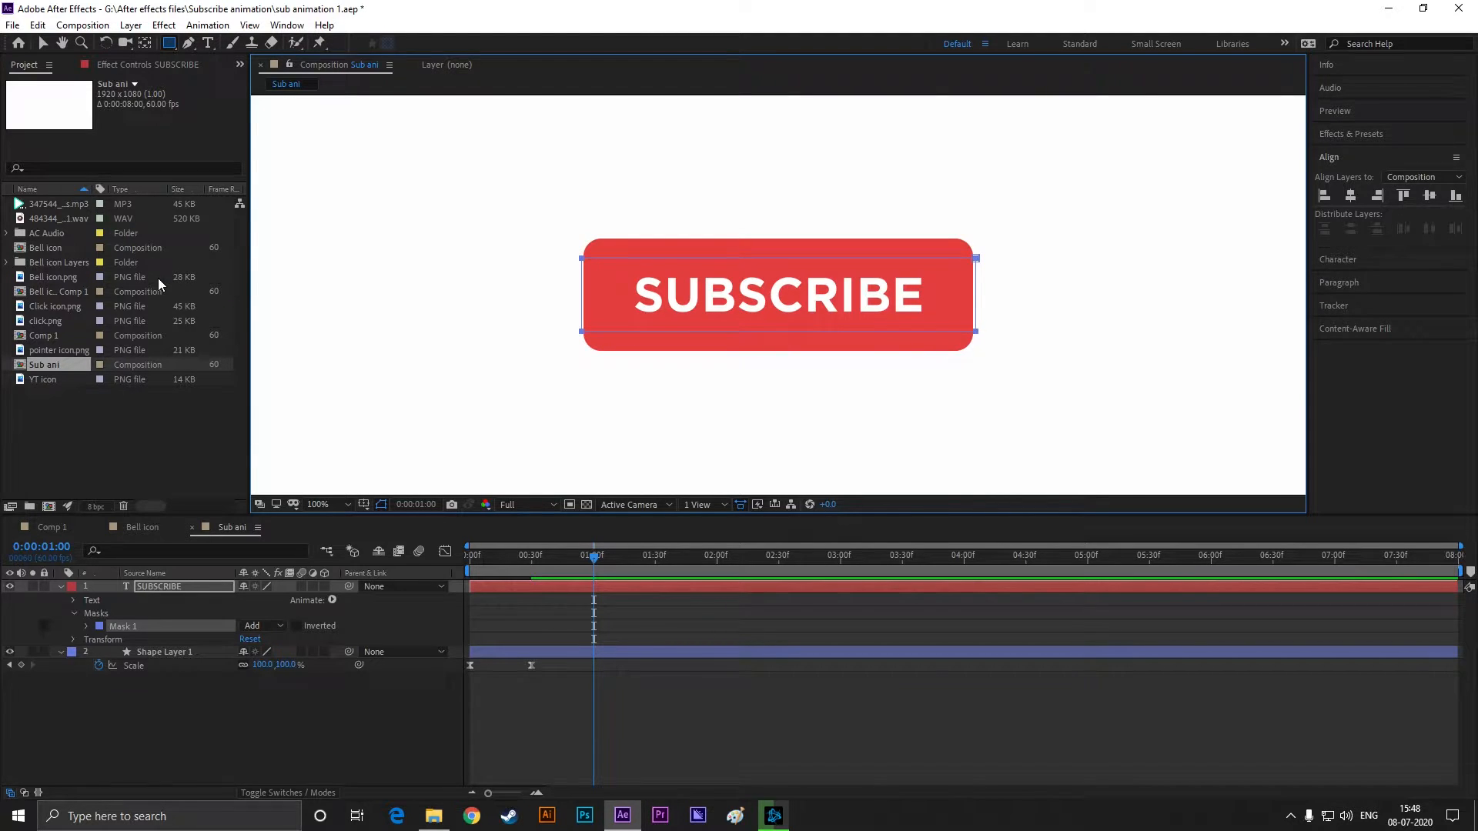
{"action": "left_click", "coordinate": [73, 627]}
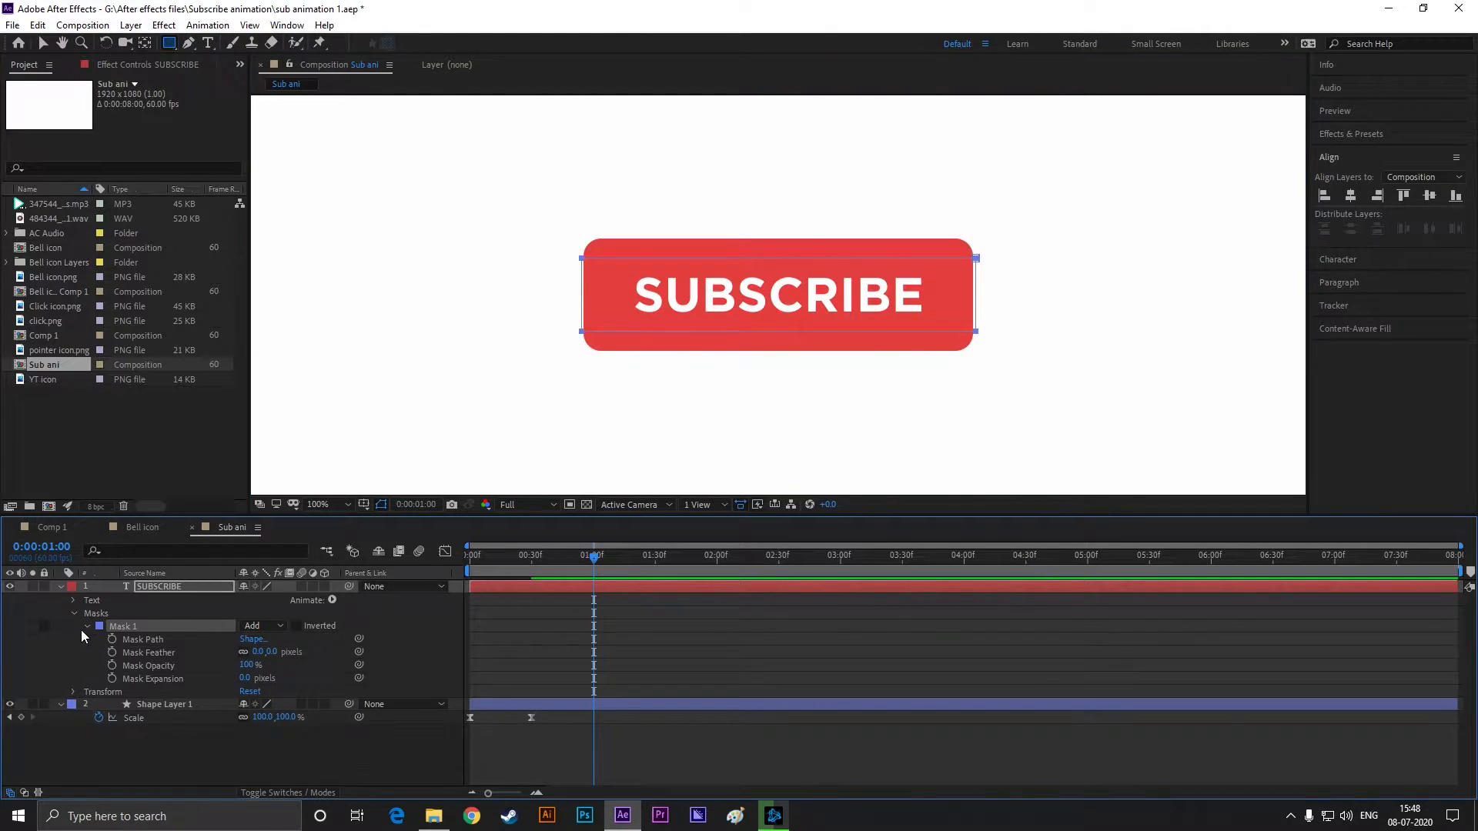
{"action": "left_click", "coordinate": [74, 614]}
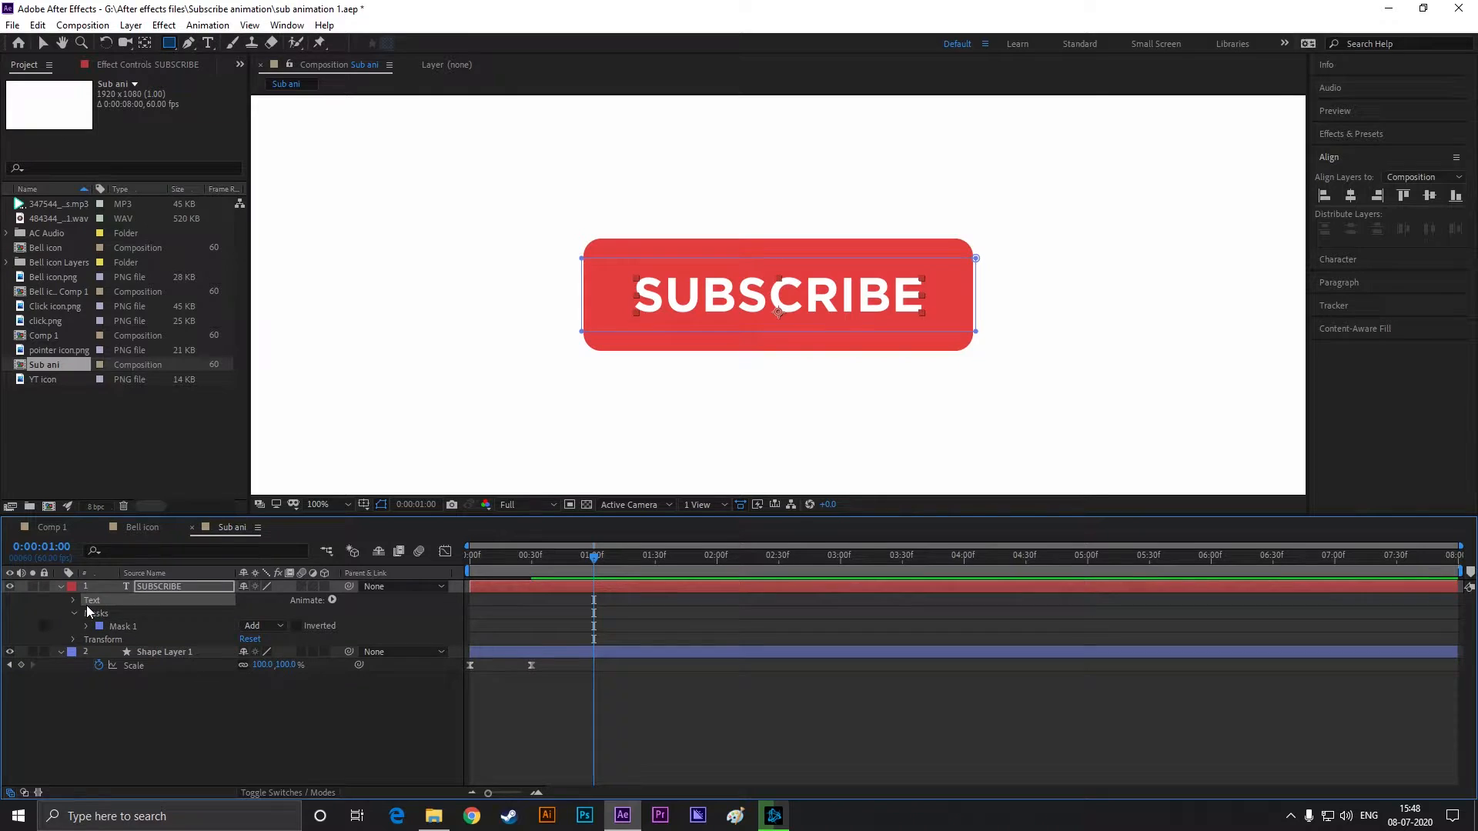
- Add a Position text animator keyframed from 0,99 to 0,0 so the text slides up
{"action": "left_click", "coordinate": [331, 599]}
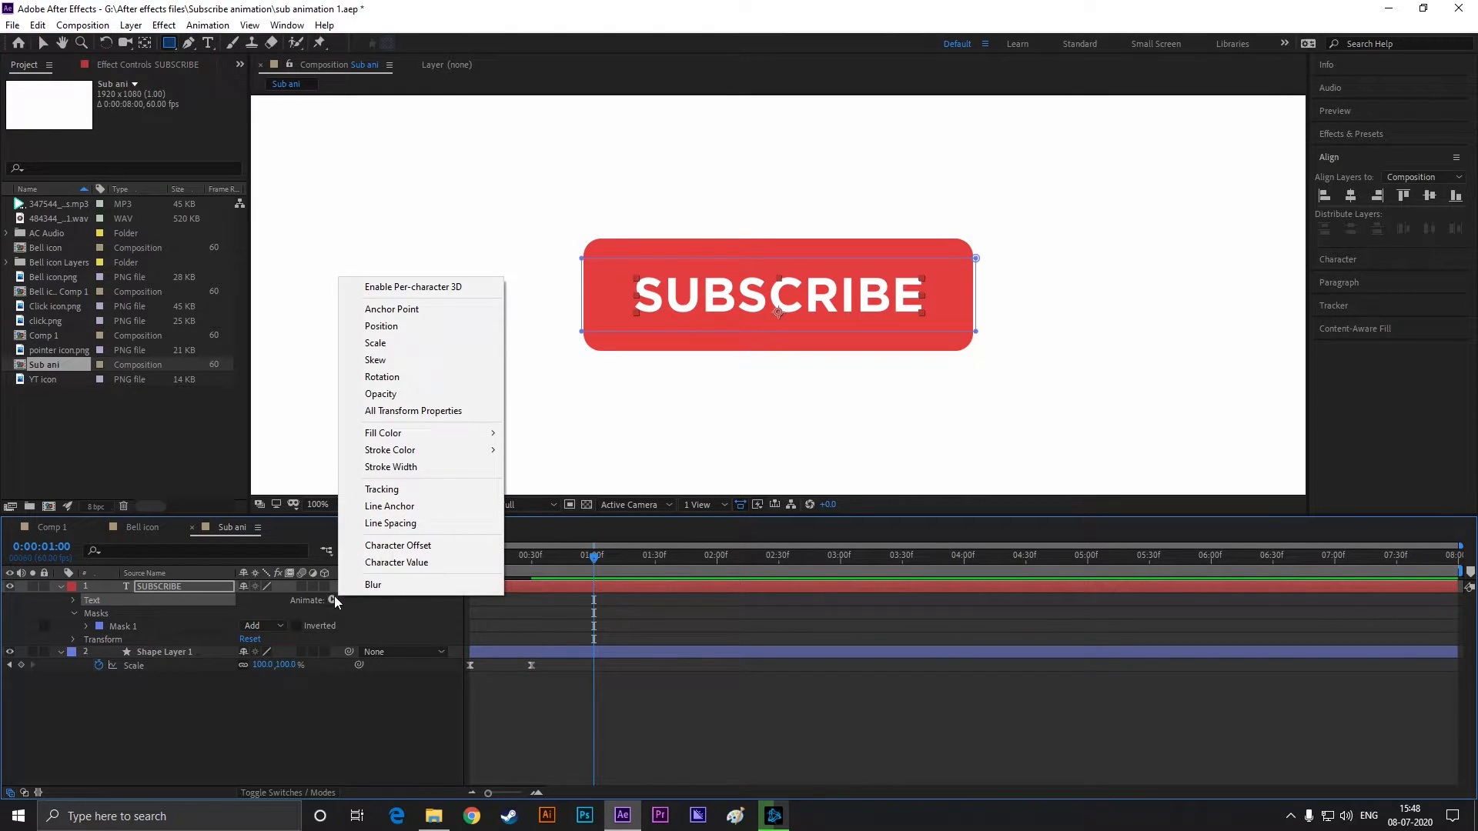
{"action": "left_click", "coordinate": [380, 326]}
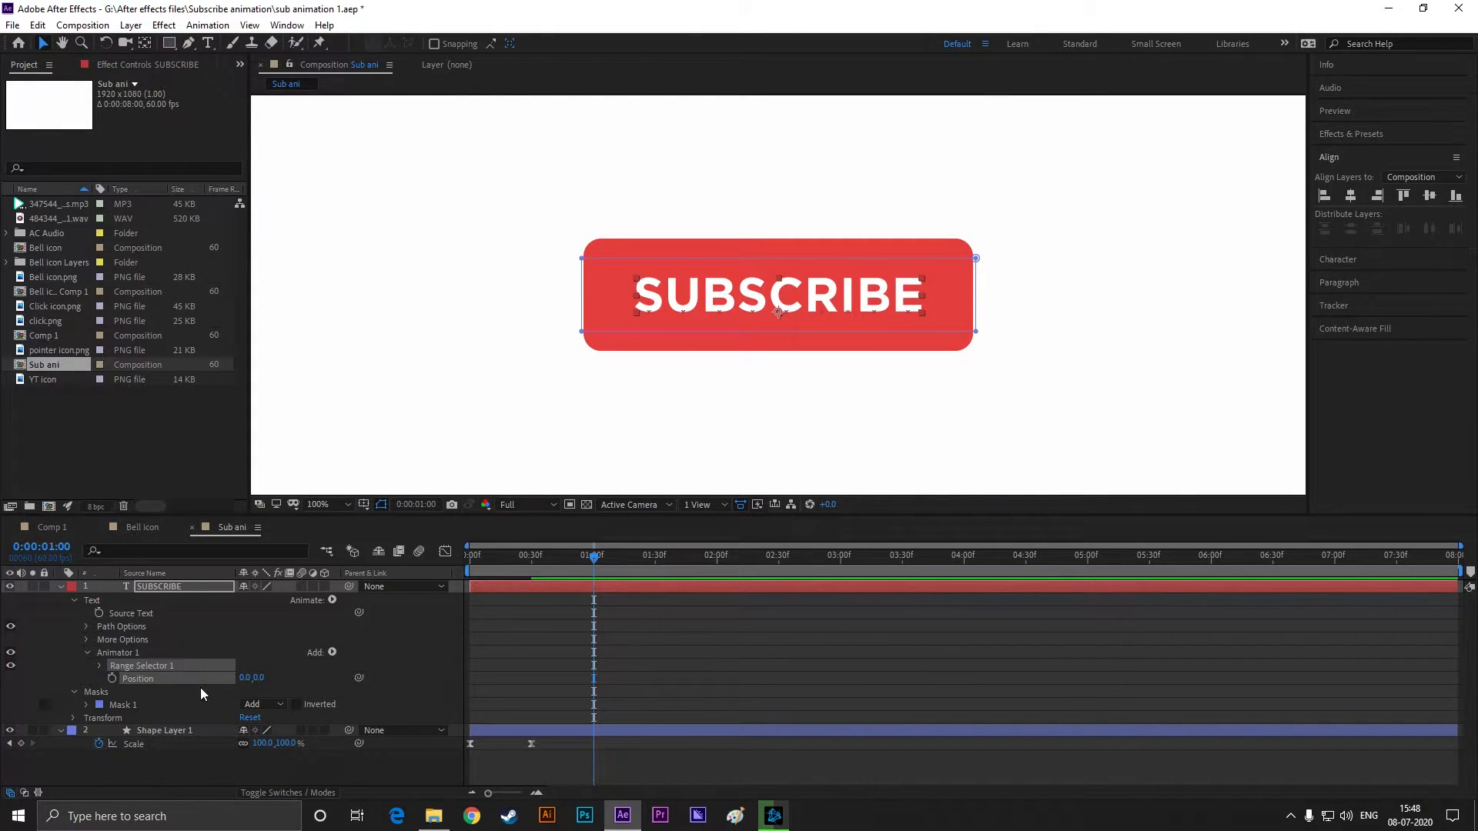
{"action": "left_click", "coordinate": [558, 554]}
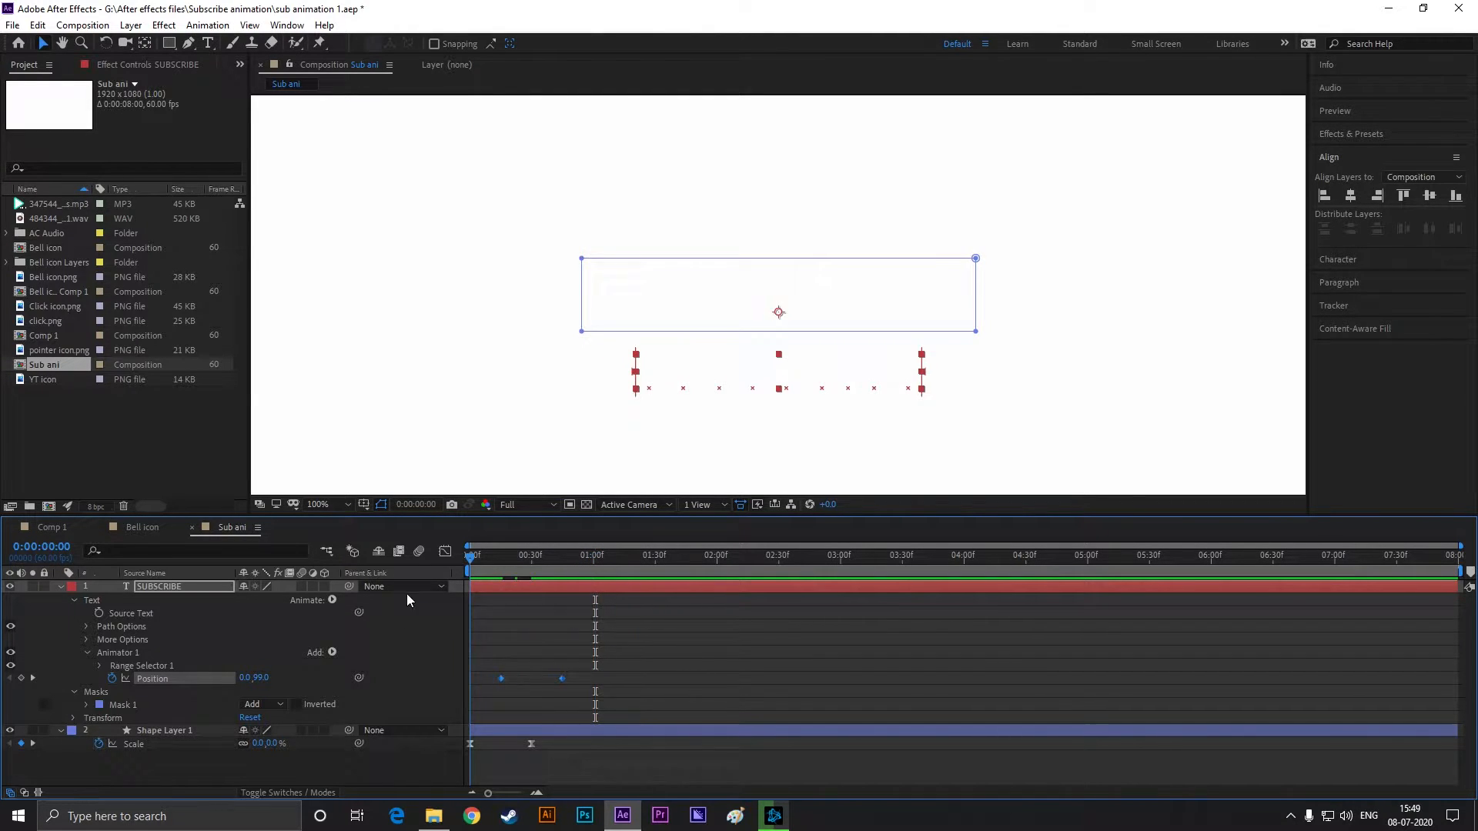
{"action": "left_click", "coordinate": [575, 554]}
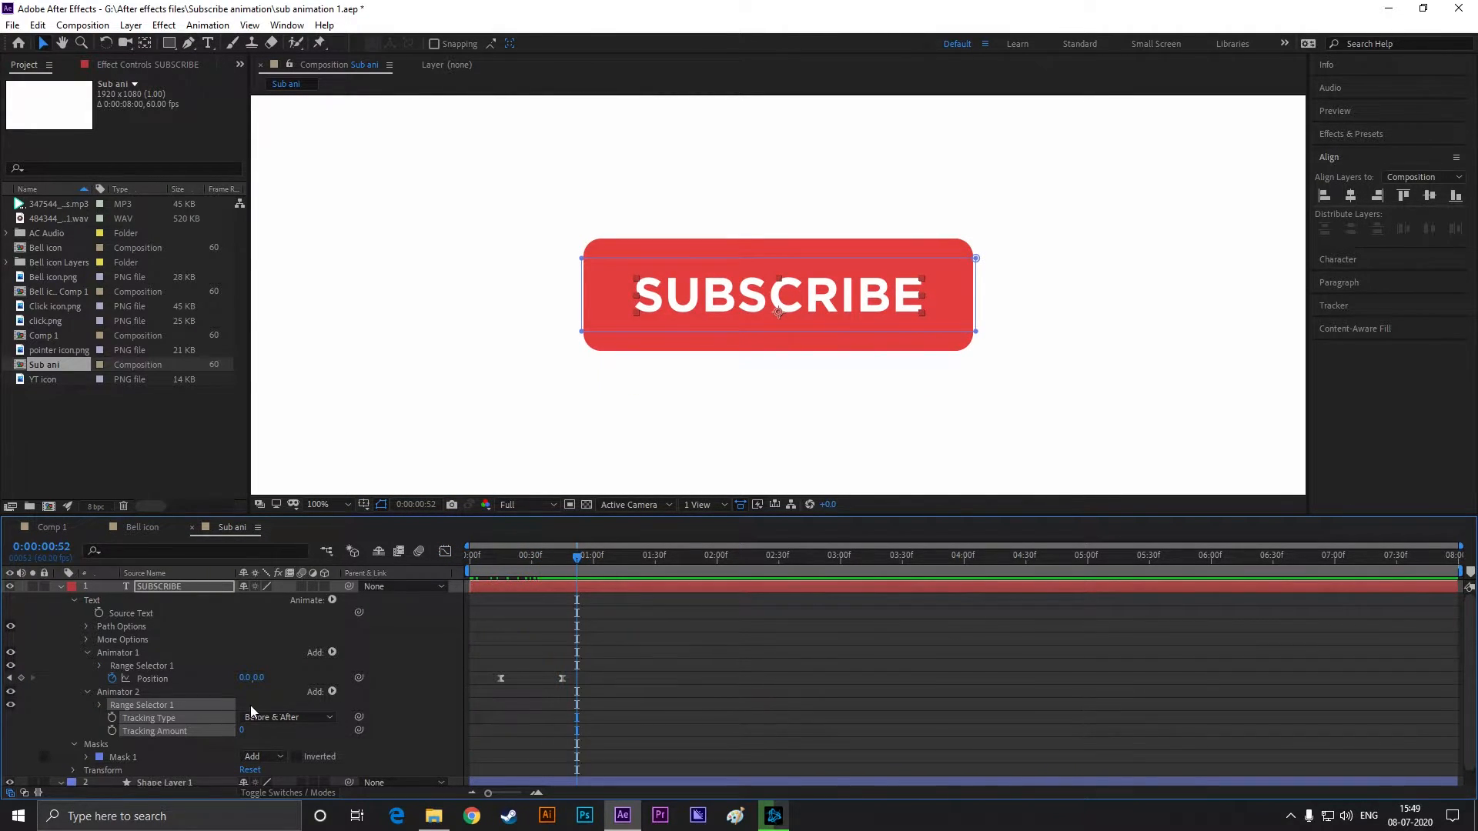
- Keyframe Tracking Amount from 0 to a higher value so the letters spread apart
{"action": "left_click", "coordinate": [596, 554]}
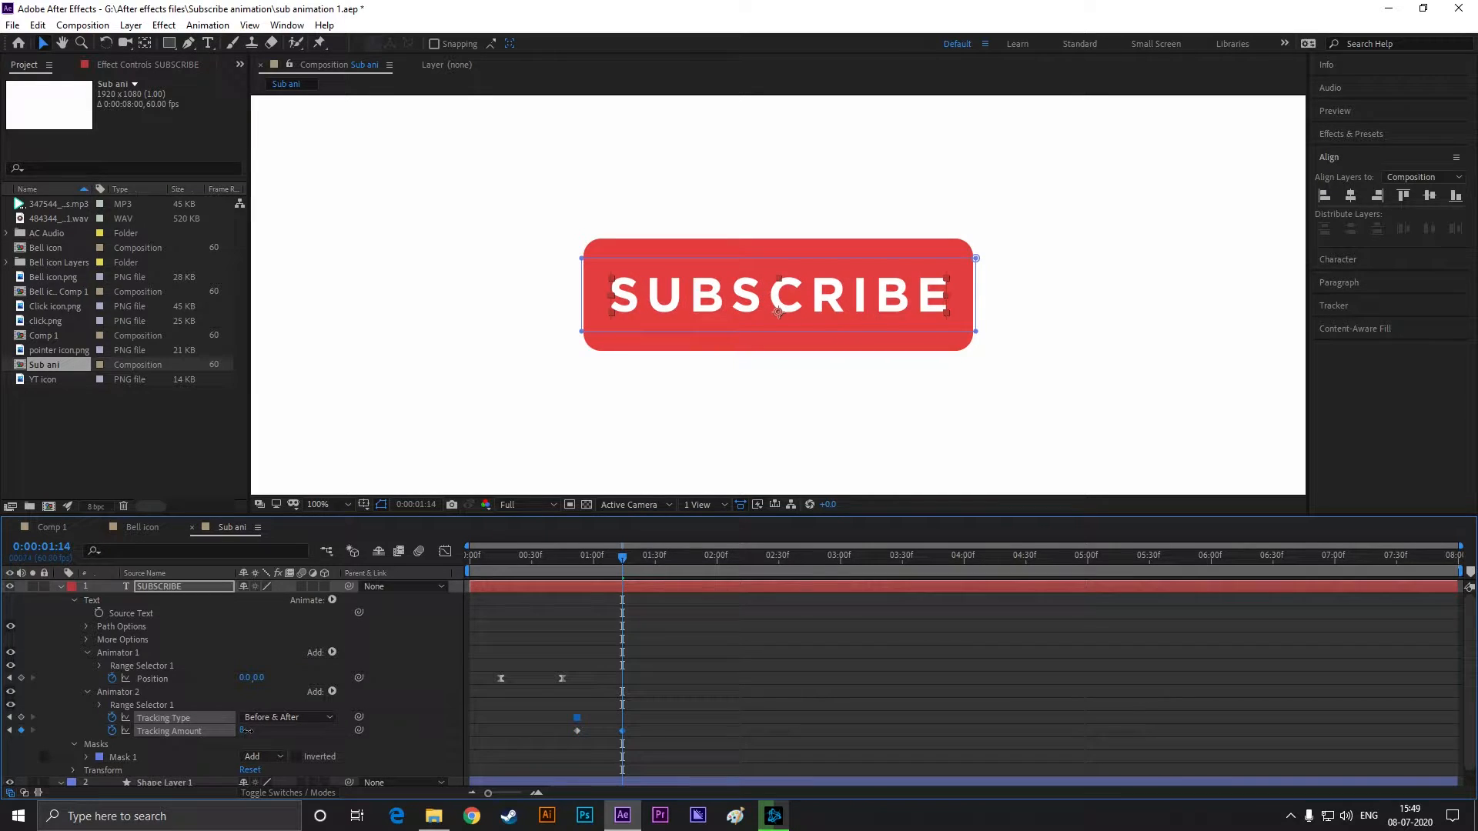
{"action": "double_click", "coordinate": [250, 732]}
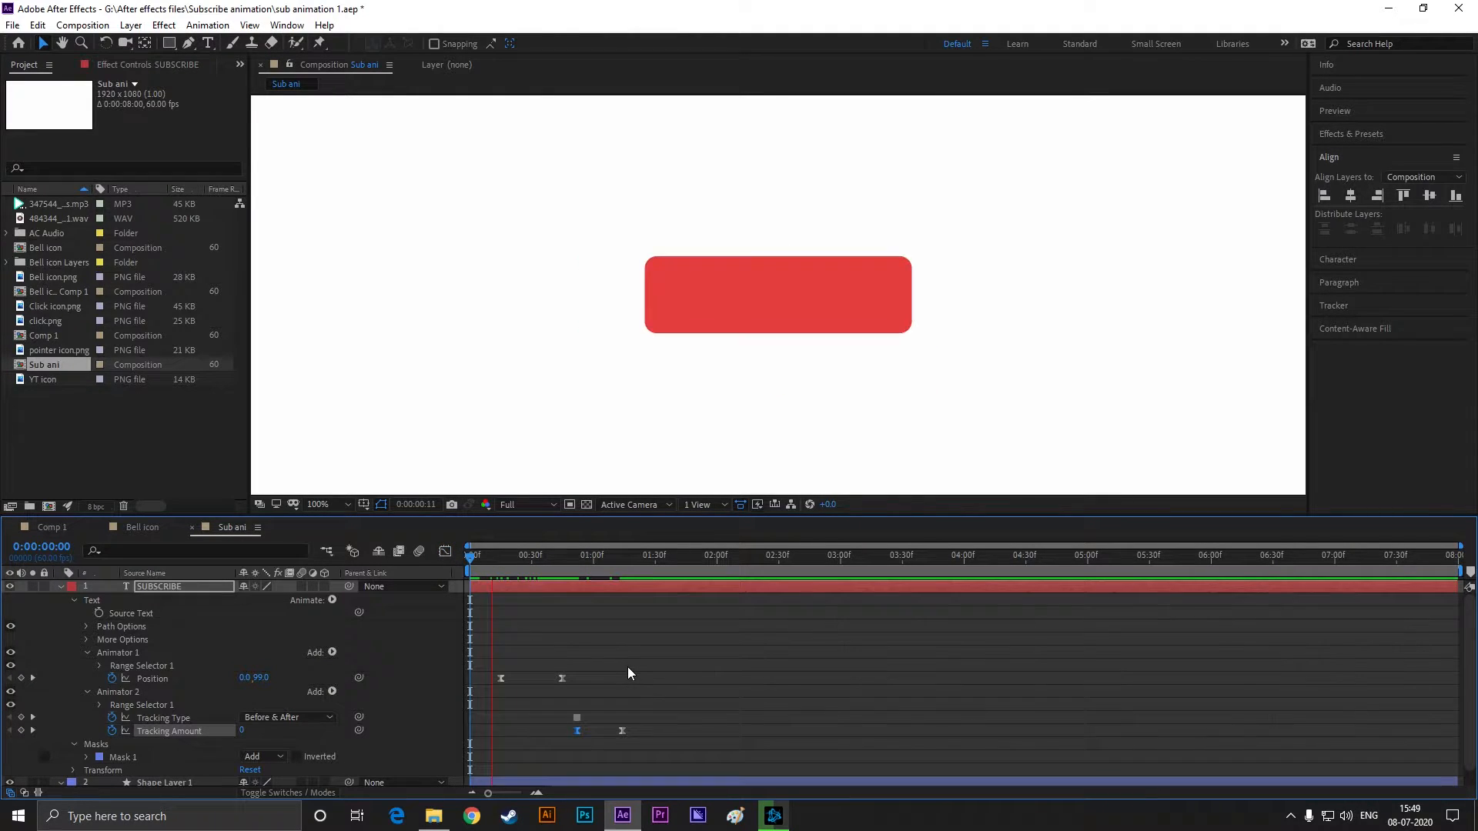
{"action": "left_click", "coordinate": [612, 554]}
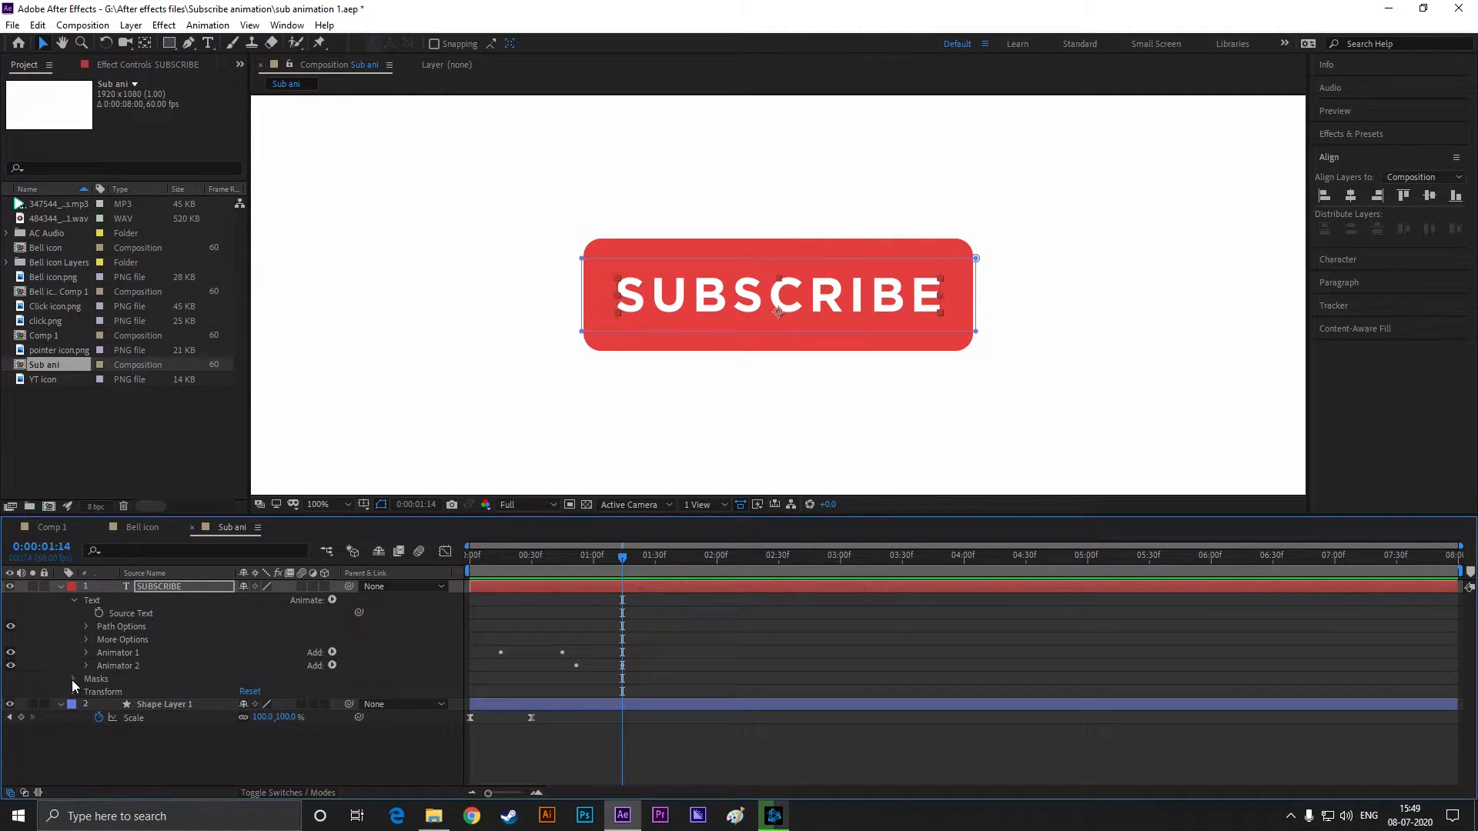
- Keyframe Source Text around 1:30 so the label switches to SUBSCRIBED at two seconds
{"action": "left_click", "coordinate": [649, 554]}
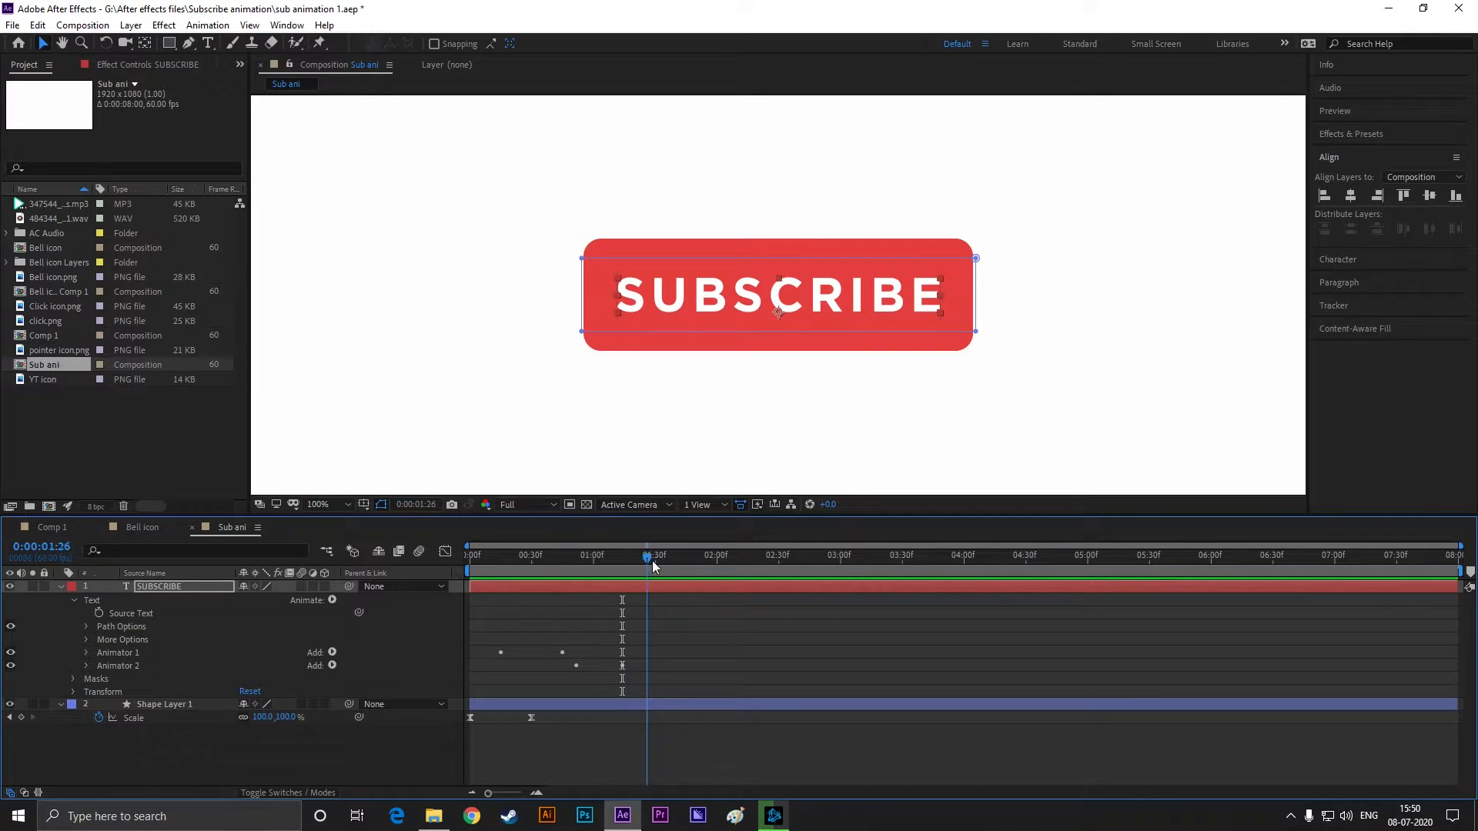
{"action": "left_click", "coordinate": [655, 555]}
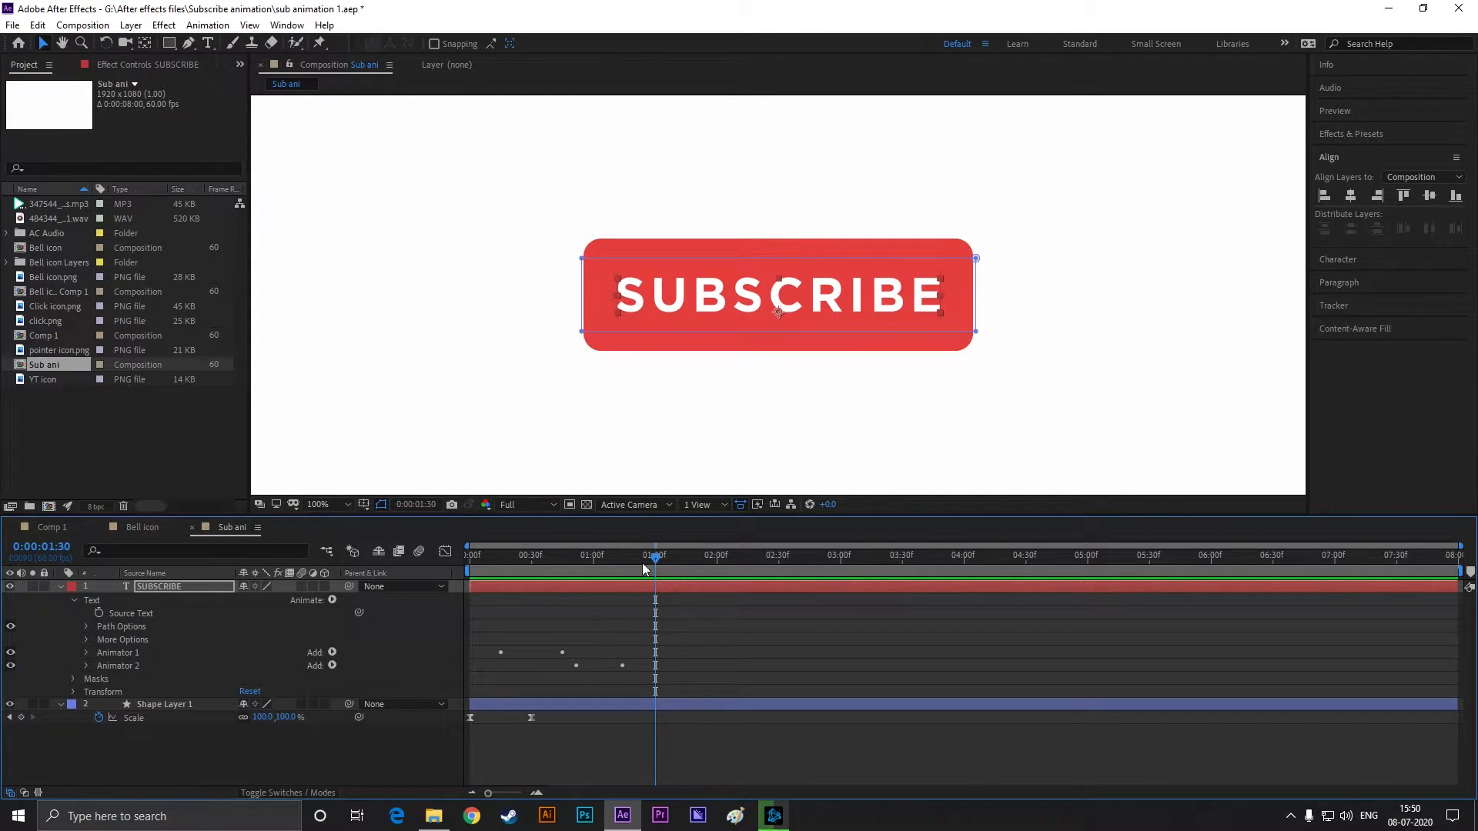
{"action": "left_click", "coordinate": [99, 613]}
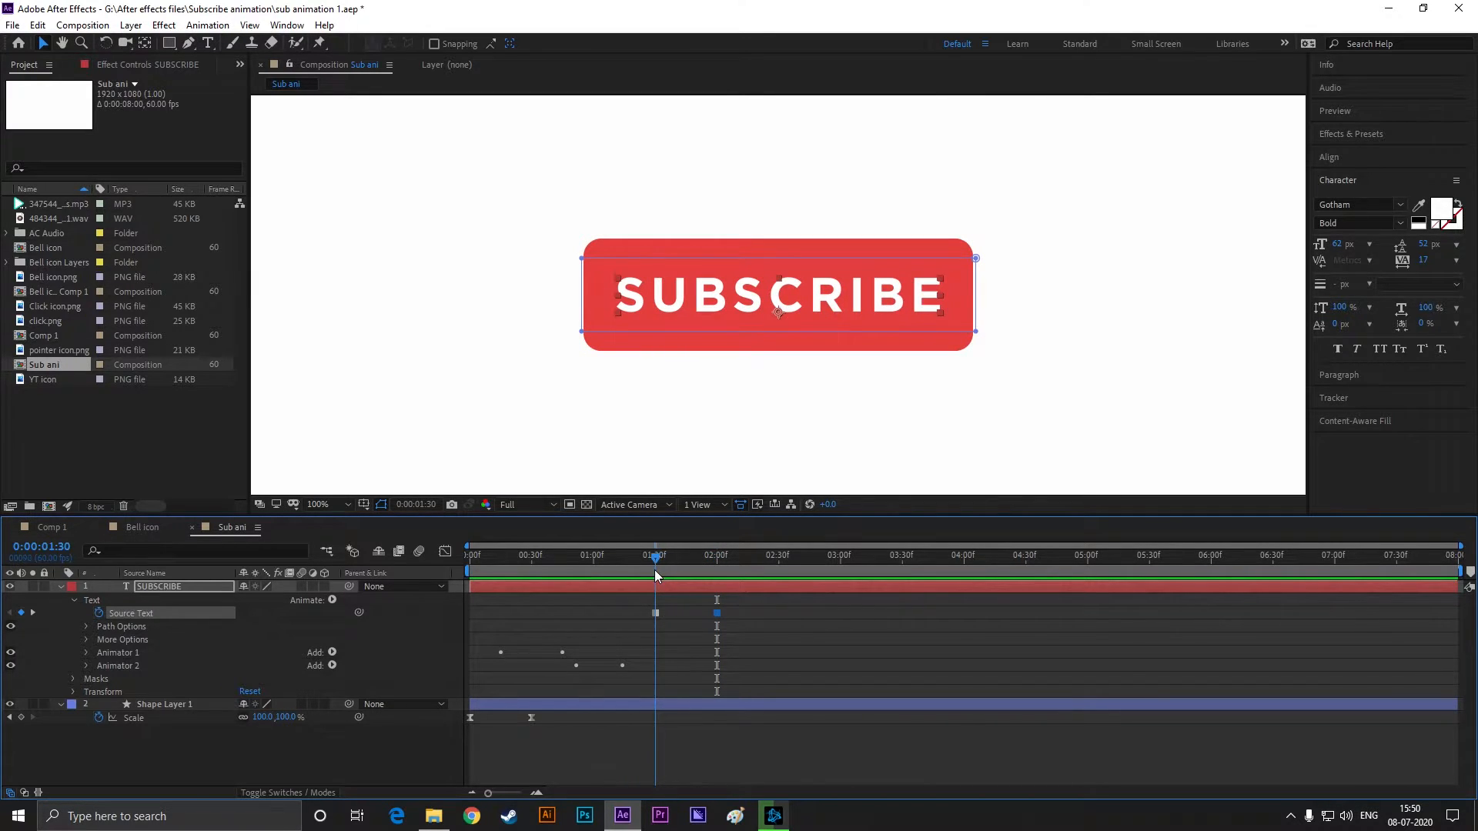
{"action": "left_click", "coordinate": [74, 600]}
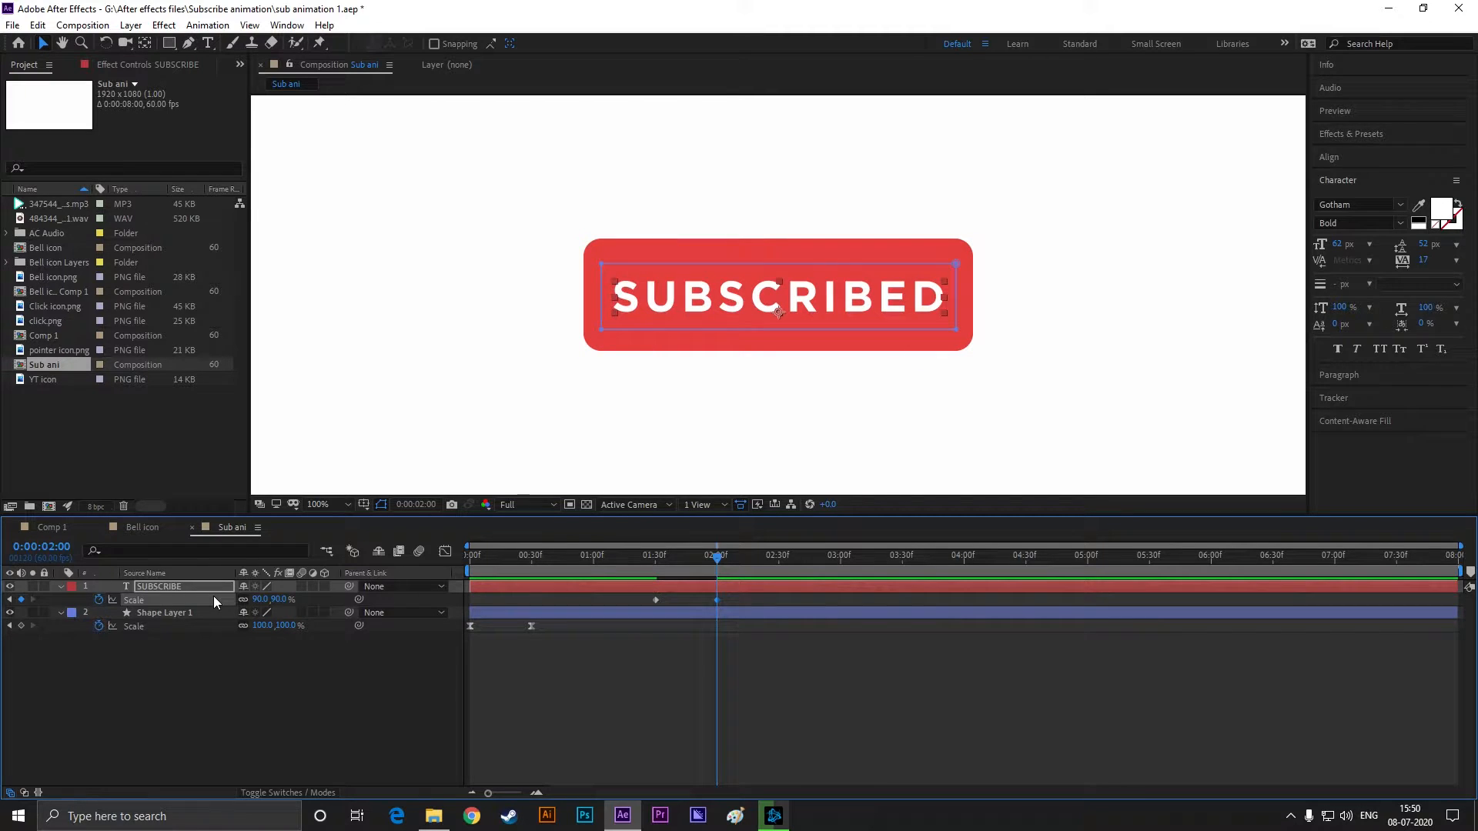
- Keyframe the text Scale down to 90% and make the keyframe a hold keyframe
{"action": "left_click", "coordinate": [32, 587]}
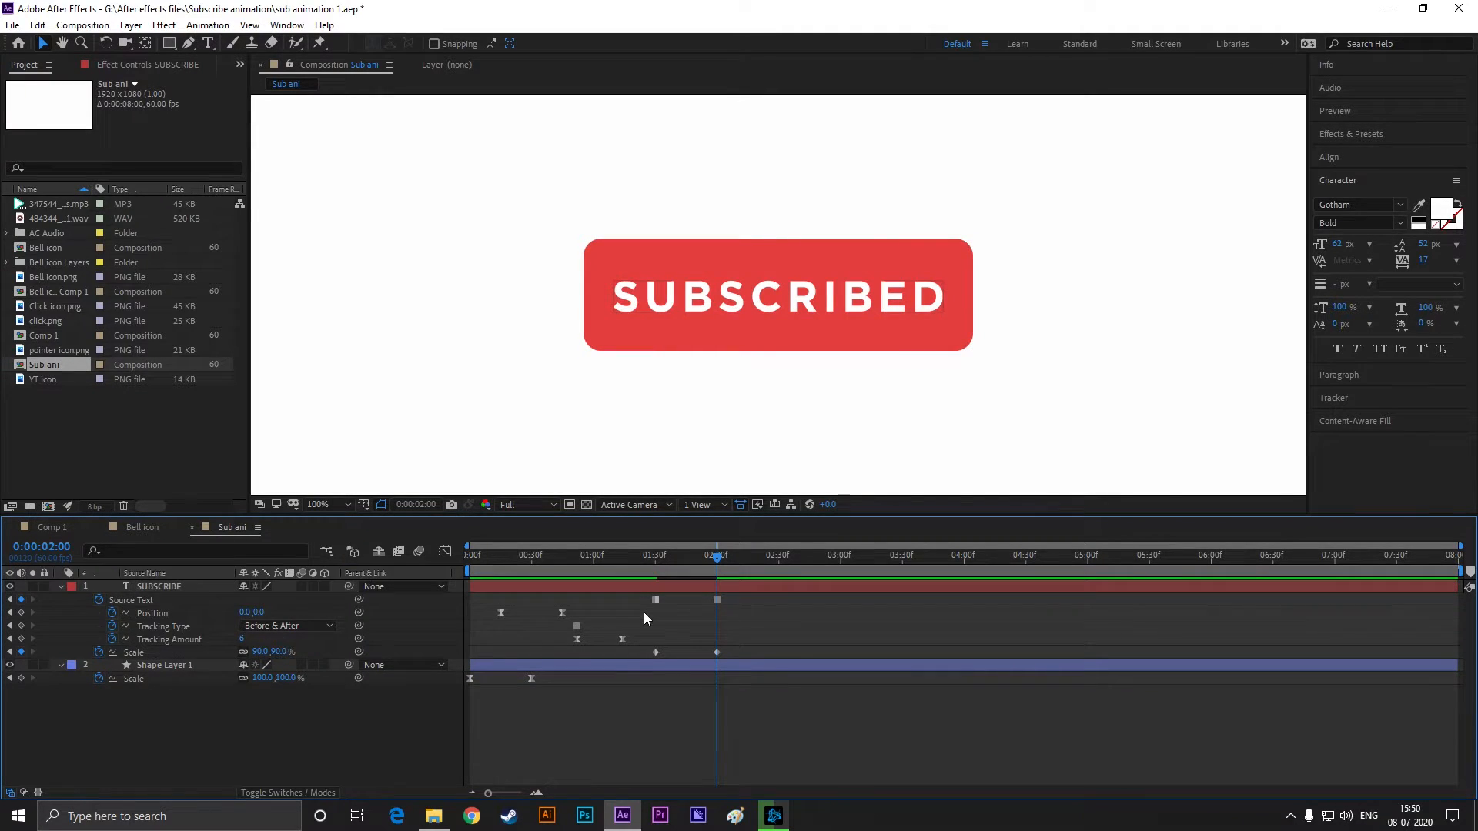
{"action": "left_click", "coordinate": [159, 585]}
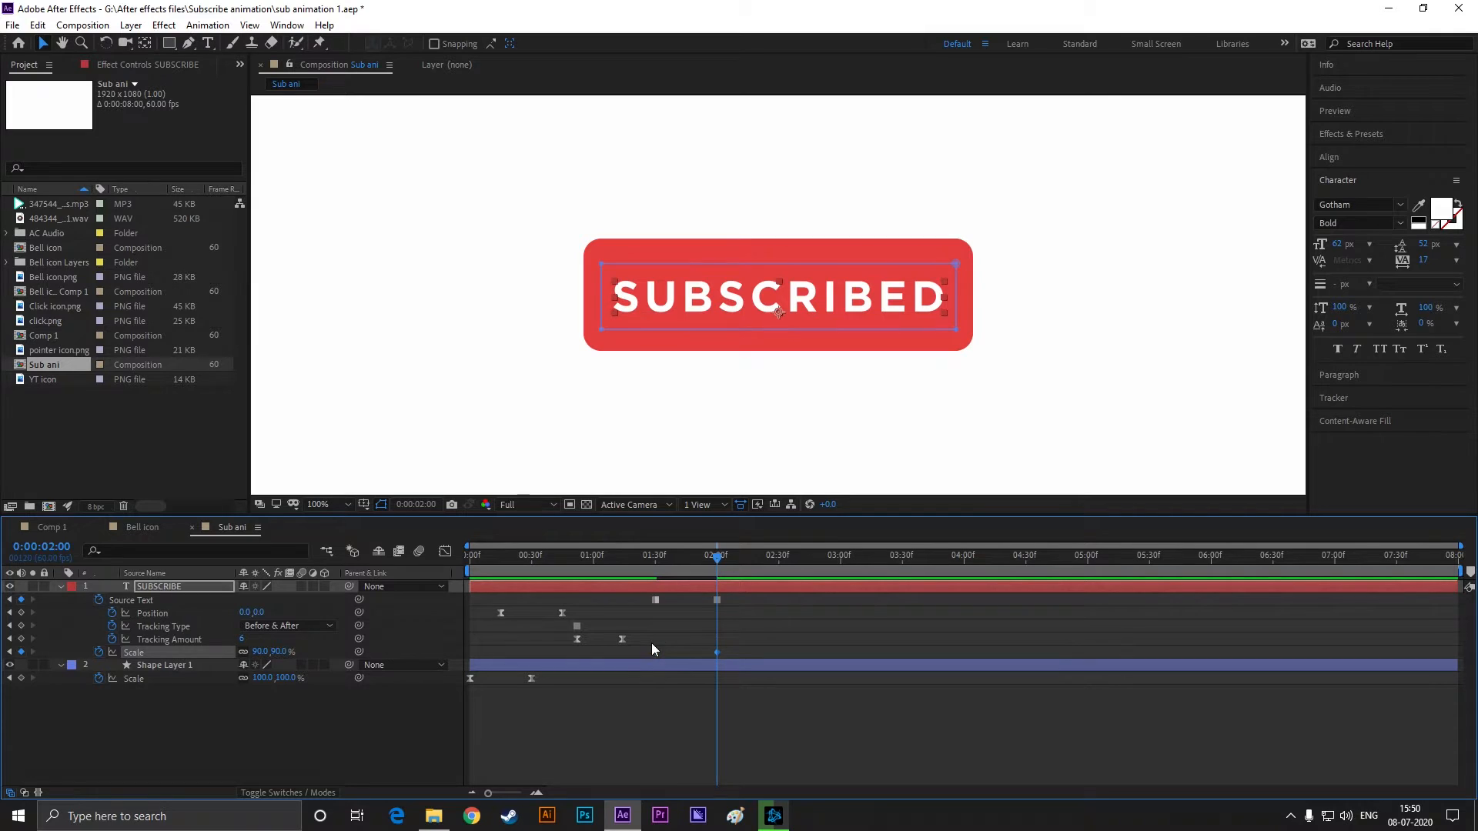
{"action": "right_click", "coordinate": [656, 650]}
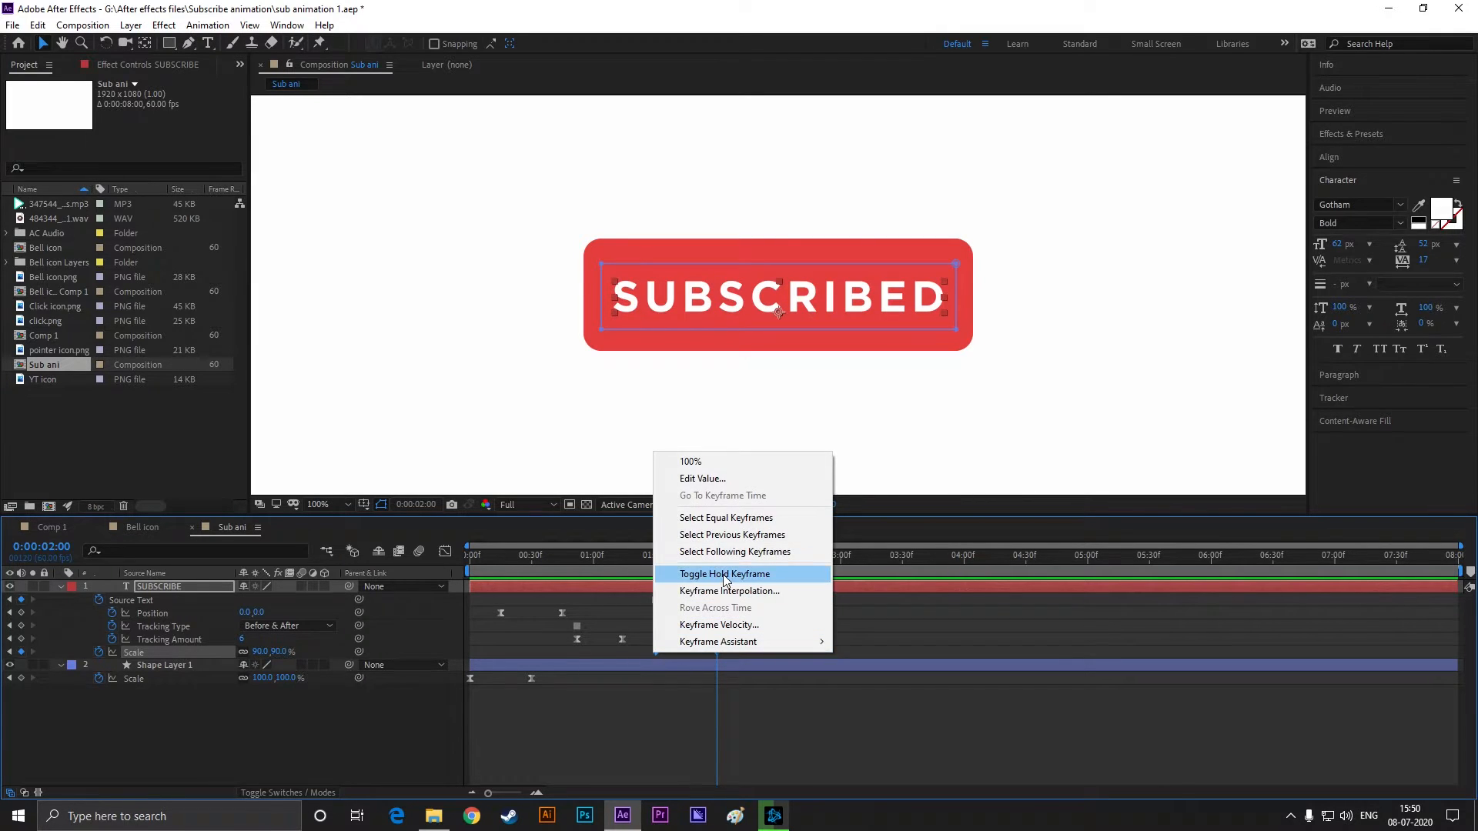
{"action": "left_click", "coordinate": [724, 574]}
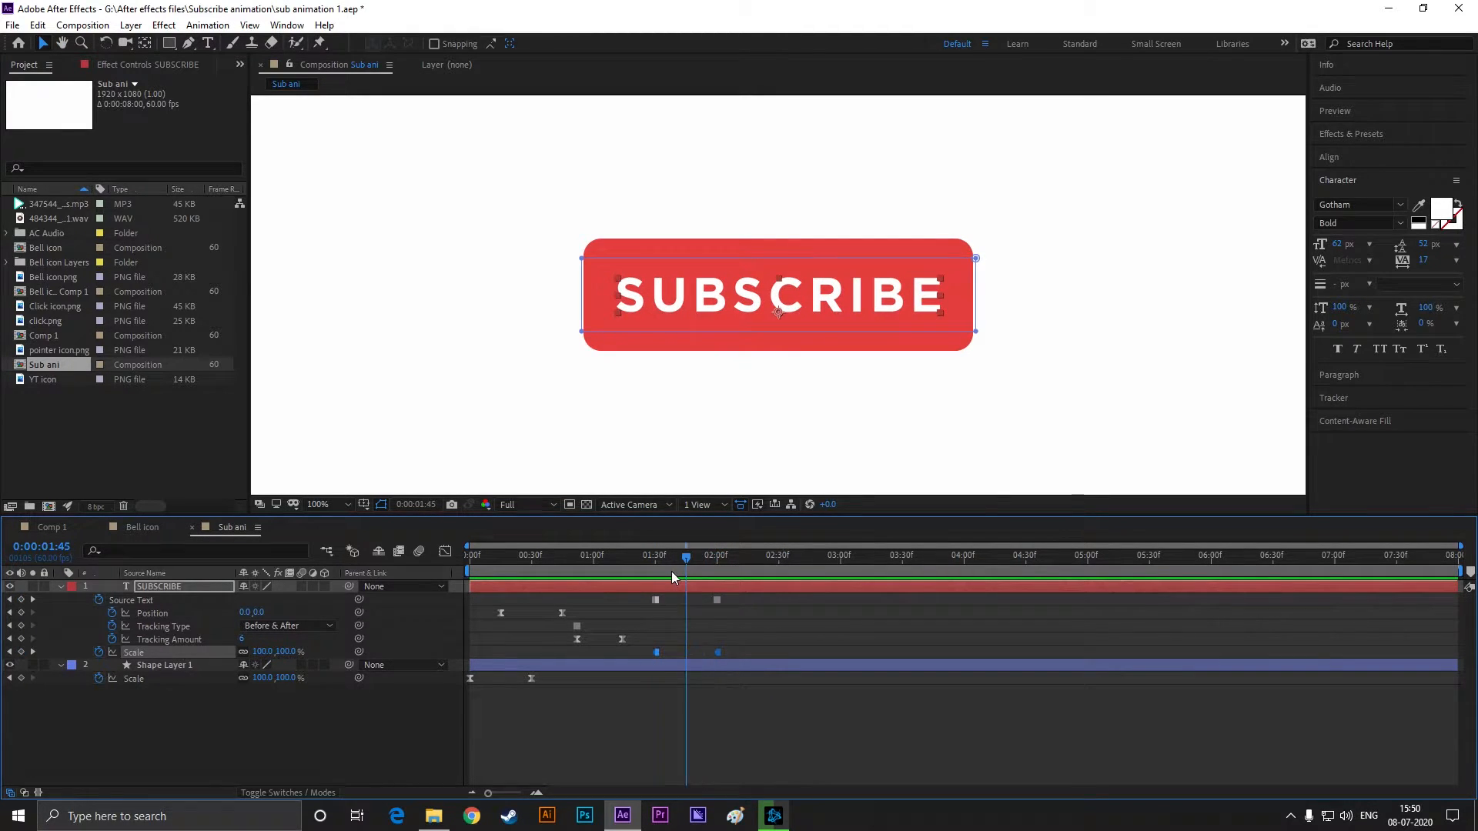
- Keyframe Fill 1 Color from red at 1:30 to dark gray at 2:00 on the button shape
{"action": "left_click", "coordinate": [164, 665]}
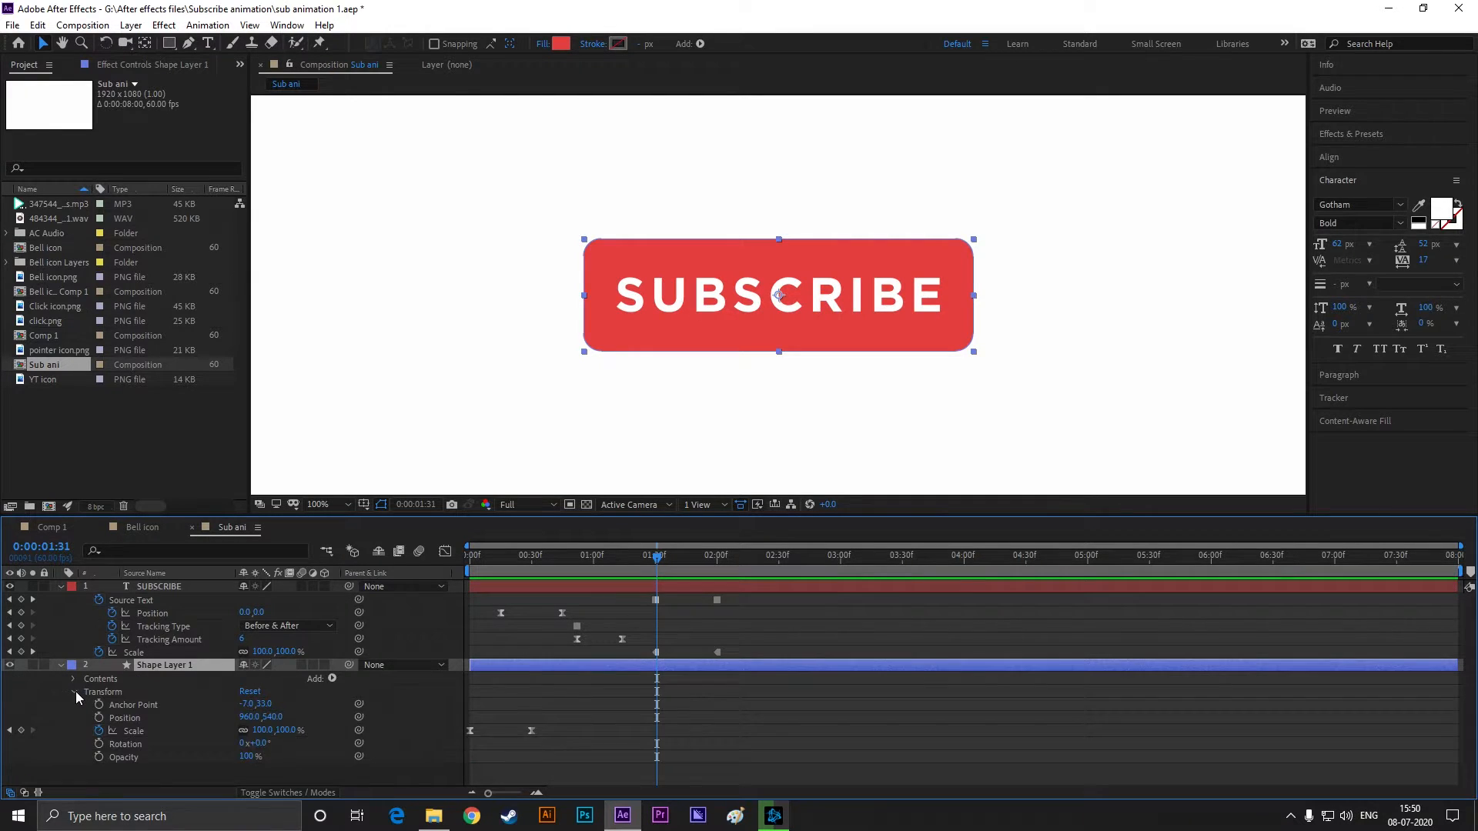
{"action": "left_click", "coordinate": [72, 679]}
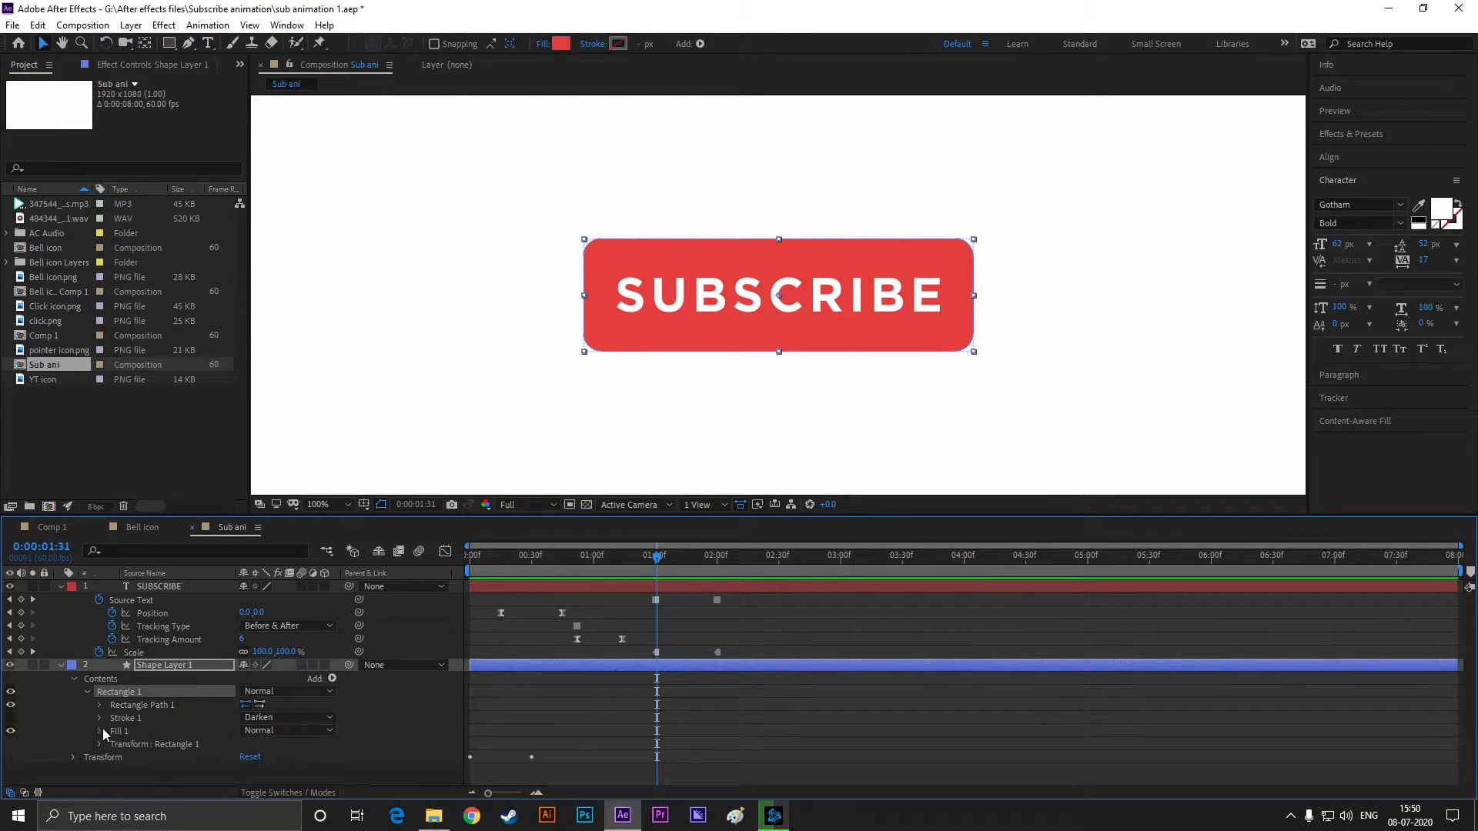
{"action": "left_click", "coordinate": [100, 729]}
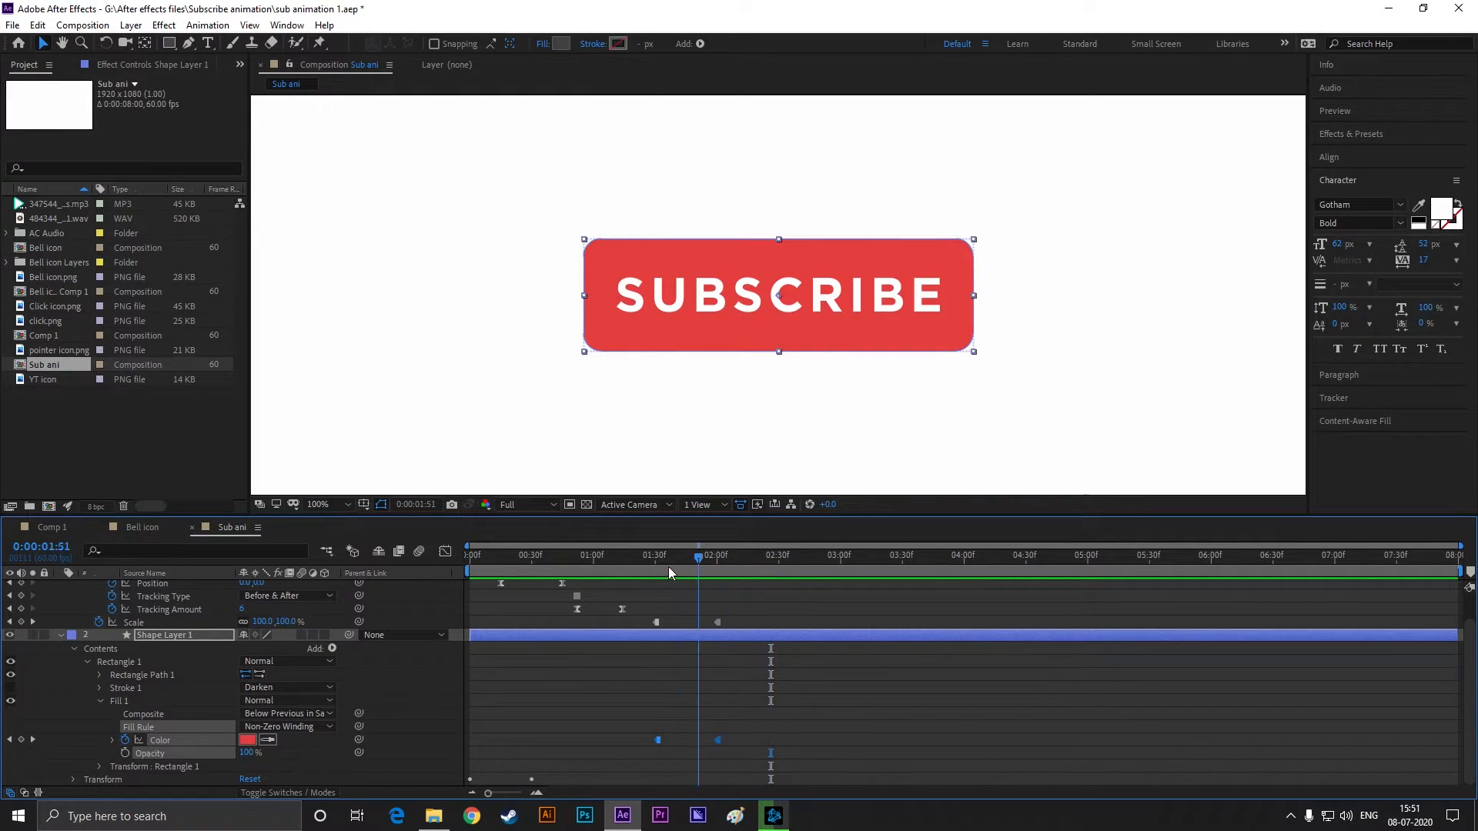
{"action": "left_click", "coordinate": [718, 554]}
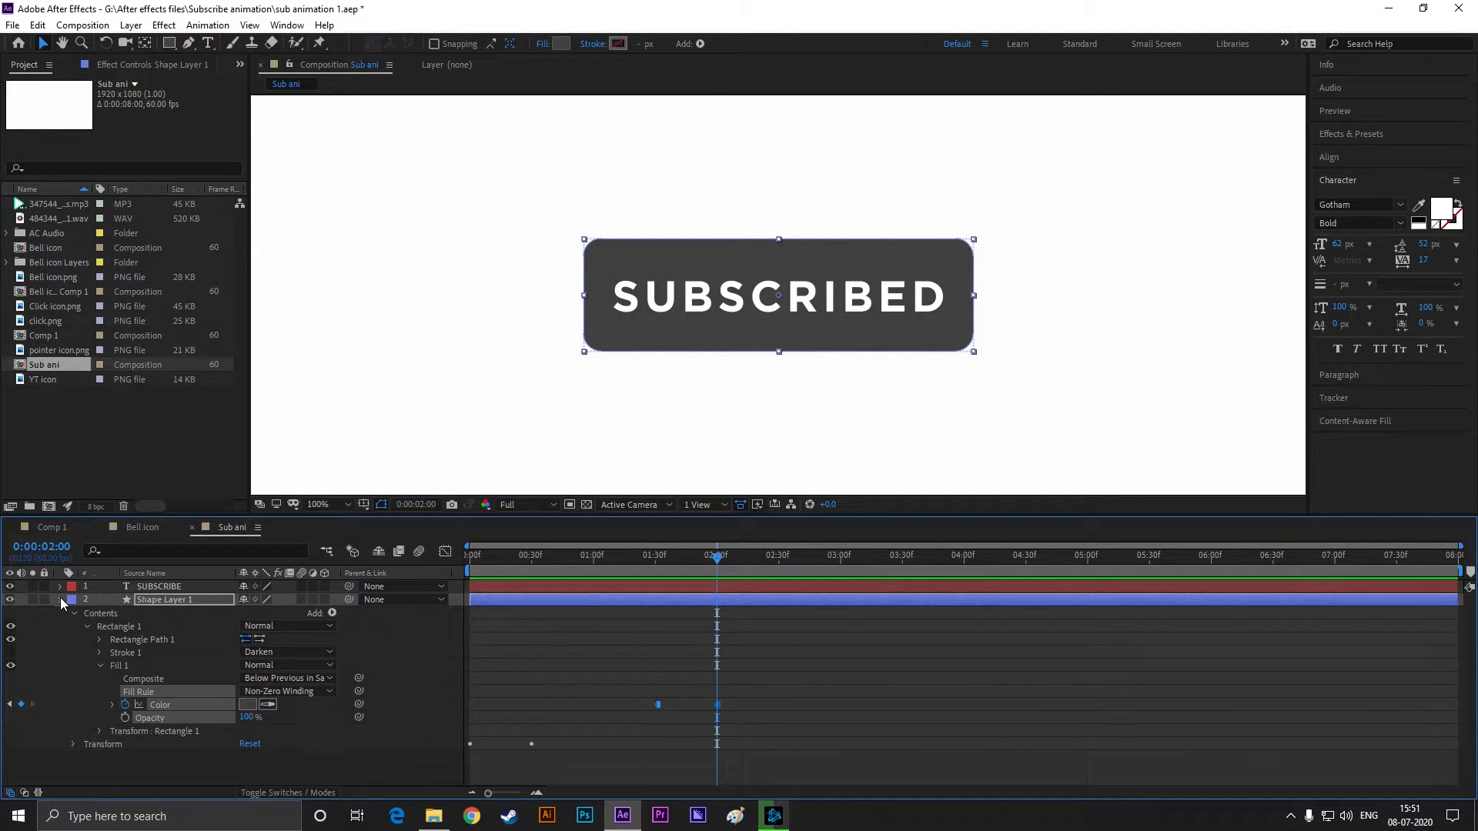
{"action": "left_click", "coordinate": [60, 600]}
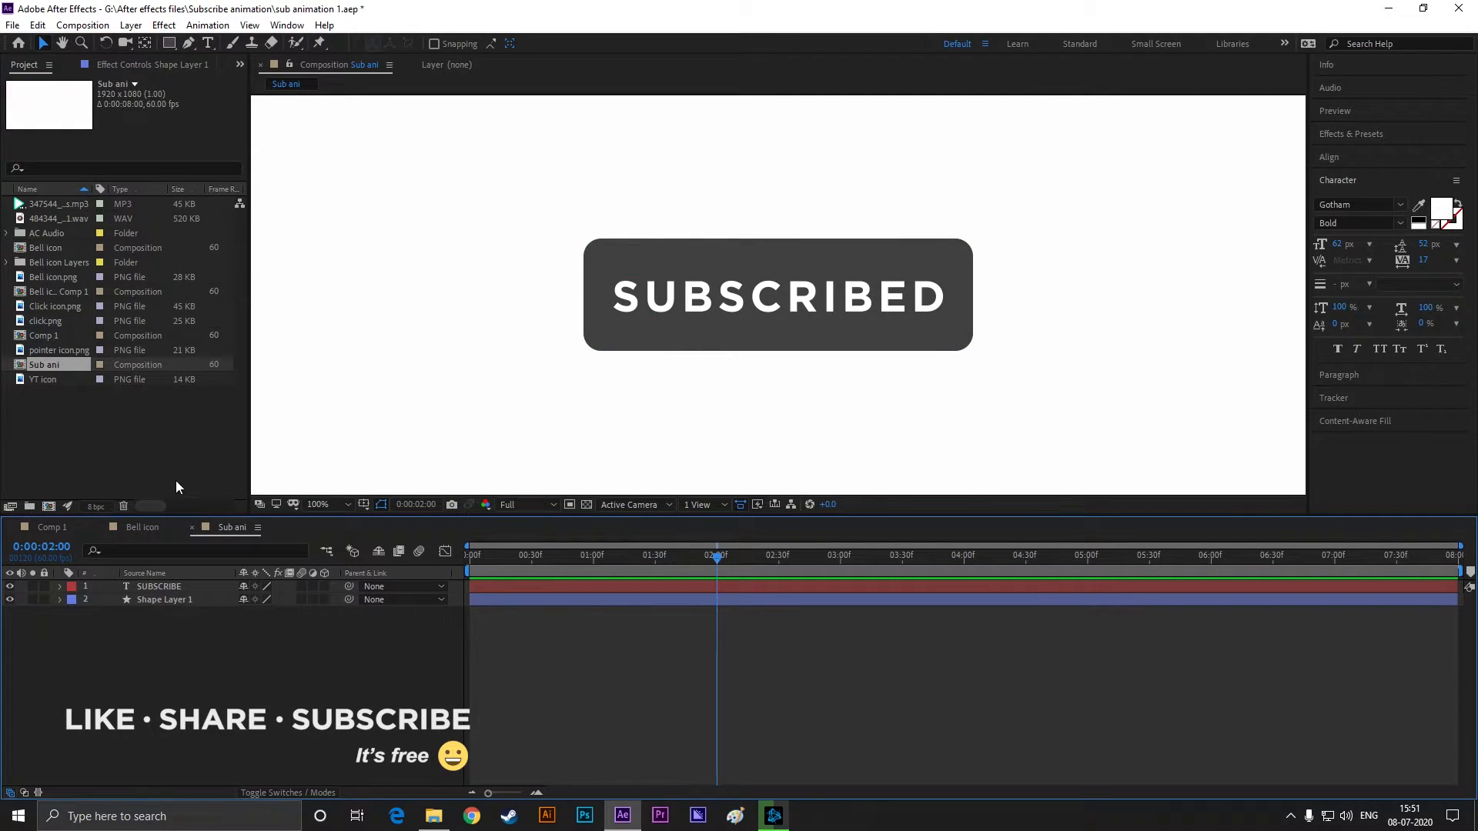
- Bring the Bell icon comp into Sub ani behind the button at two seconds
{"action": "left_click", "coordinate": [46, 247]}
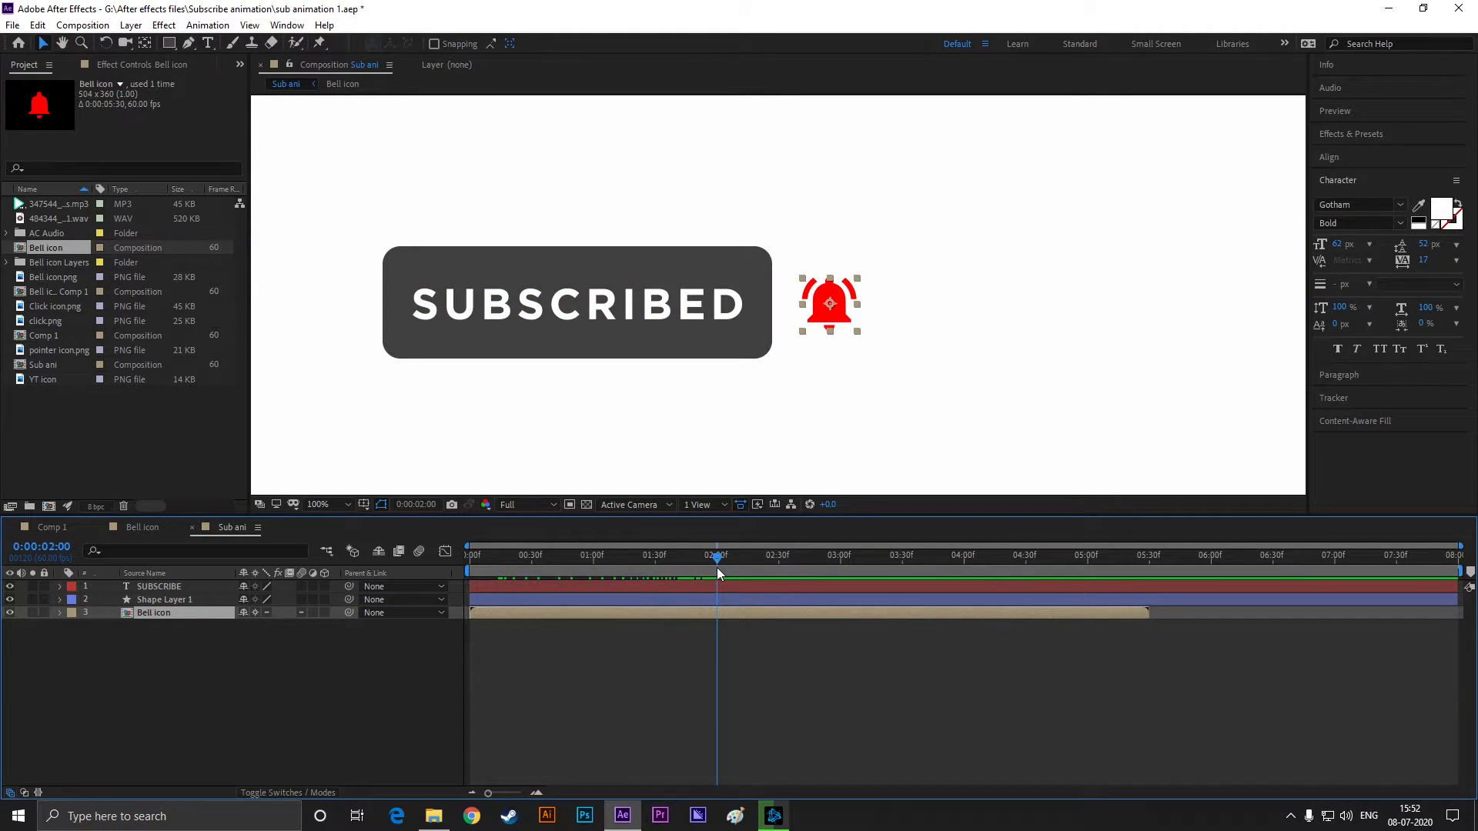
{"action": "left_click", "coordinate": [159, 586]}
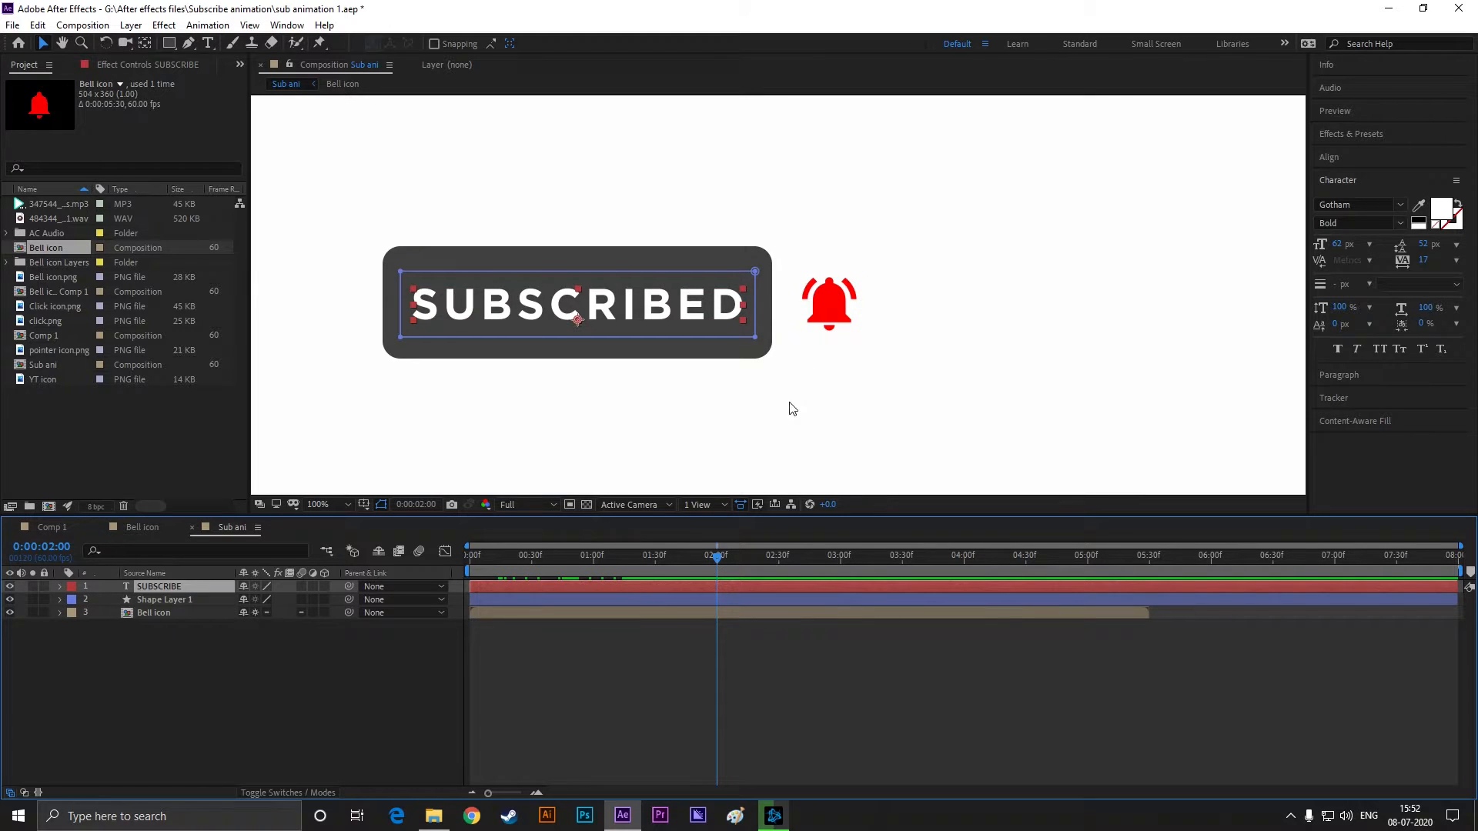
{"action": "mouse_move", "coordinate": [716, 556]}
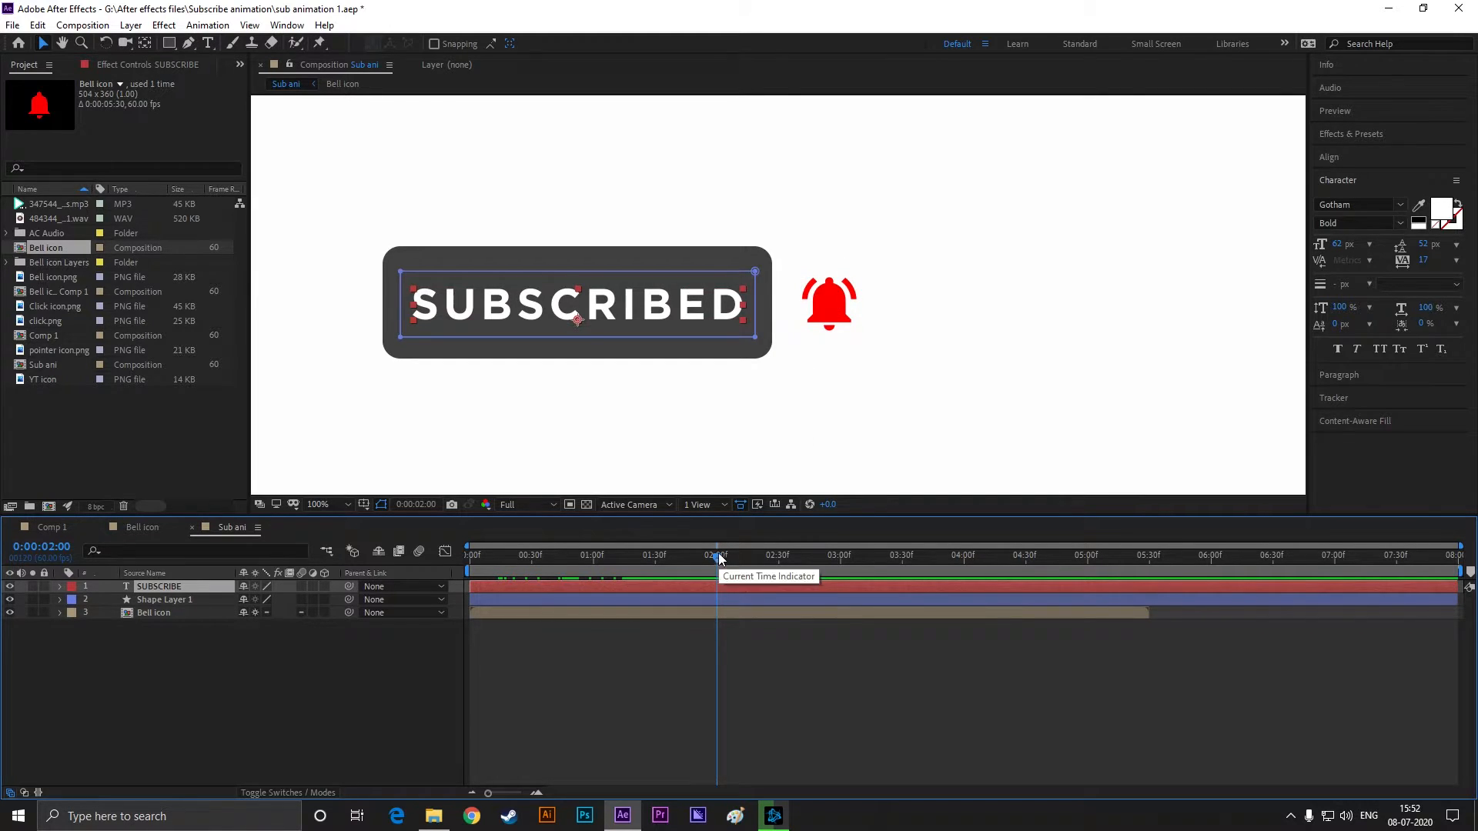
{"action": "left_click", "coordinate": [154, 613]}
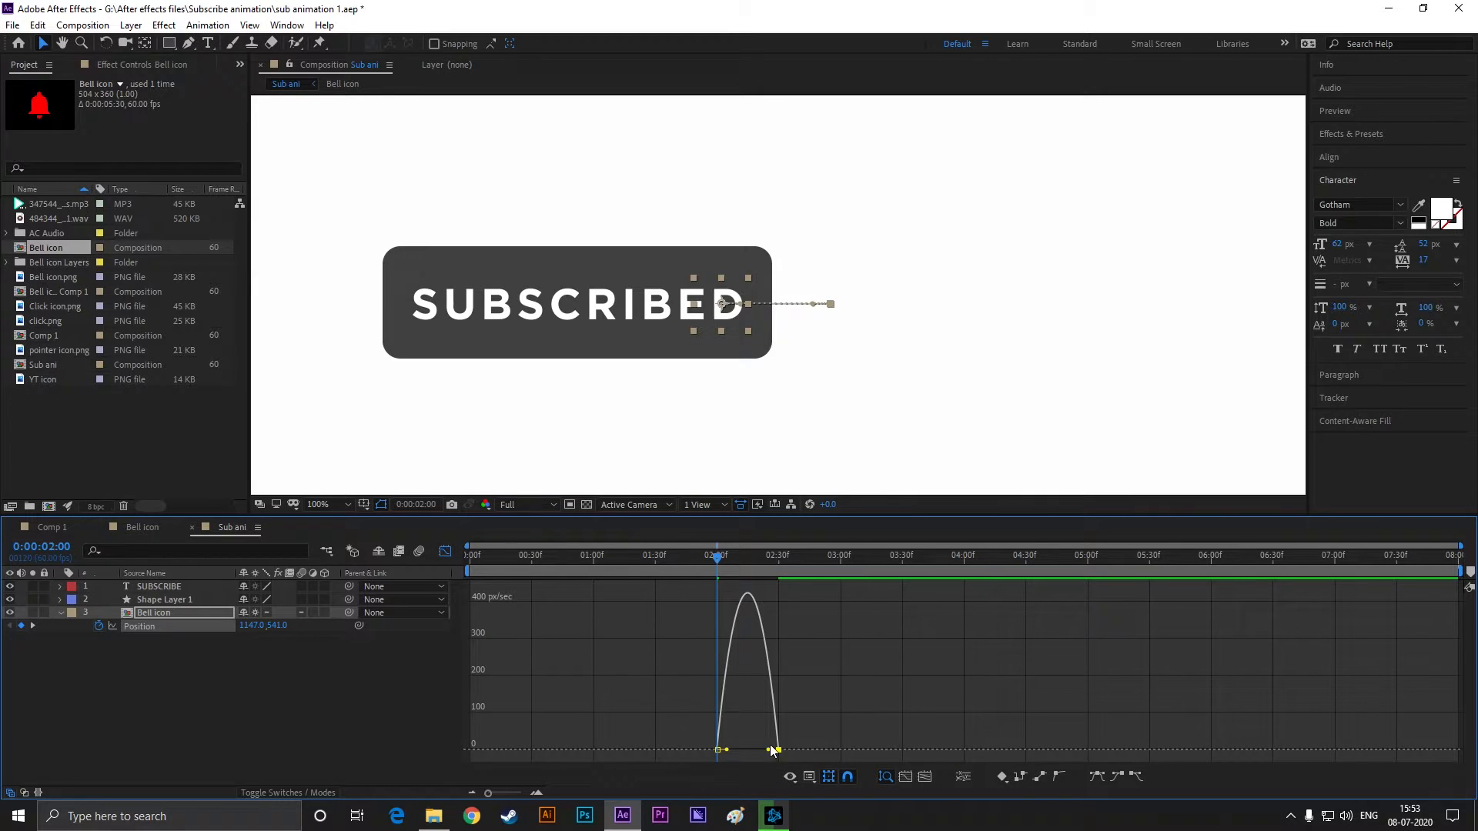
- Keyframe the bell's Position sliding right from 2:00 to 2:30 and ease it in the Graph Editor
{"action": "left_click", "coordinate": [686, 554]}
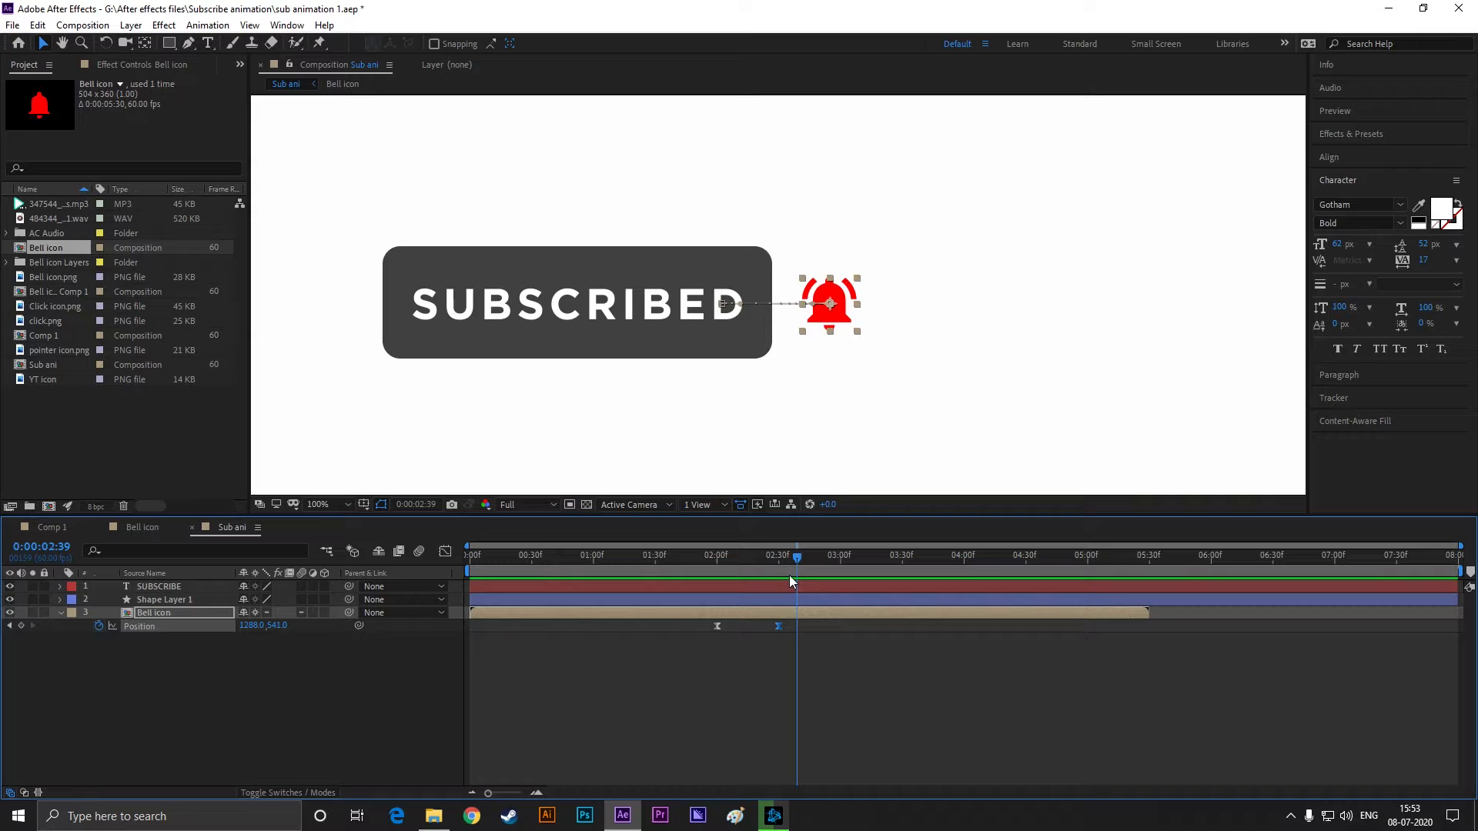
{"action": "left_click", "coordinate": [781, 554]}
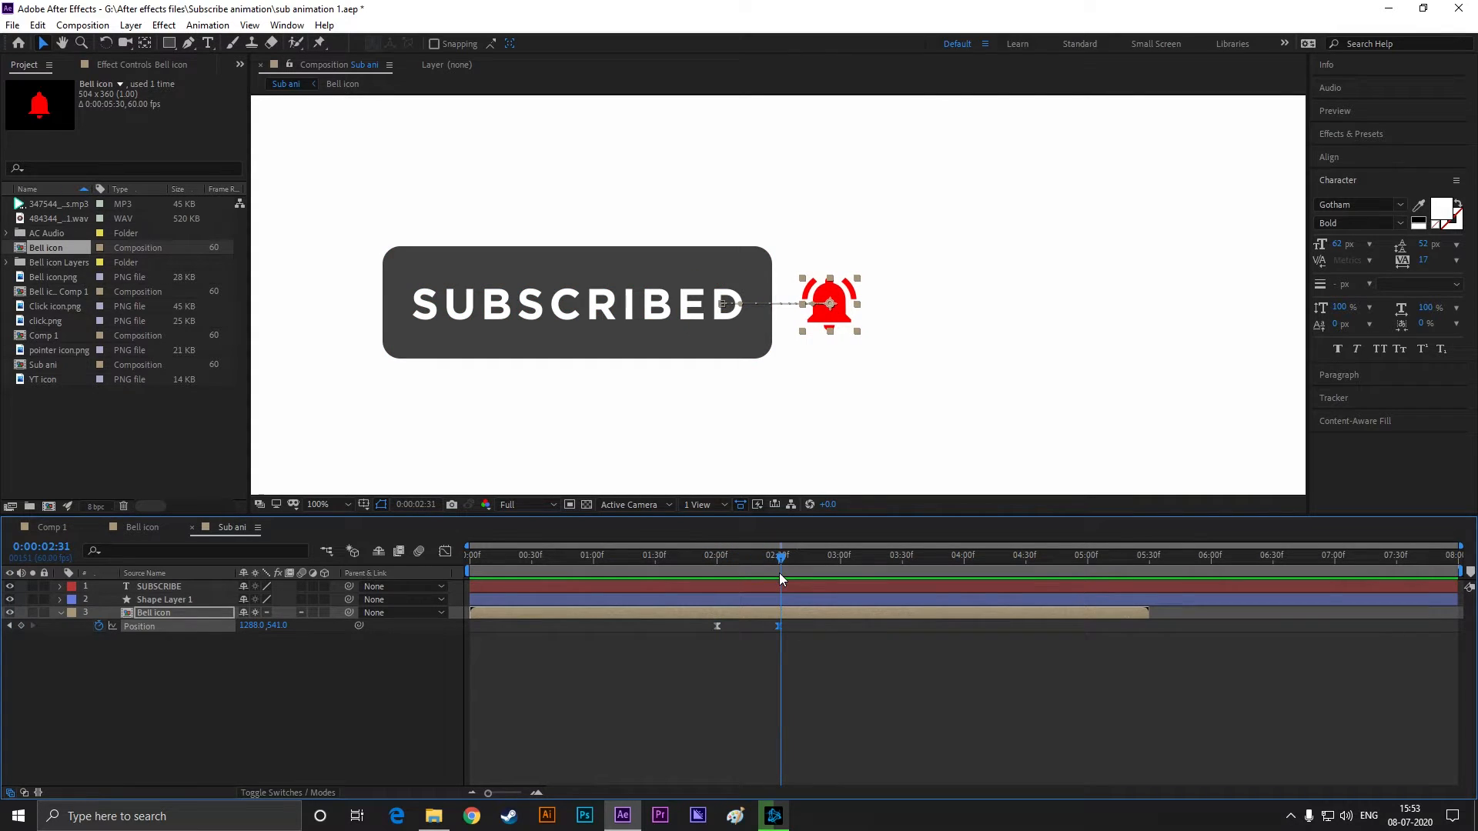
{"action": "left_click", "coordinate": [317, 505]}
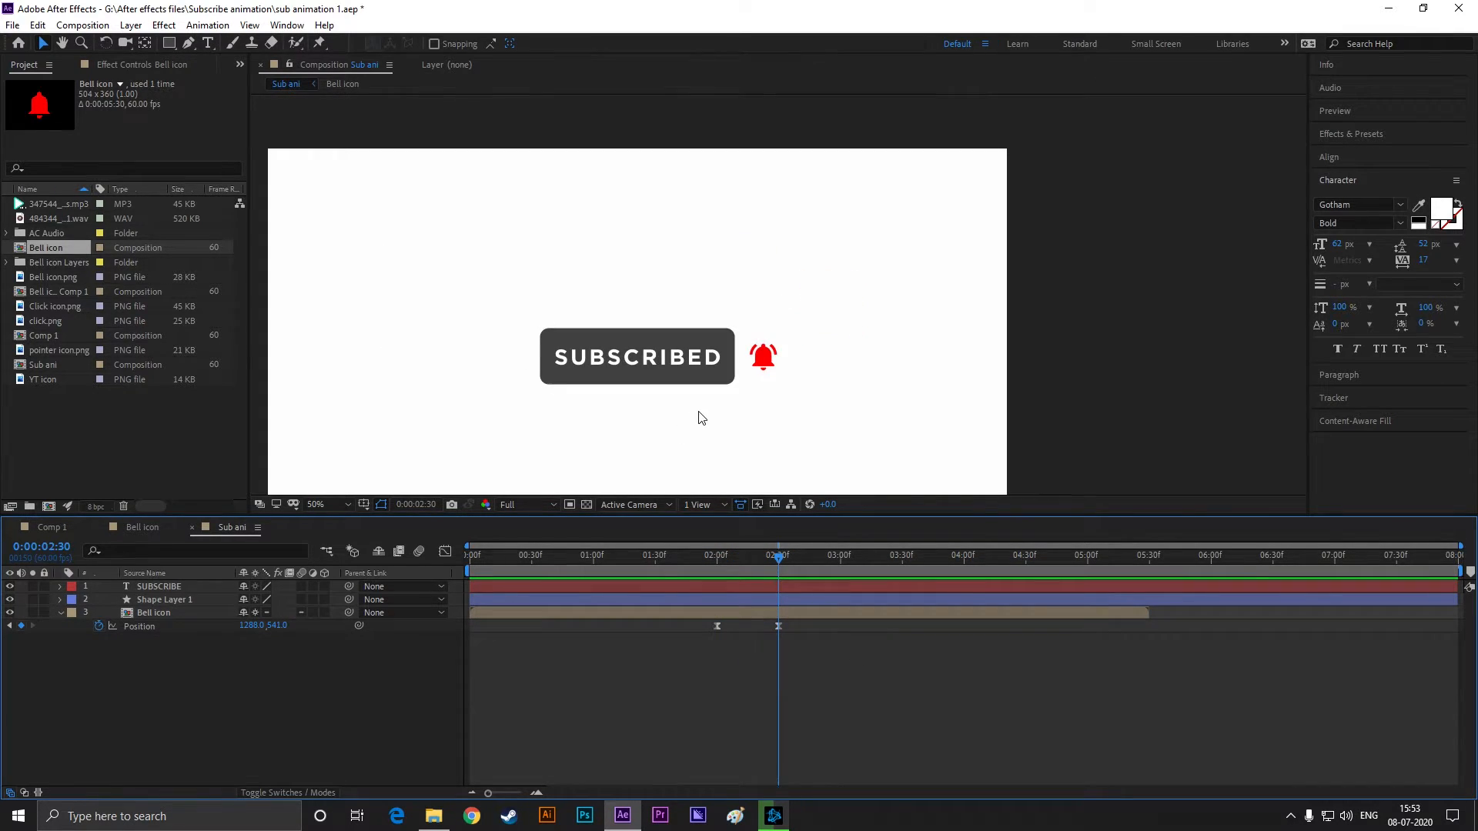
{"action": "left_click", "coordinate": [316, 505]}
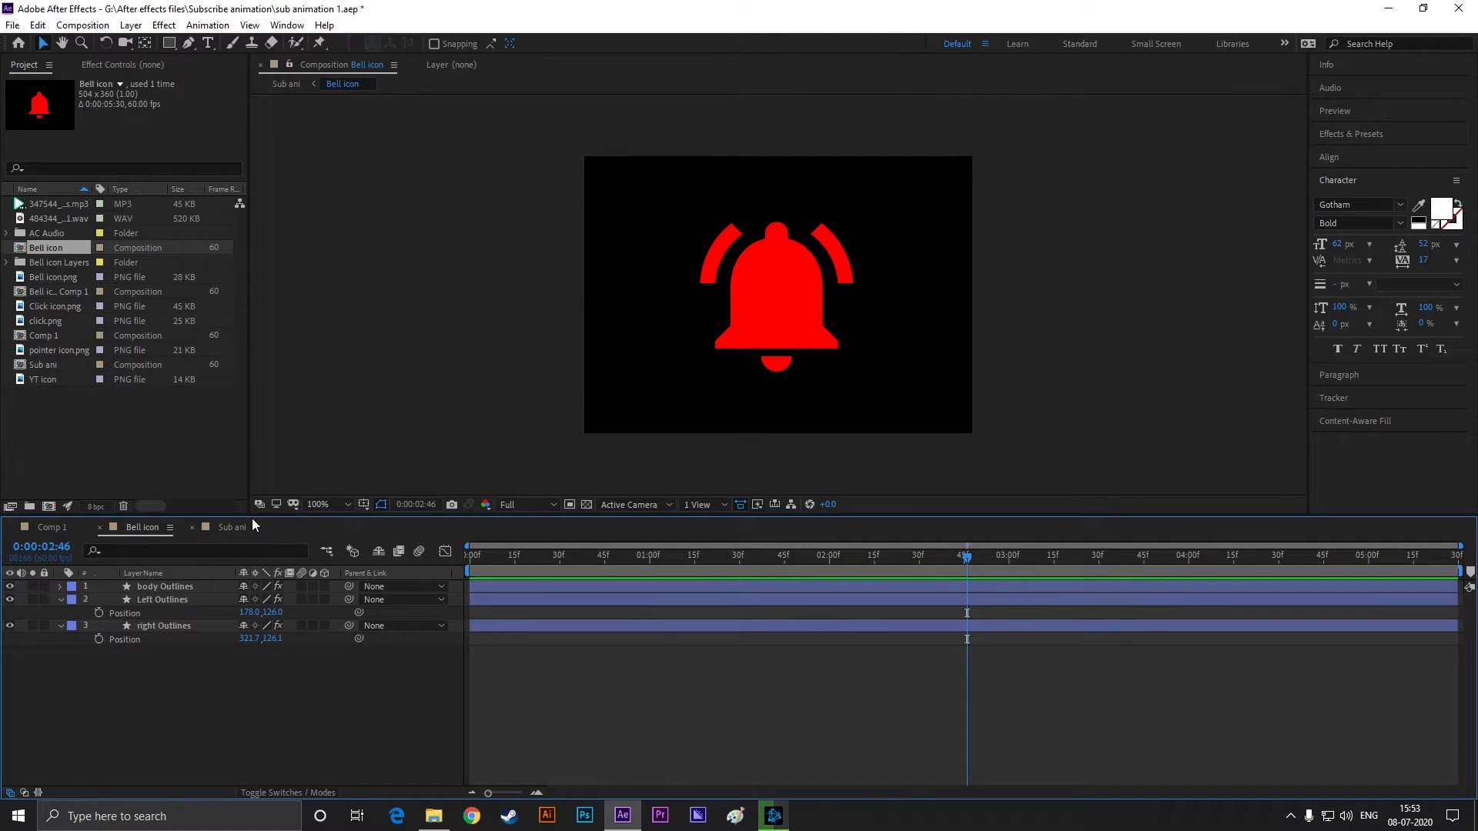
- Return to Sub ani, expand the bell layer and search 'fill' in Effects & Presets
{"action": "left_click", "coordinate": [232, 526]}
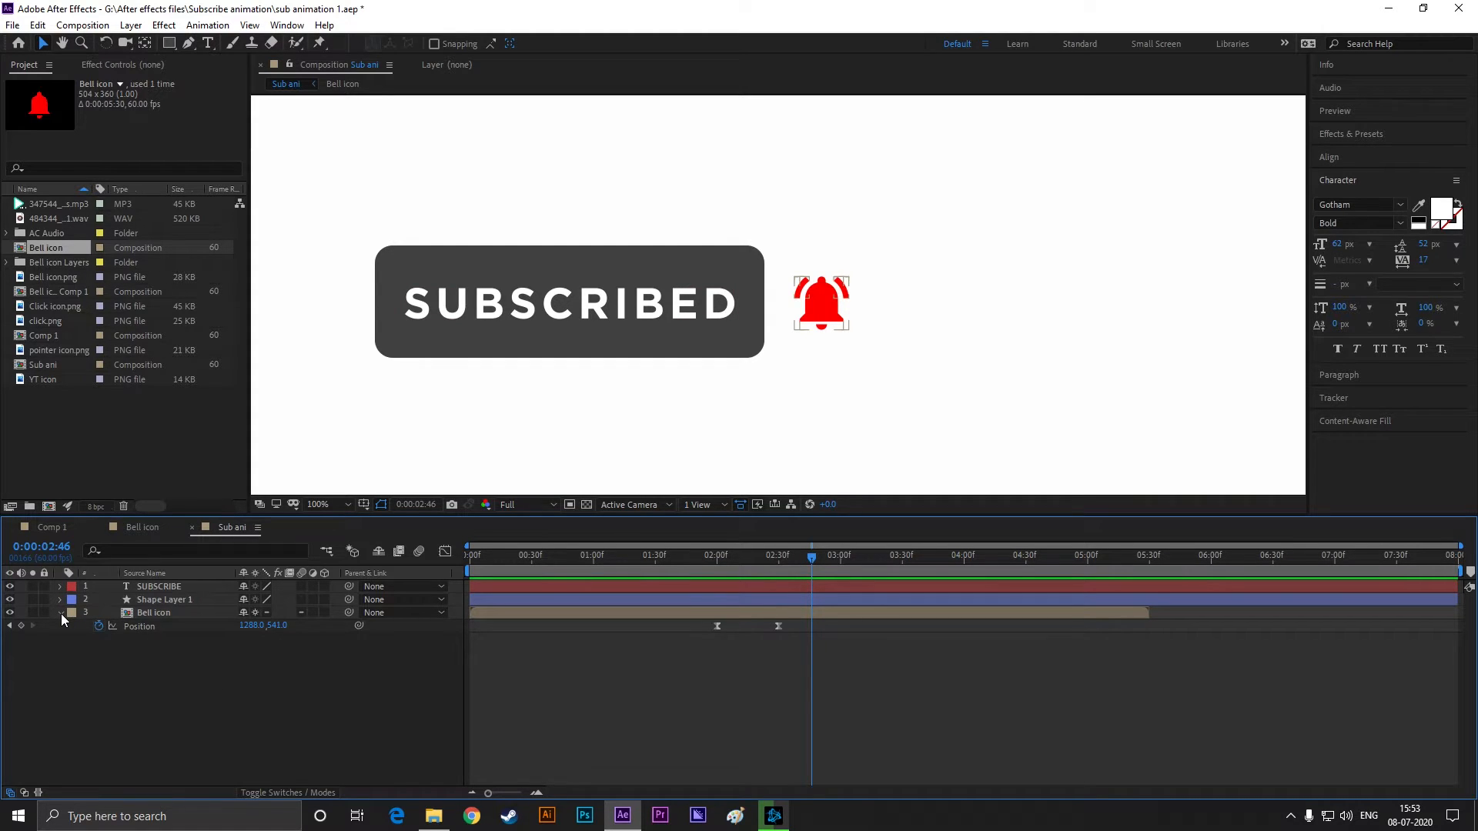
{"action": "left_click", "coordinate": [60, 613]}
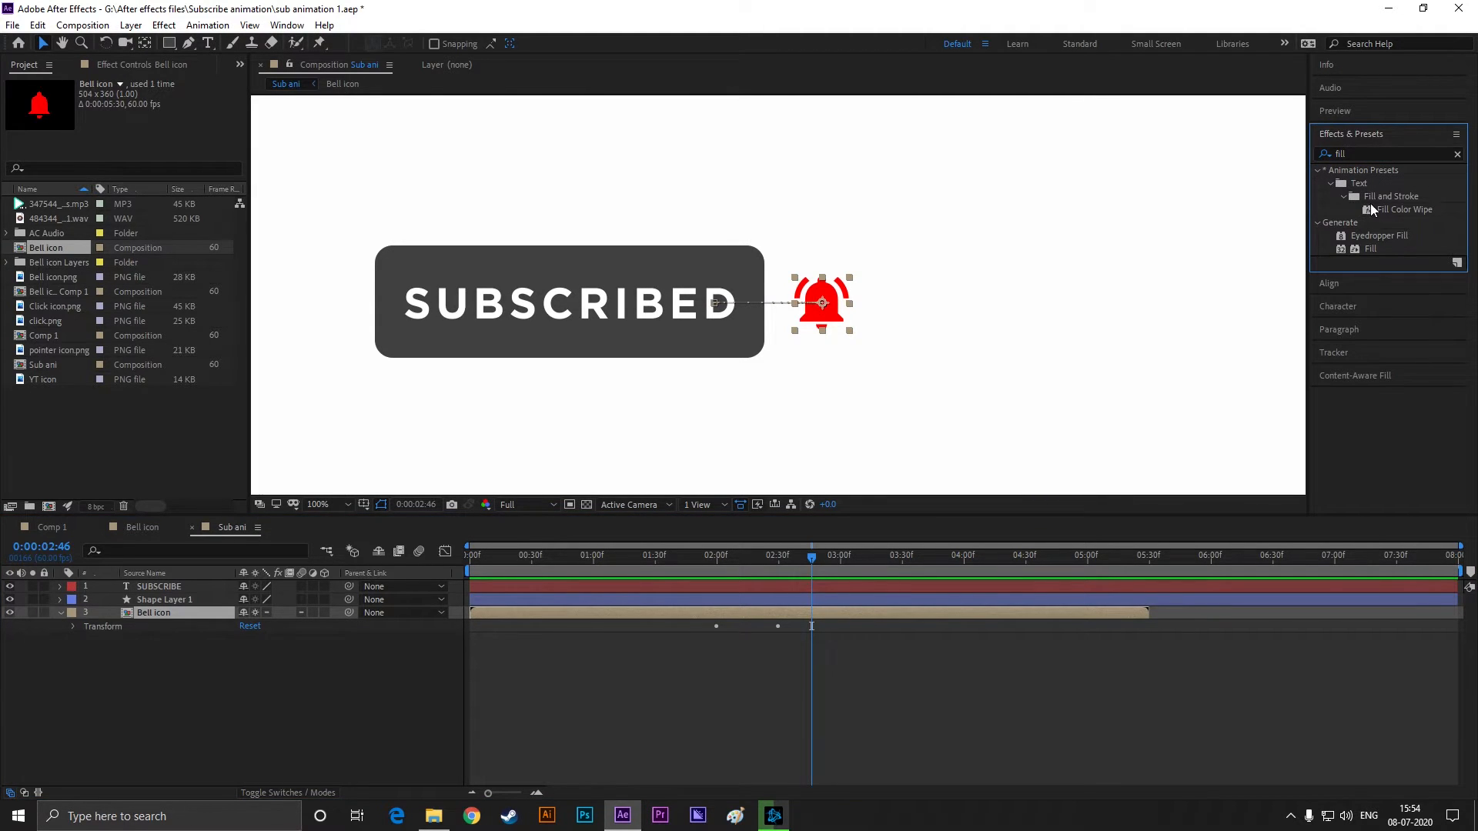
- Apply Fill to the bell and keyframe its Color from #404040 to yellow #F8AB25
{"action": "double_click", "coordinate": [1372, 250]}
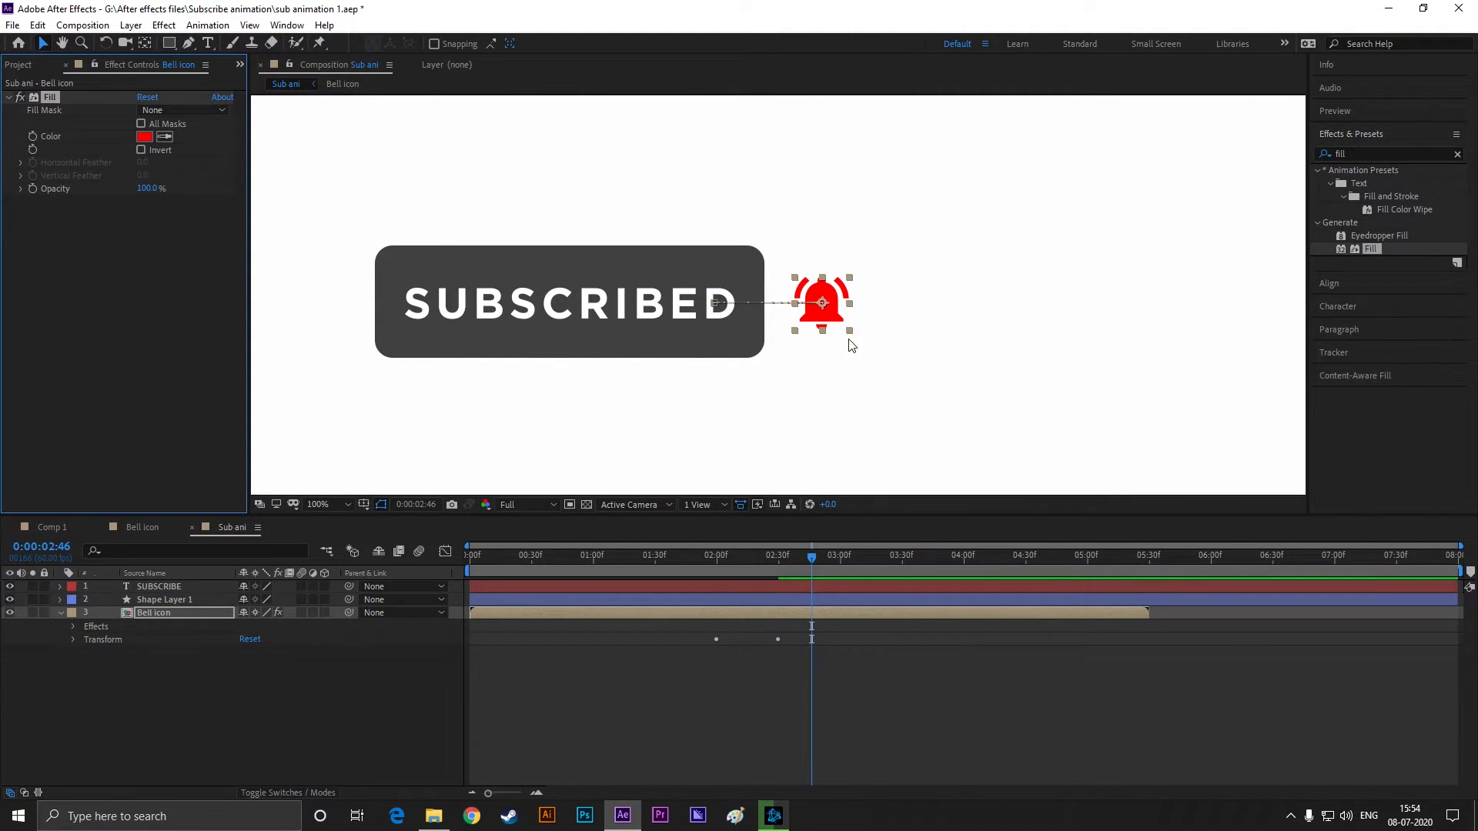
{"action": "mouse_move", "coordinate": [774, 498]}
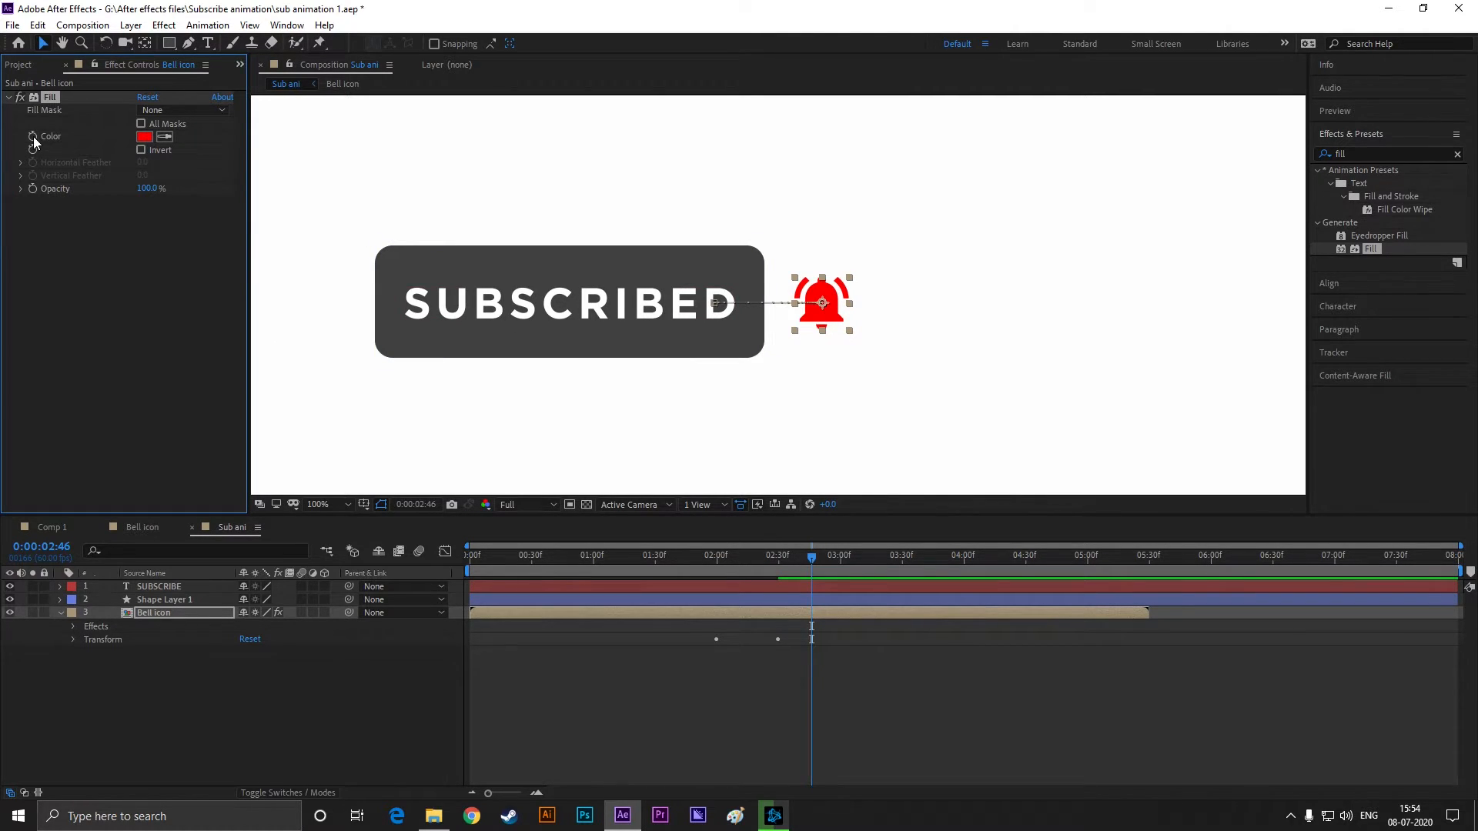
{"action": "left_click", "coordinate": [145, 135]}
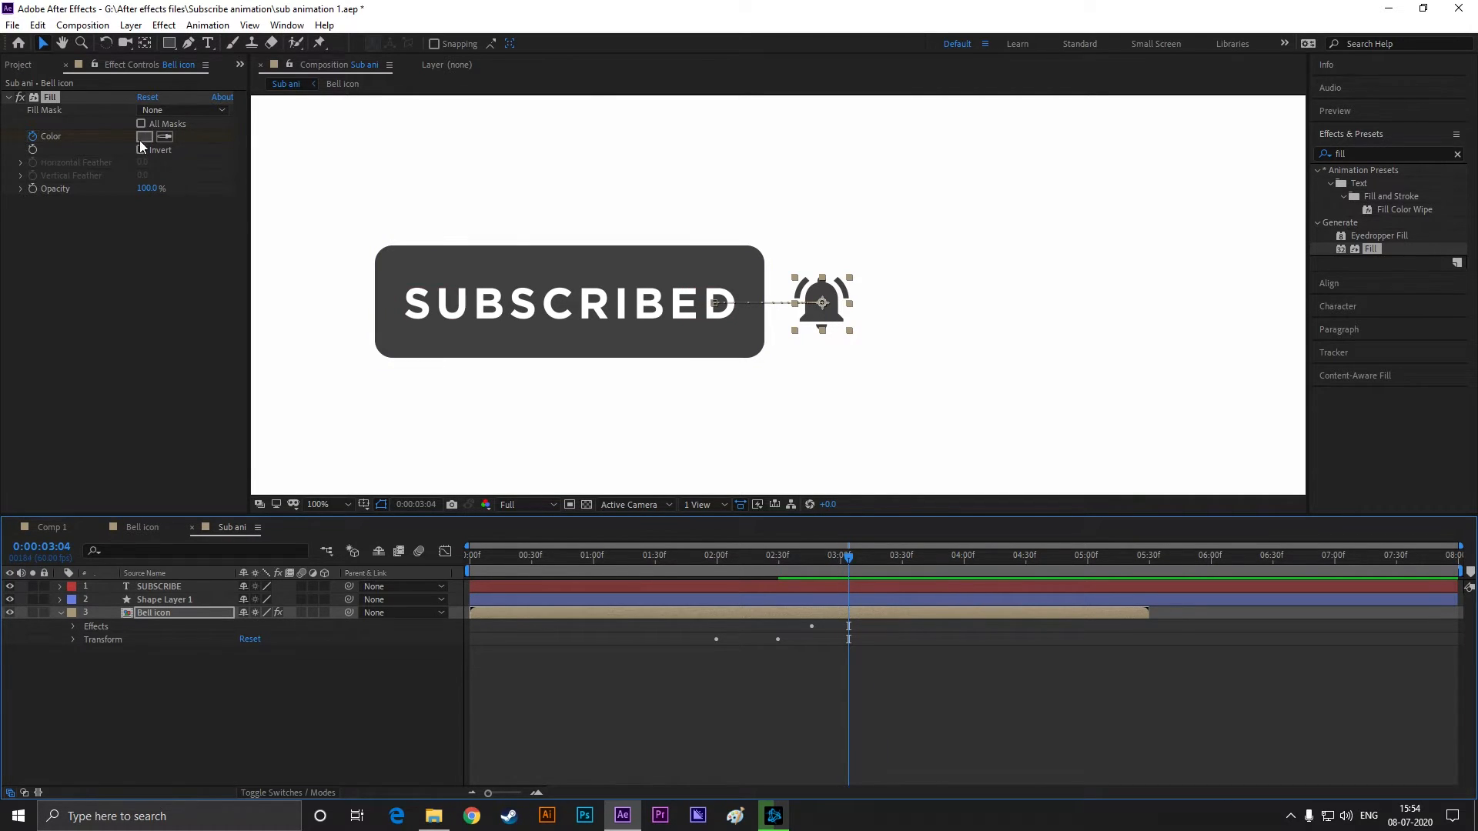
{"action": "left_click", "coordinate": [145, 135]}
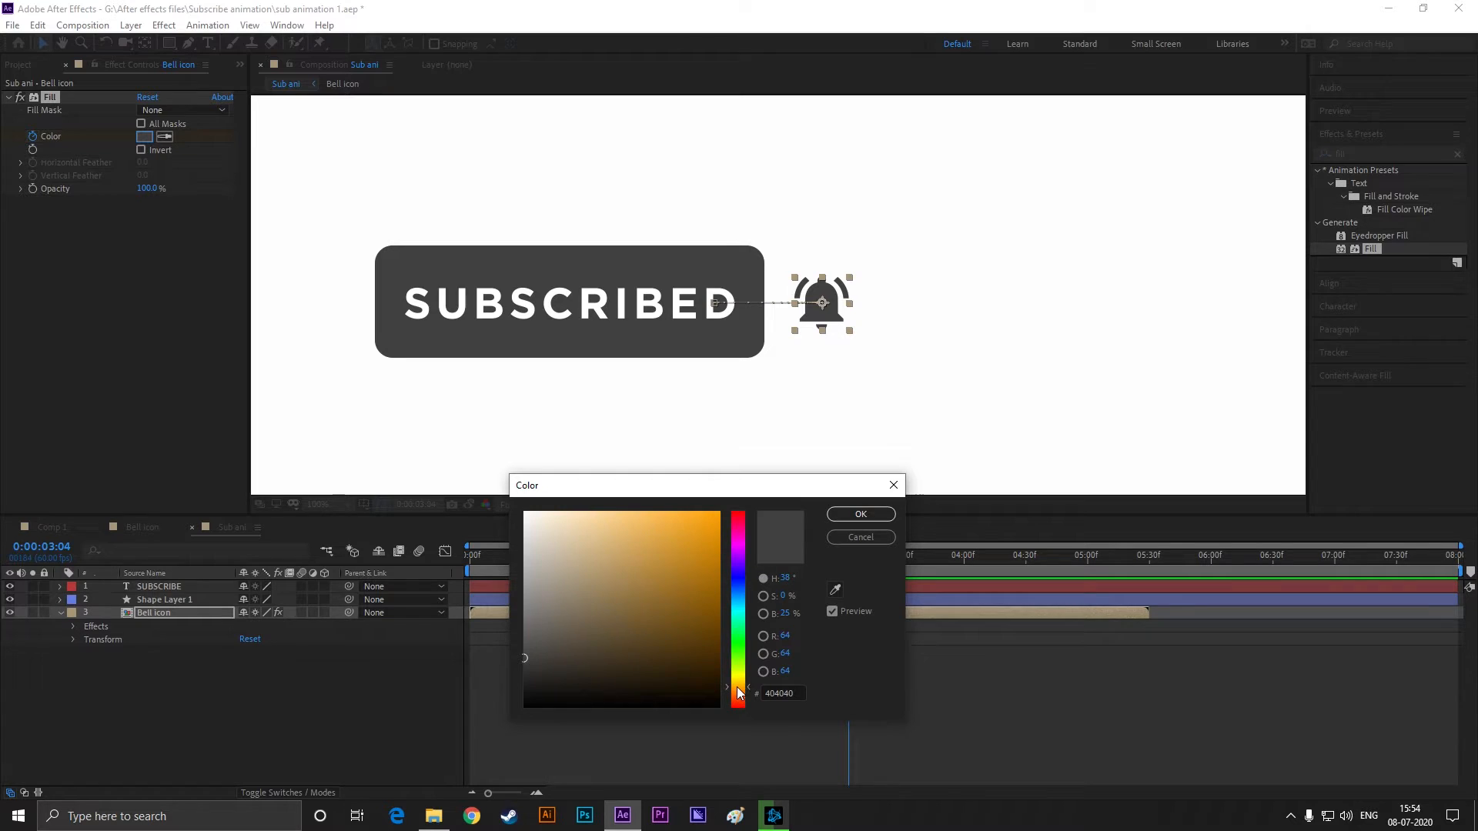
{"action": "left_click", "coordinate": [692, 518]}
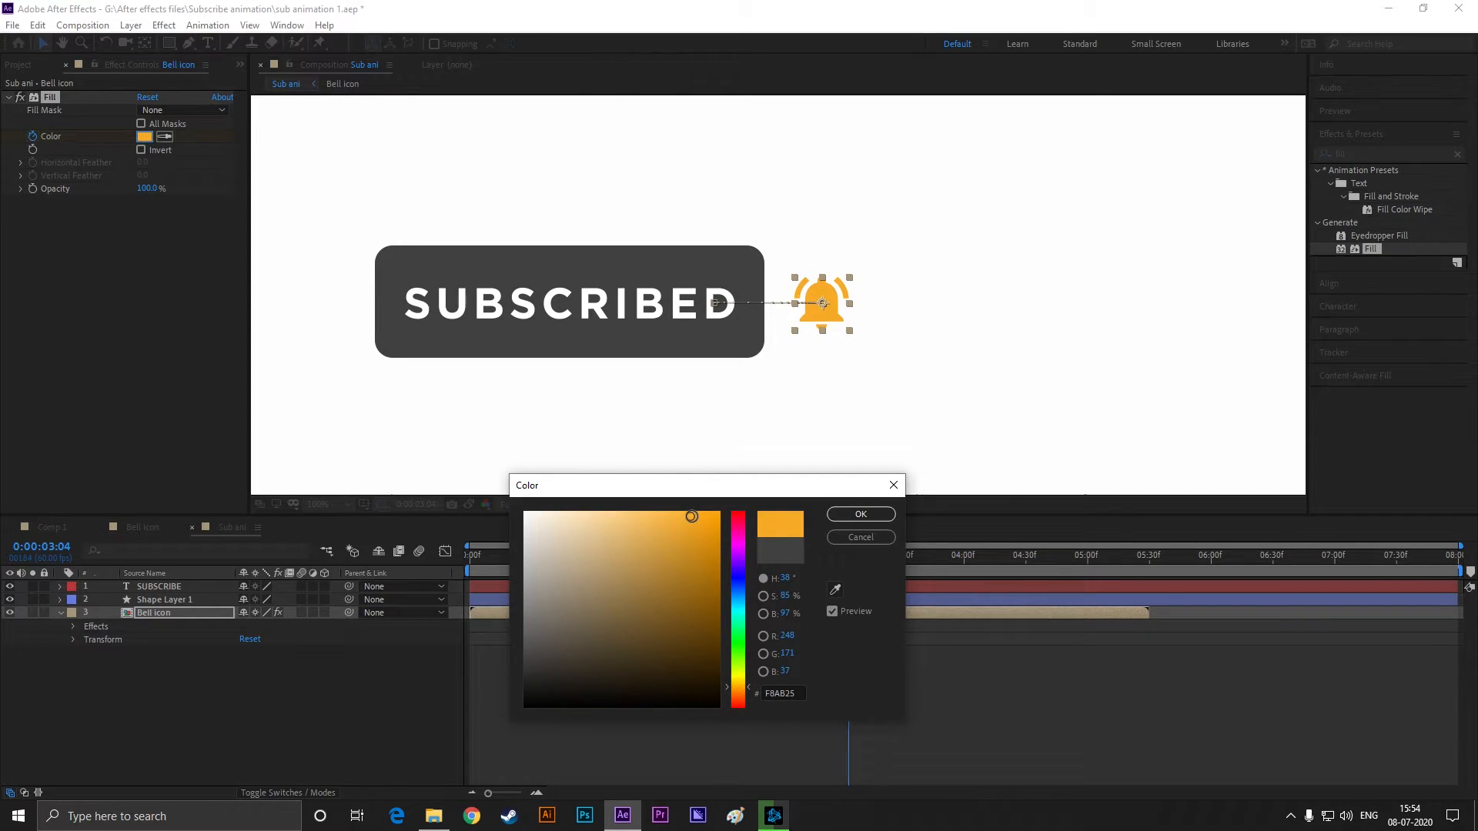
{"action": "left_click", "coordinate": [859, 515]}
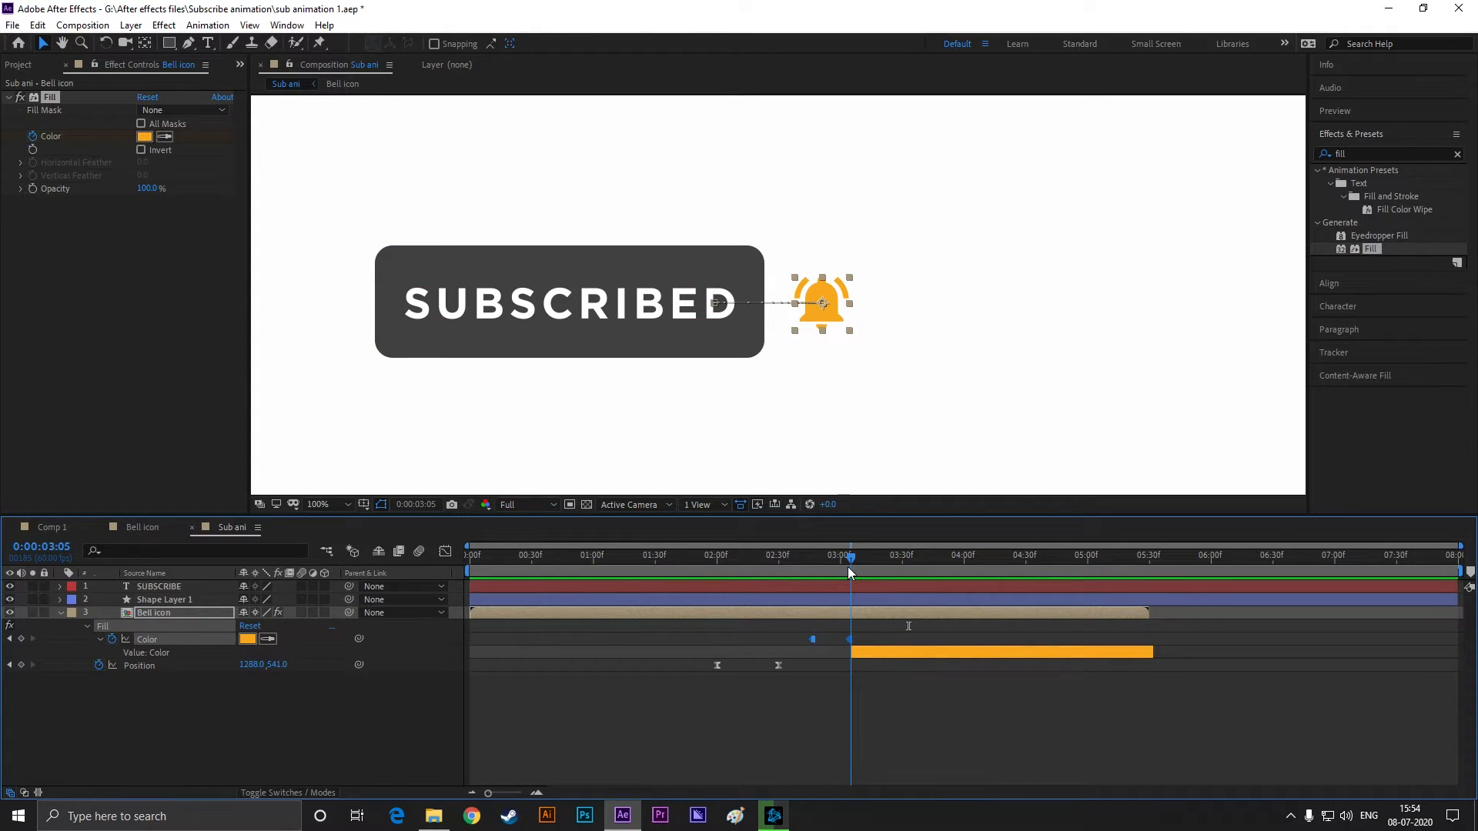
{"action": "mouse_move", "coordinate": [843, 568]}
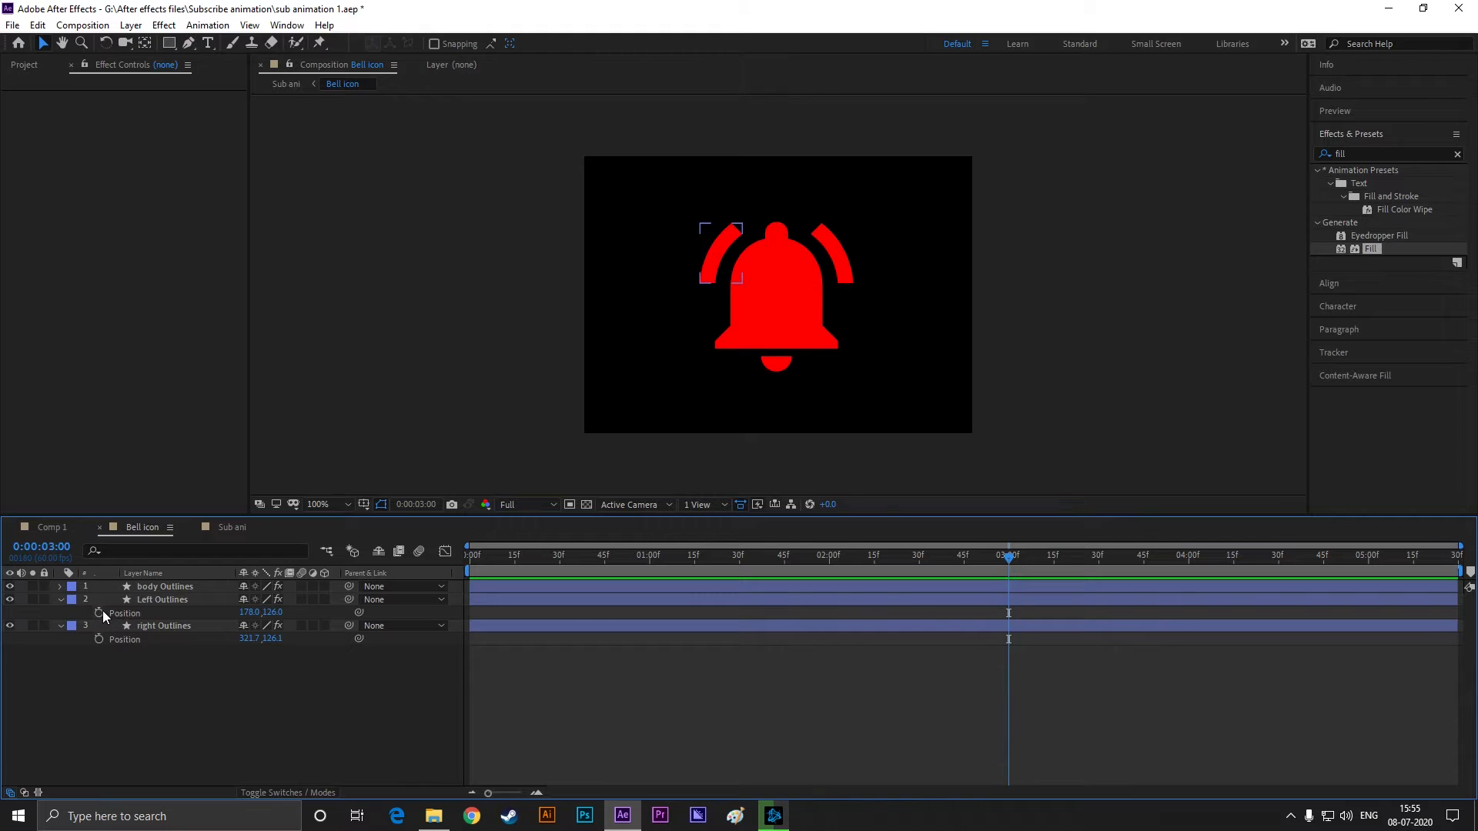
- Keyframe Position on Left and right Outlines so the ring arcs spread outward by 3:00
{"action": "left_click", "coordinate": [164, 626]}
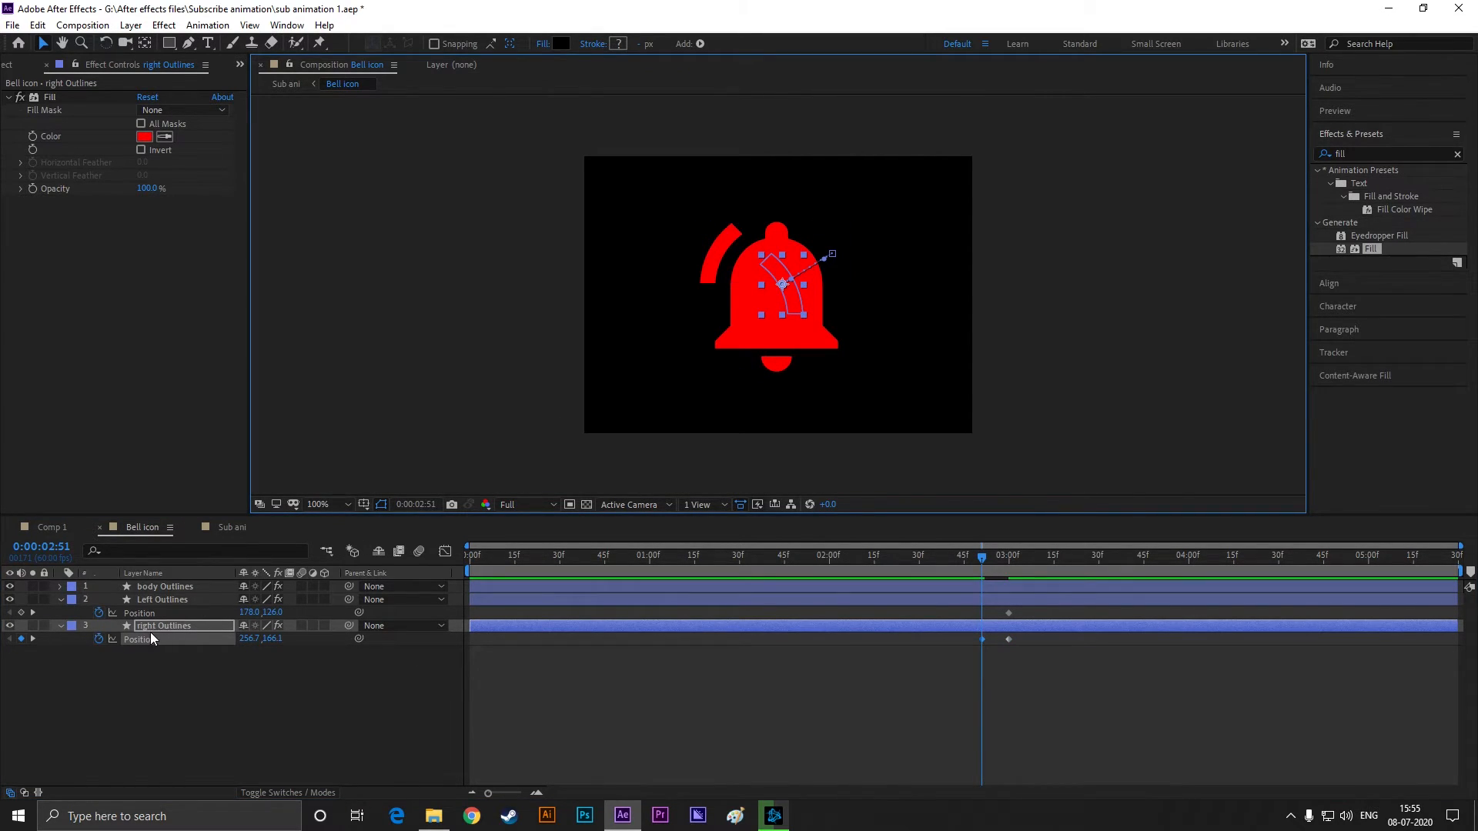
{"action": "left_click", "coordinate": [163, 599]}
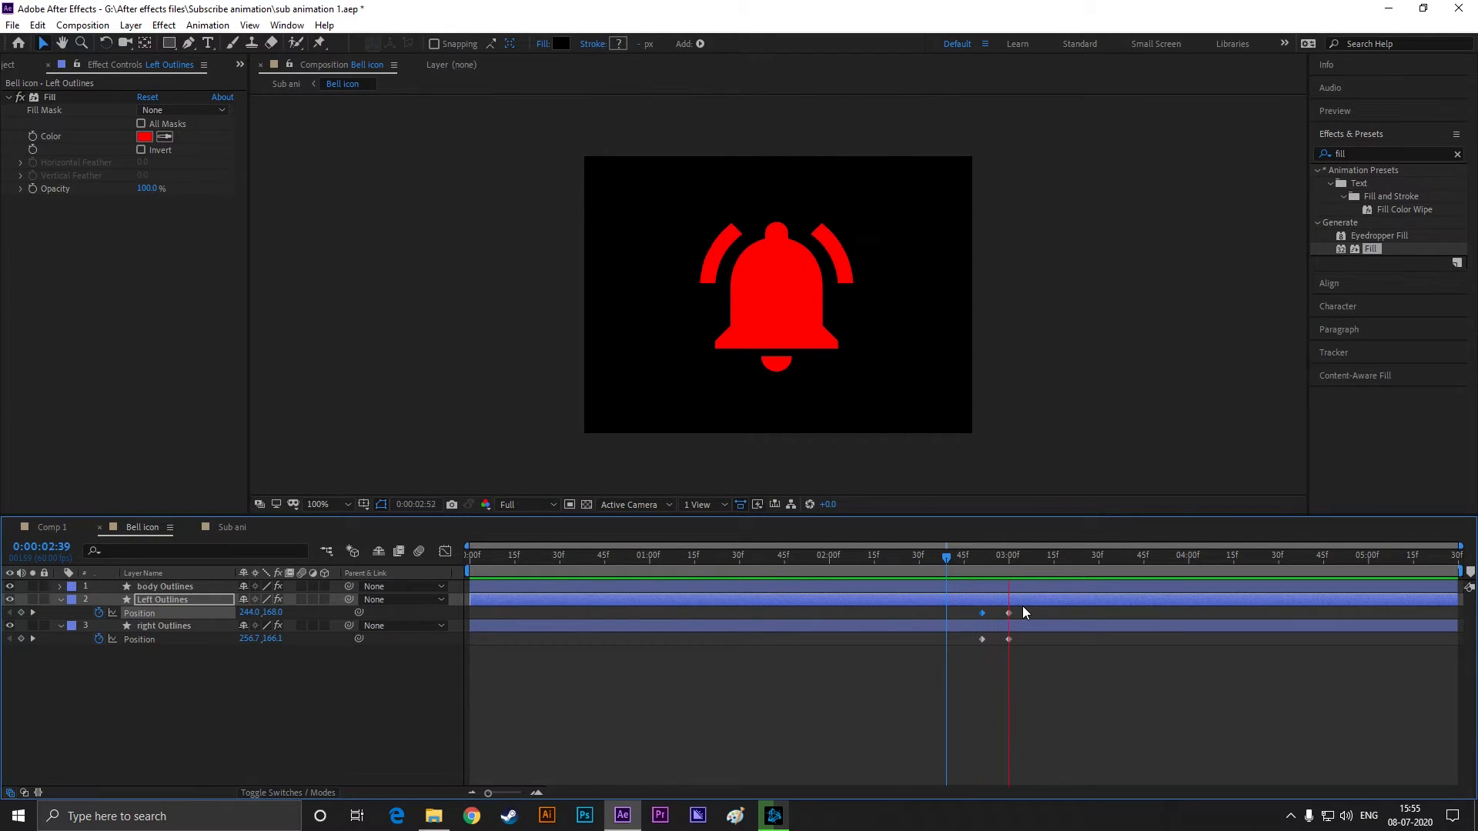
{"action": "left_click", "coordinate": [1084, 556]}
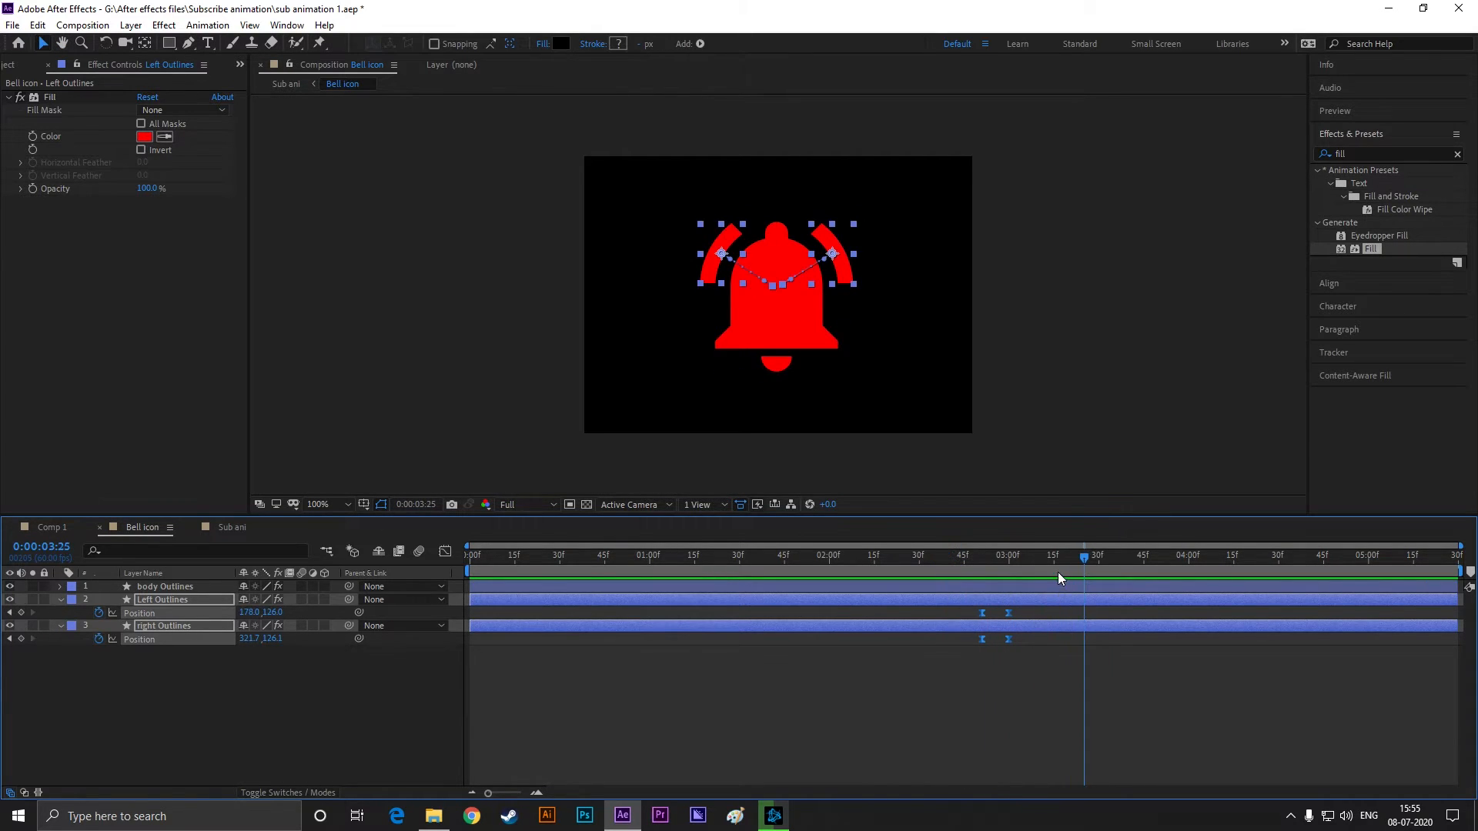
{"action": "left_click", "coordinate": [233, 527]}
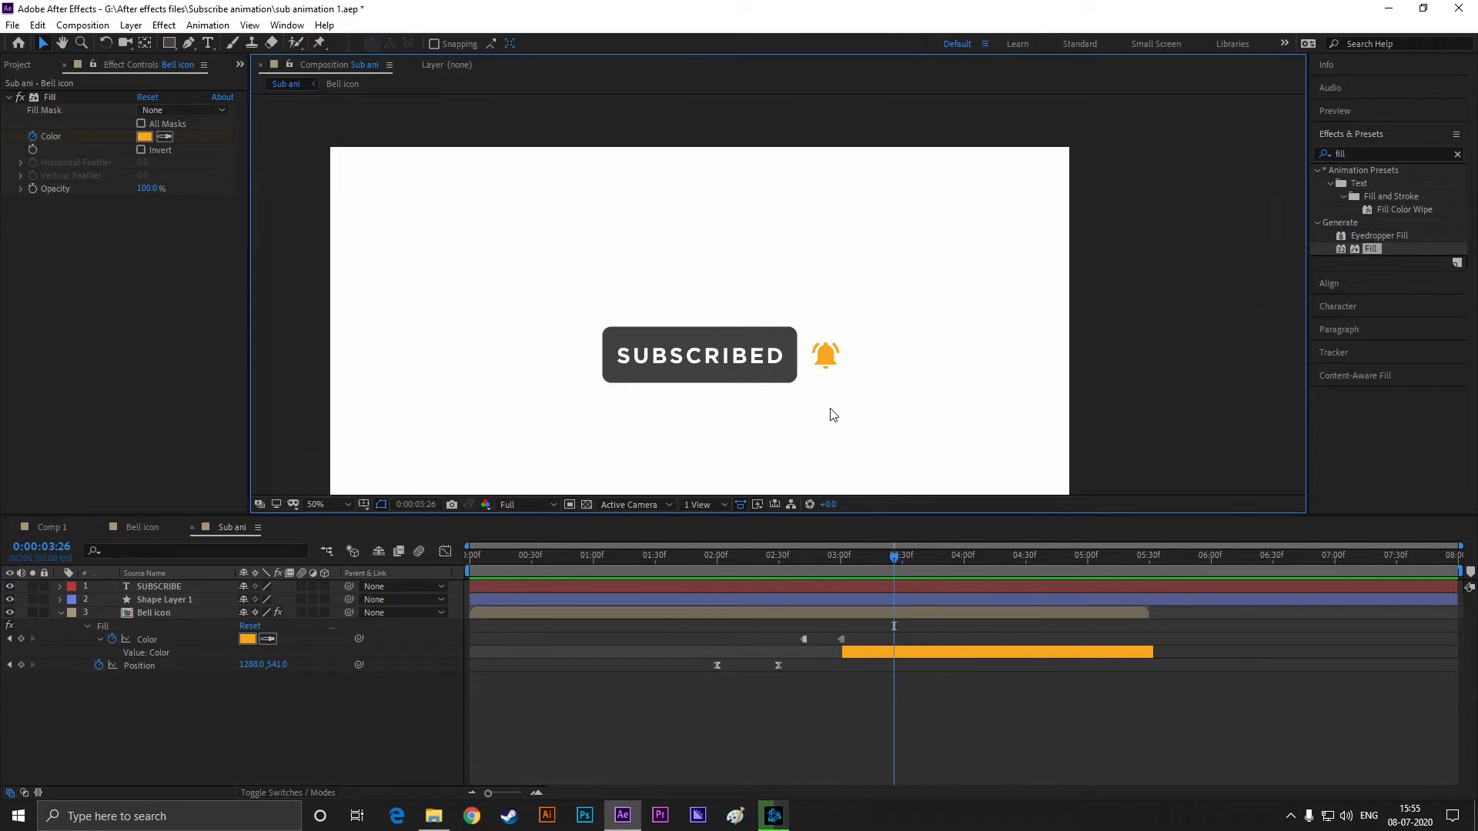
{"action": "mouse_move", "coordinate": [815, 419]}
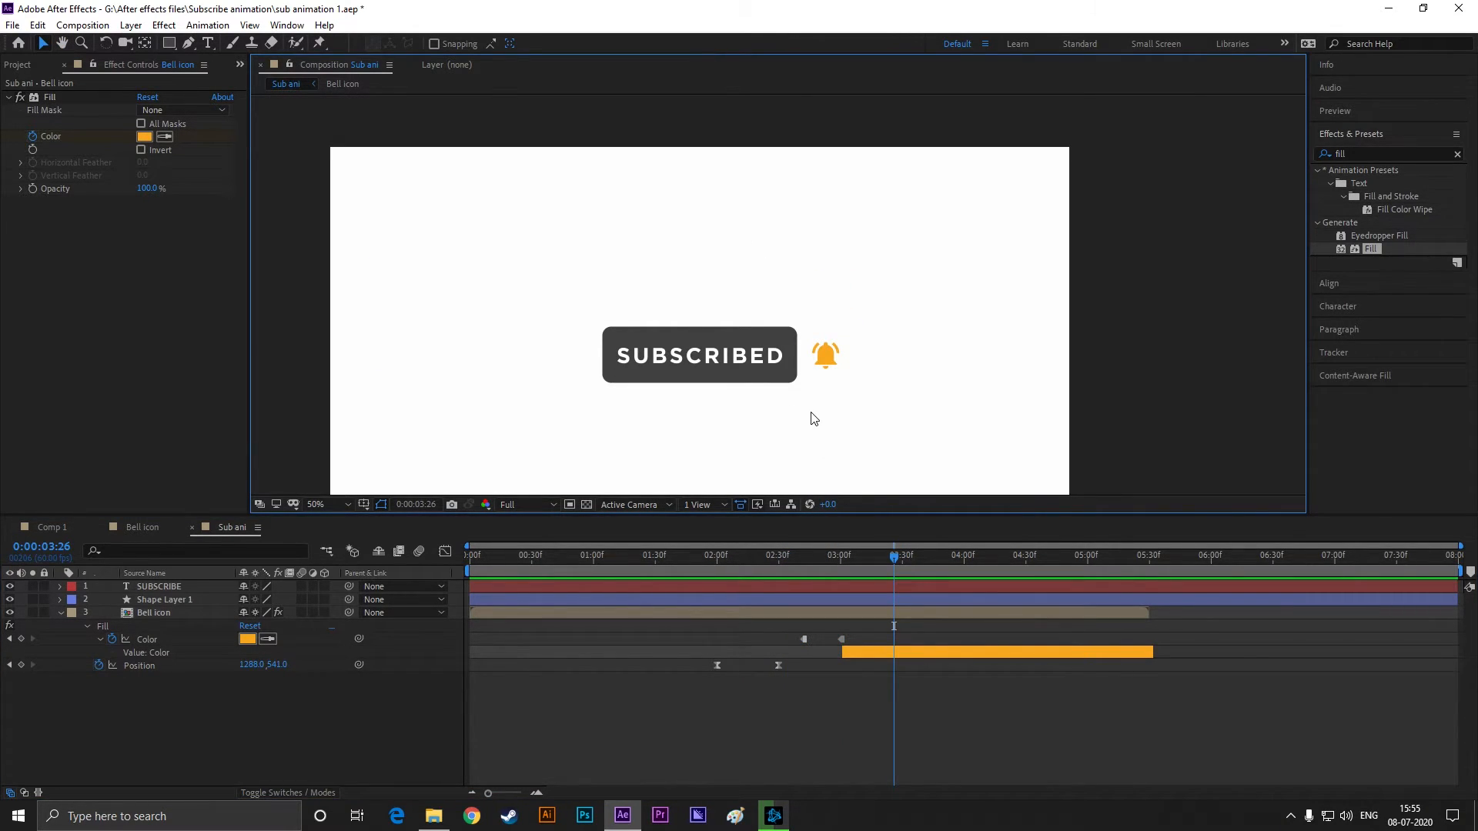
- Switch back to the Sub ani composition with the gray button and yellow bell
{"action": "left_click", "coordinate": [782, 554]}
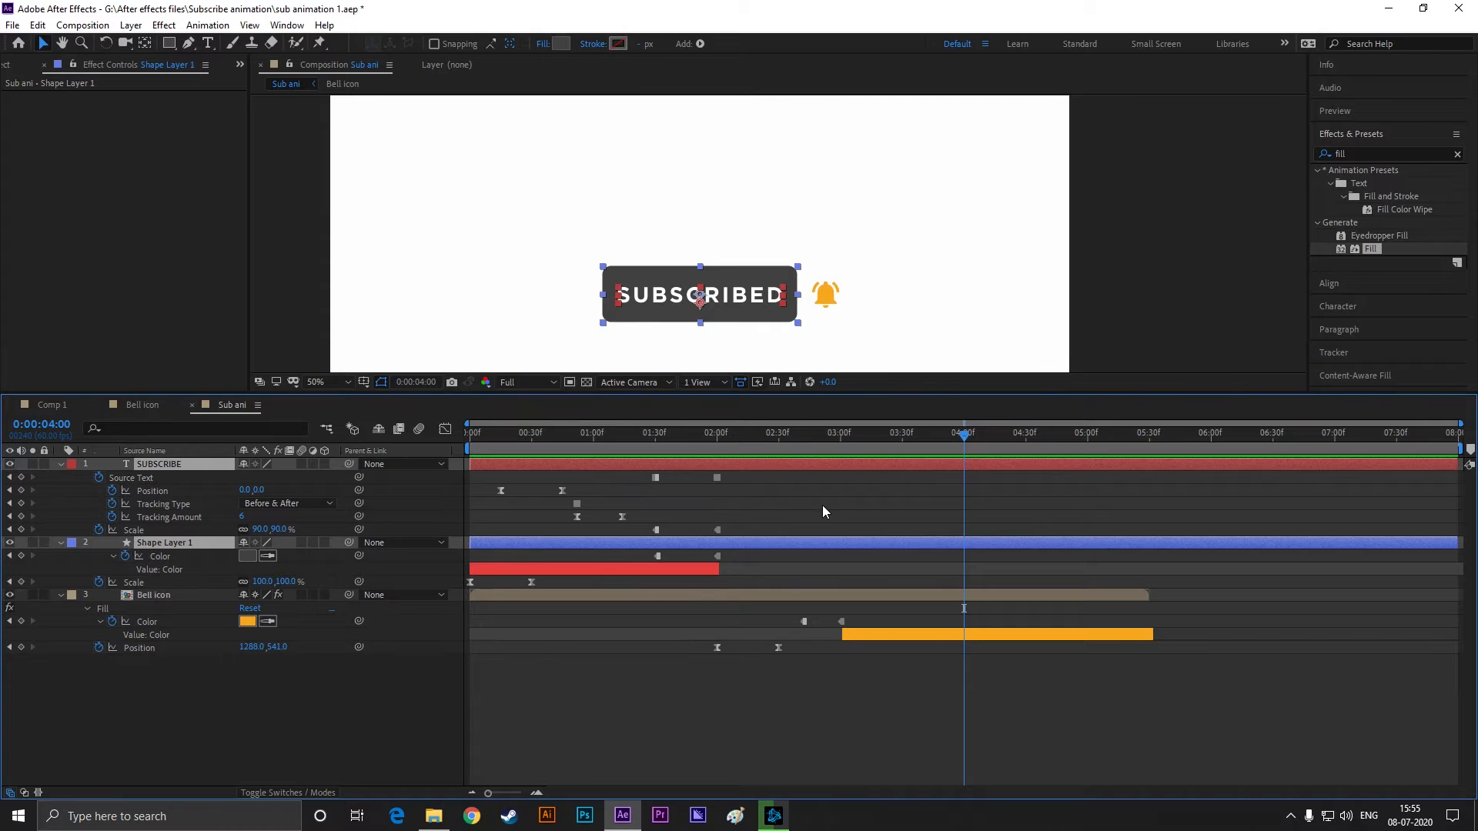
{"action": "mouse_move", "coordinate": [866, 517]}
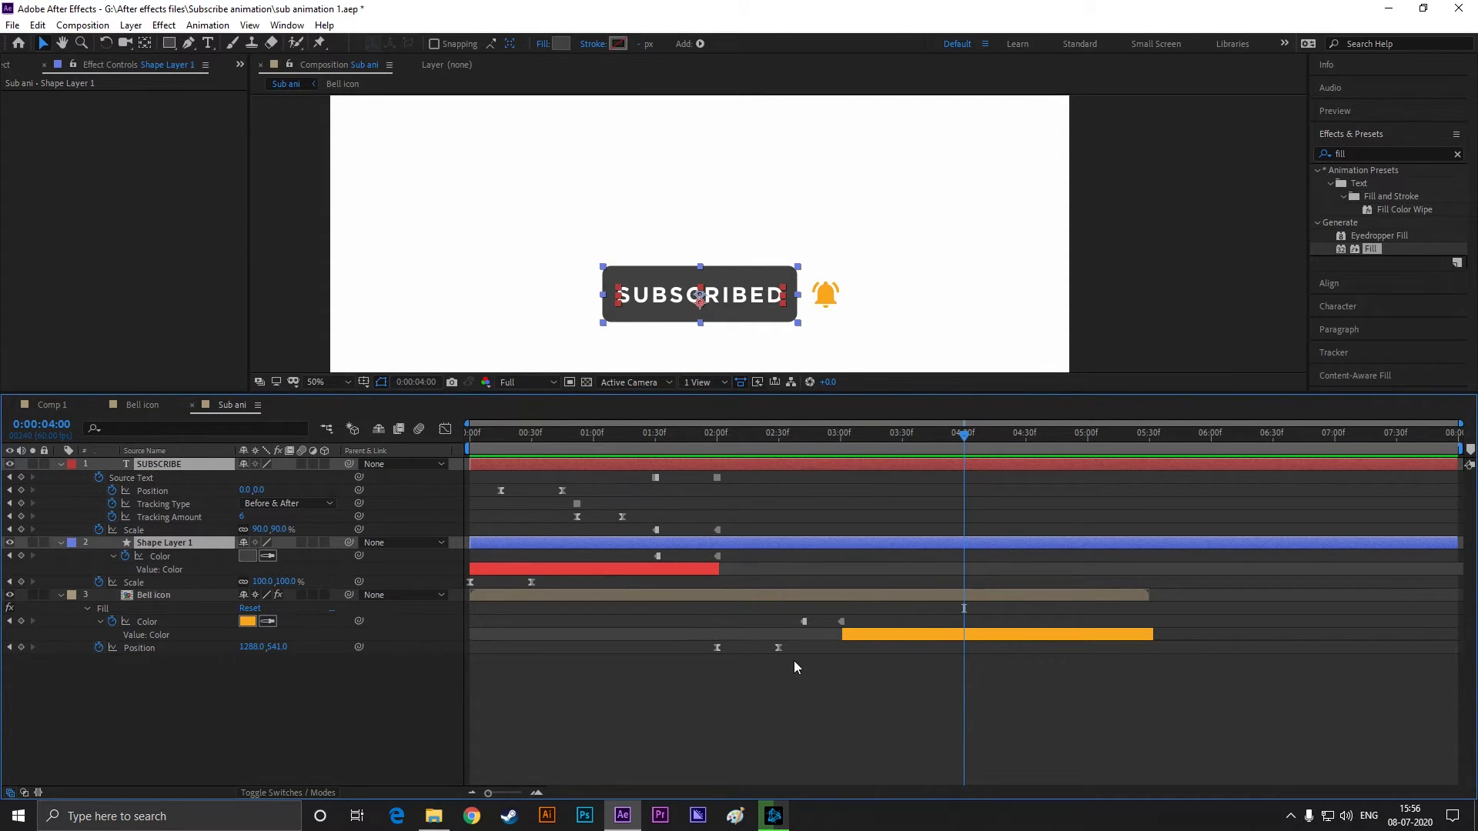
- Keyframe Bell icon Position at 4:00 and 4:30 so it slides behind the button, trimming its out point there
{"action": "left_click", "coordinate": [154, 594]}
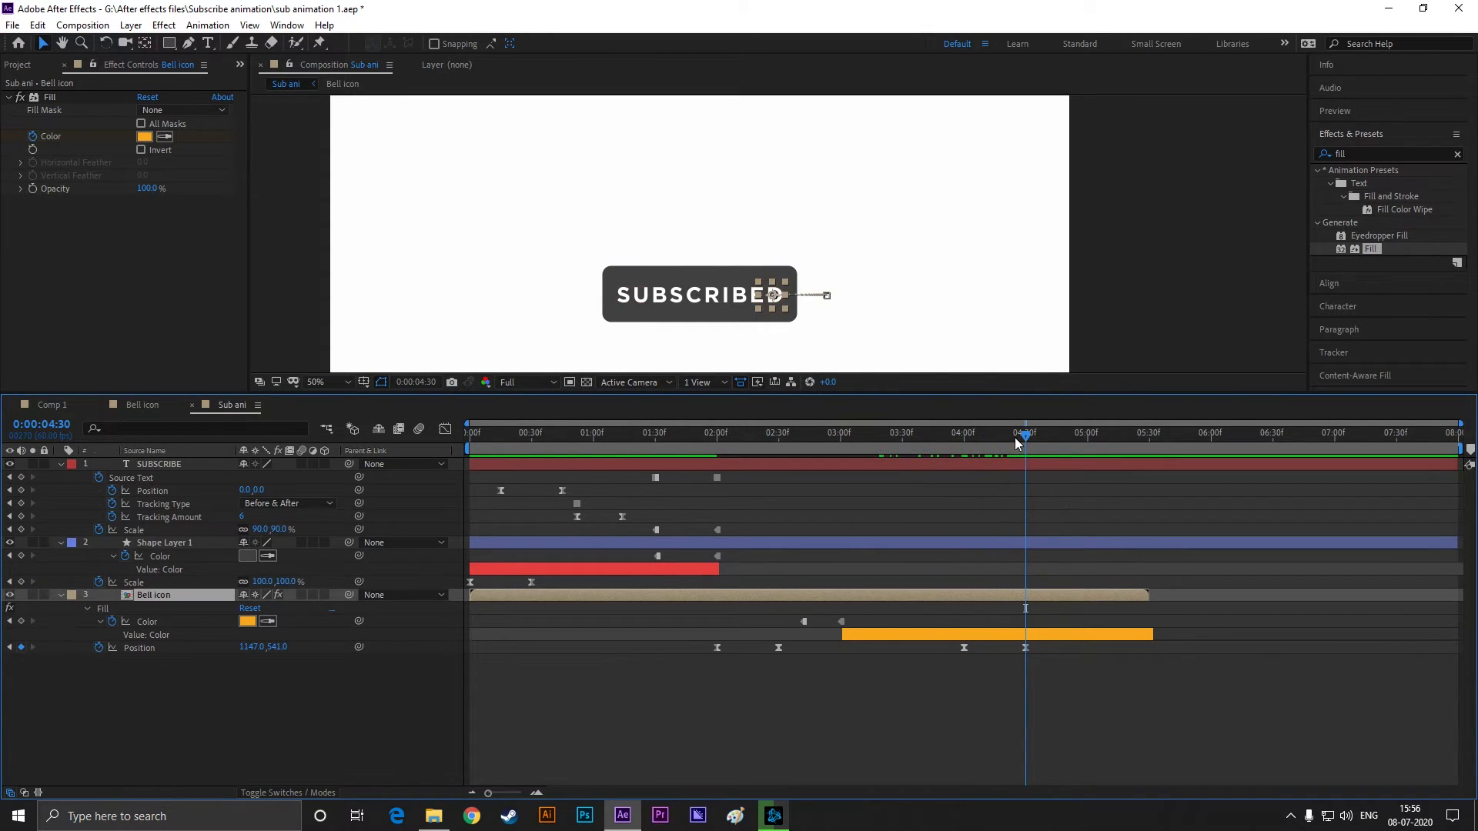
{"action": "key", "text": "Alt+["}
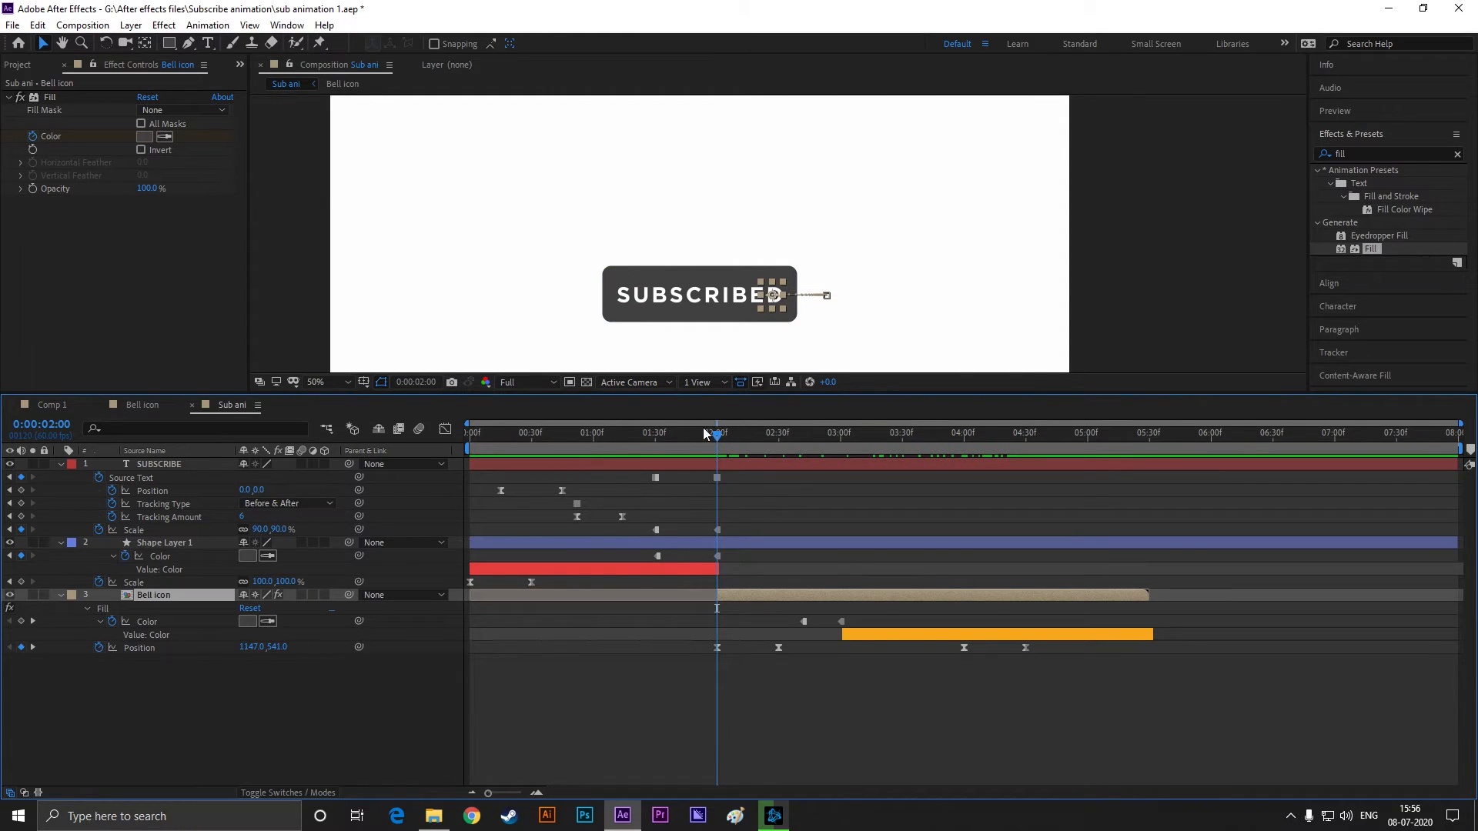
{"action": "left_click", "coordinate": [1025, 432]}
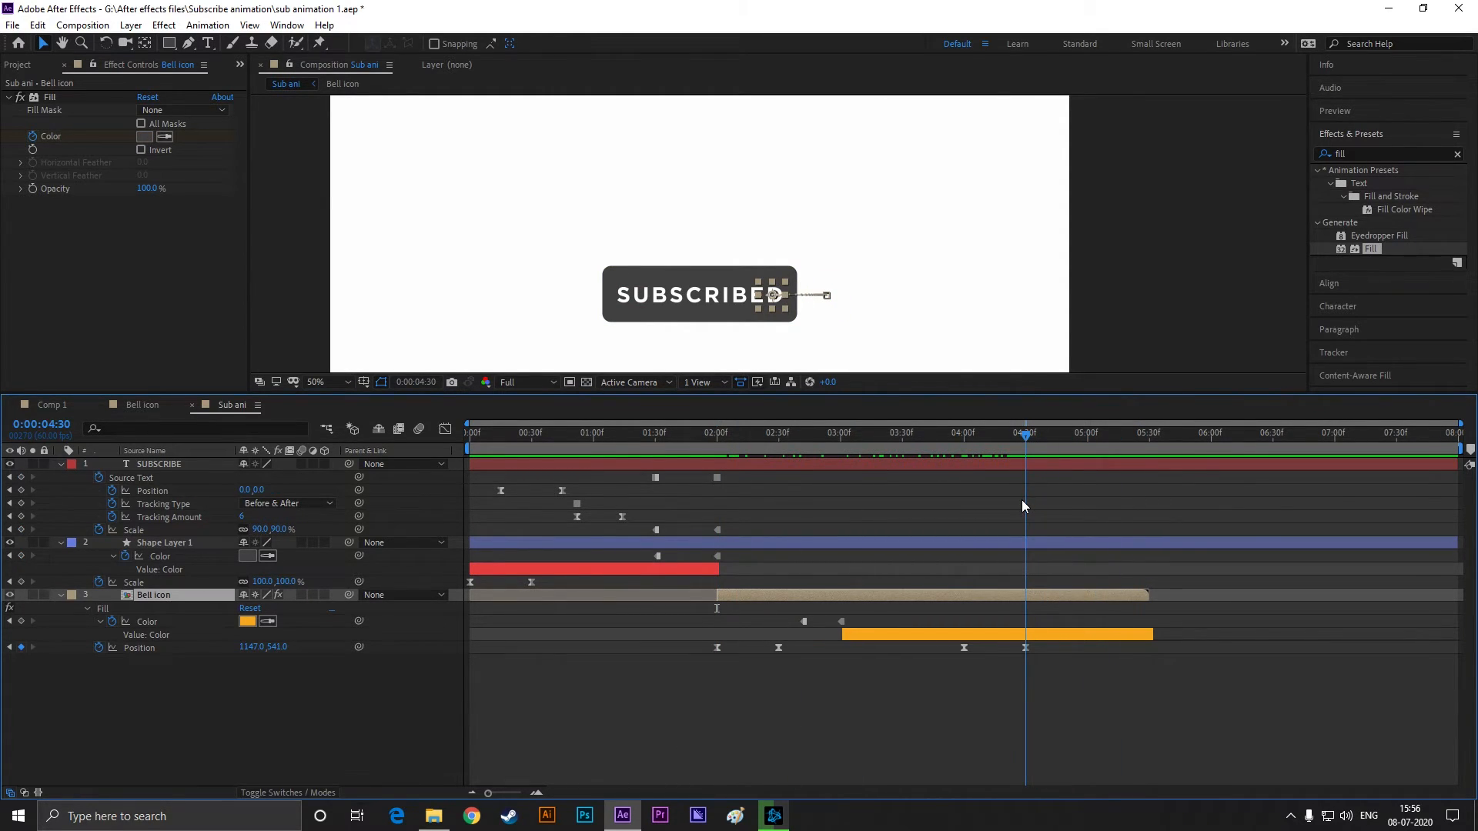
{"action": "key", "text": "alt+]"}
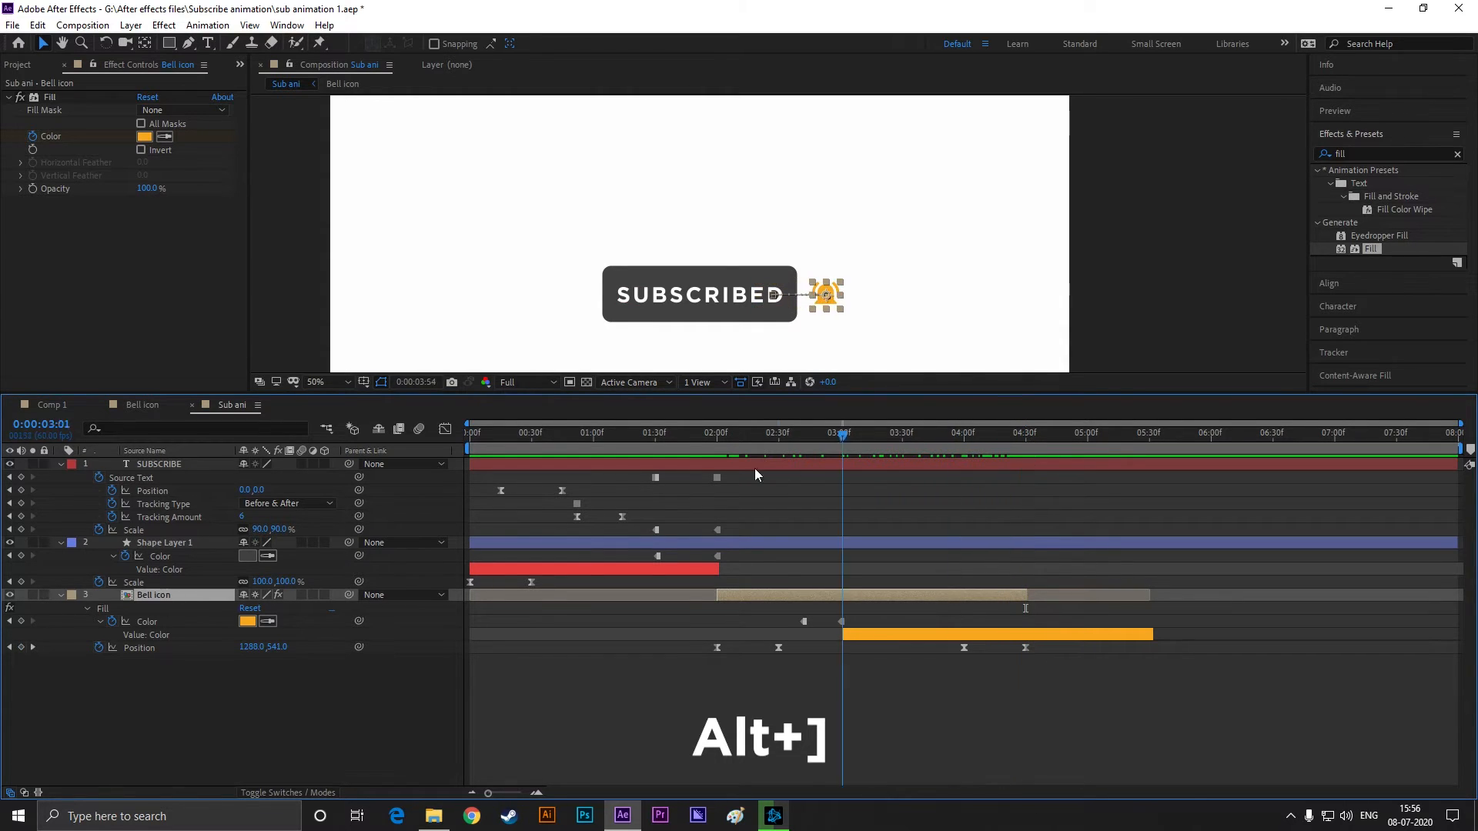
{"action": "key", "text": "alt+]"}
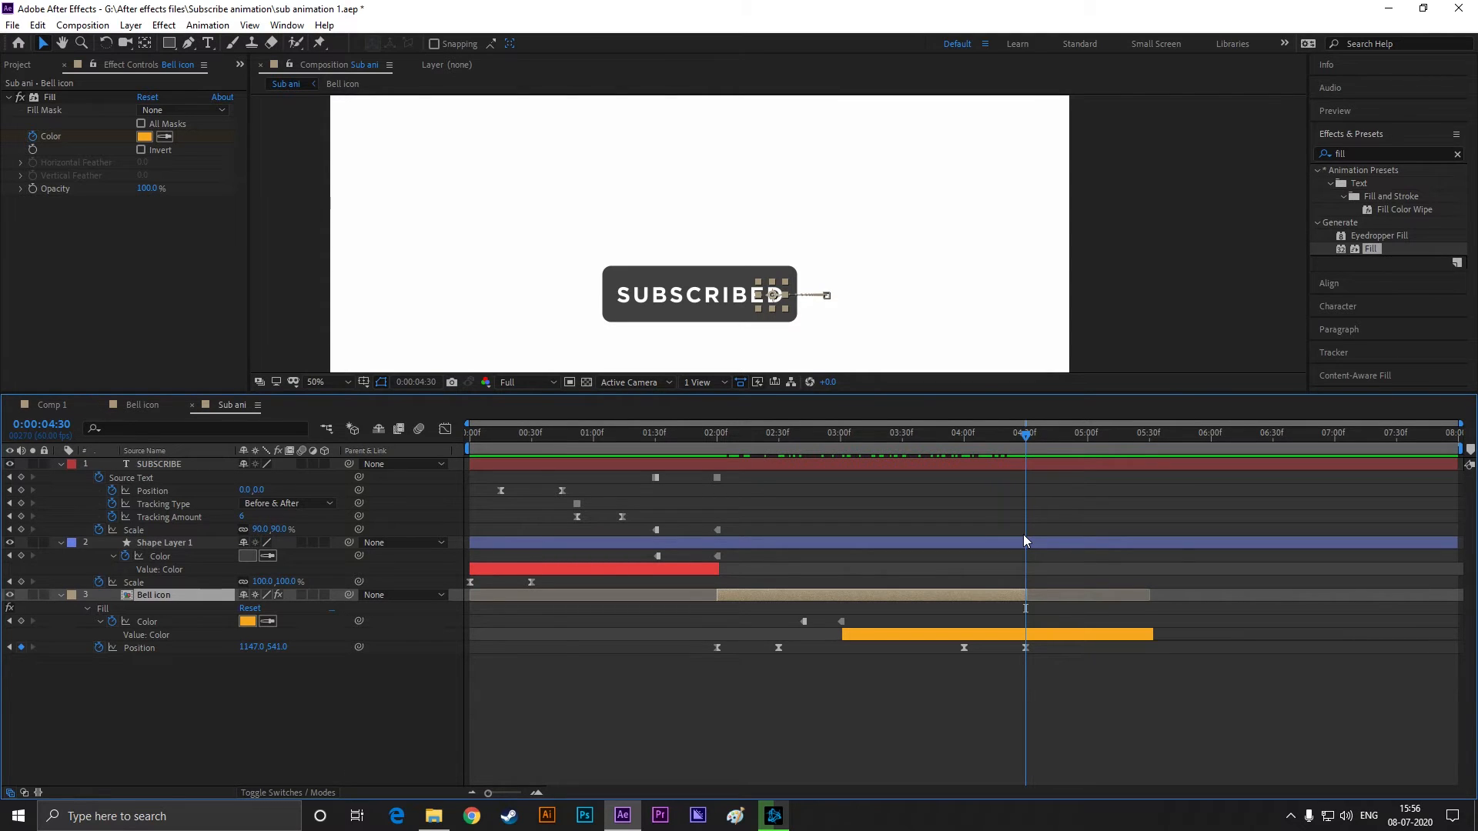
{"action": "mouse_move", "coordinate": [744, 485]}
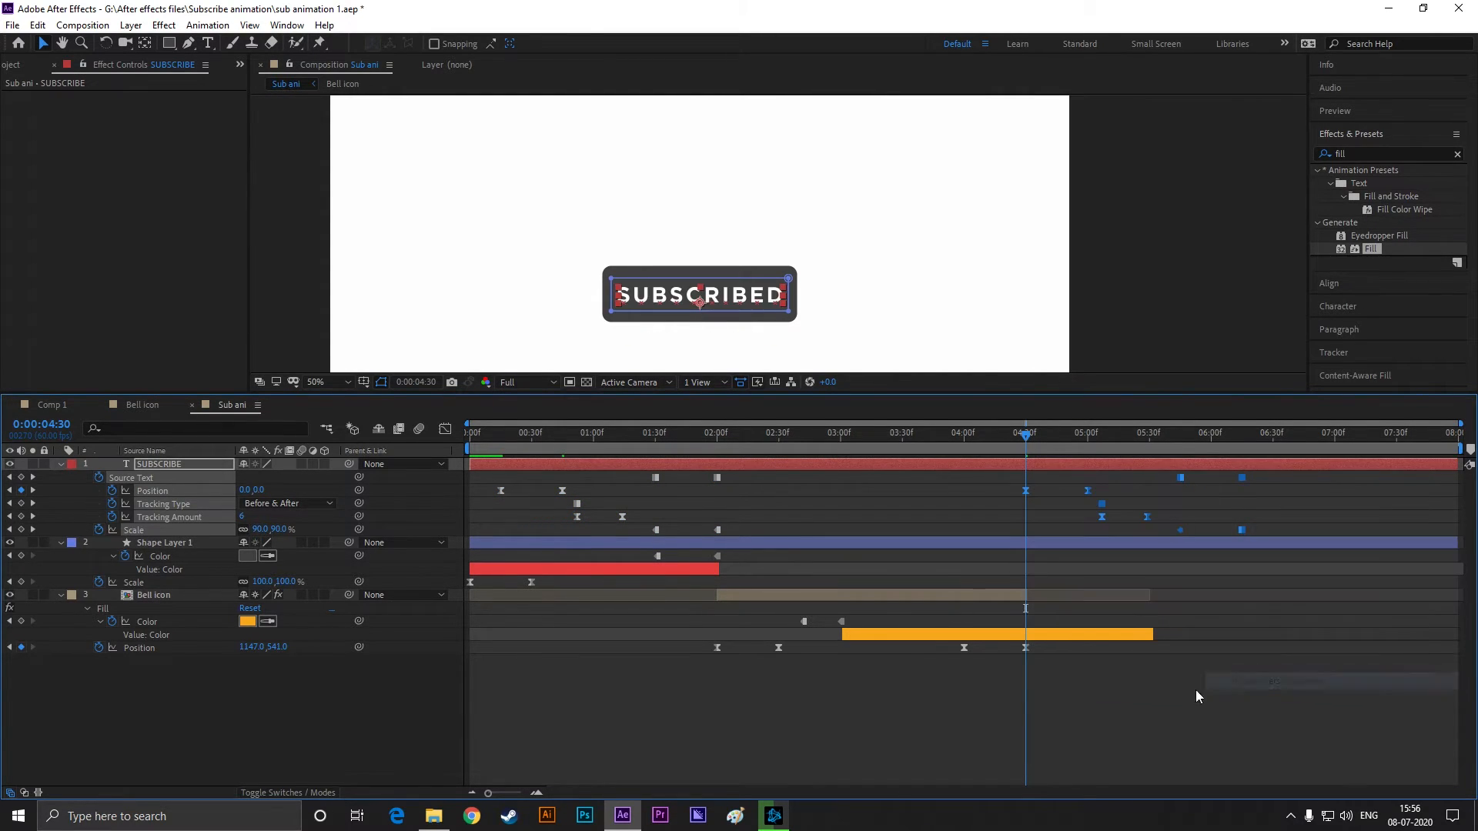
- Trim the SUBSCRIBE layer at 5:45 and keyframe Shape Layer 1 Scale from 100% to 0% ending at 6:12
{"action": "left_click", "coordinate": [1129, 432]}
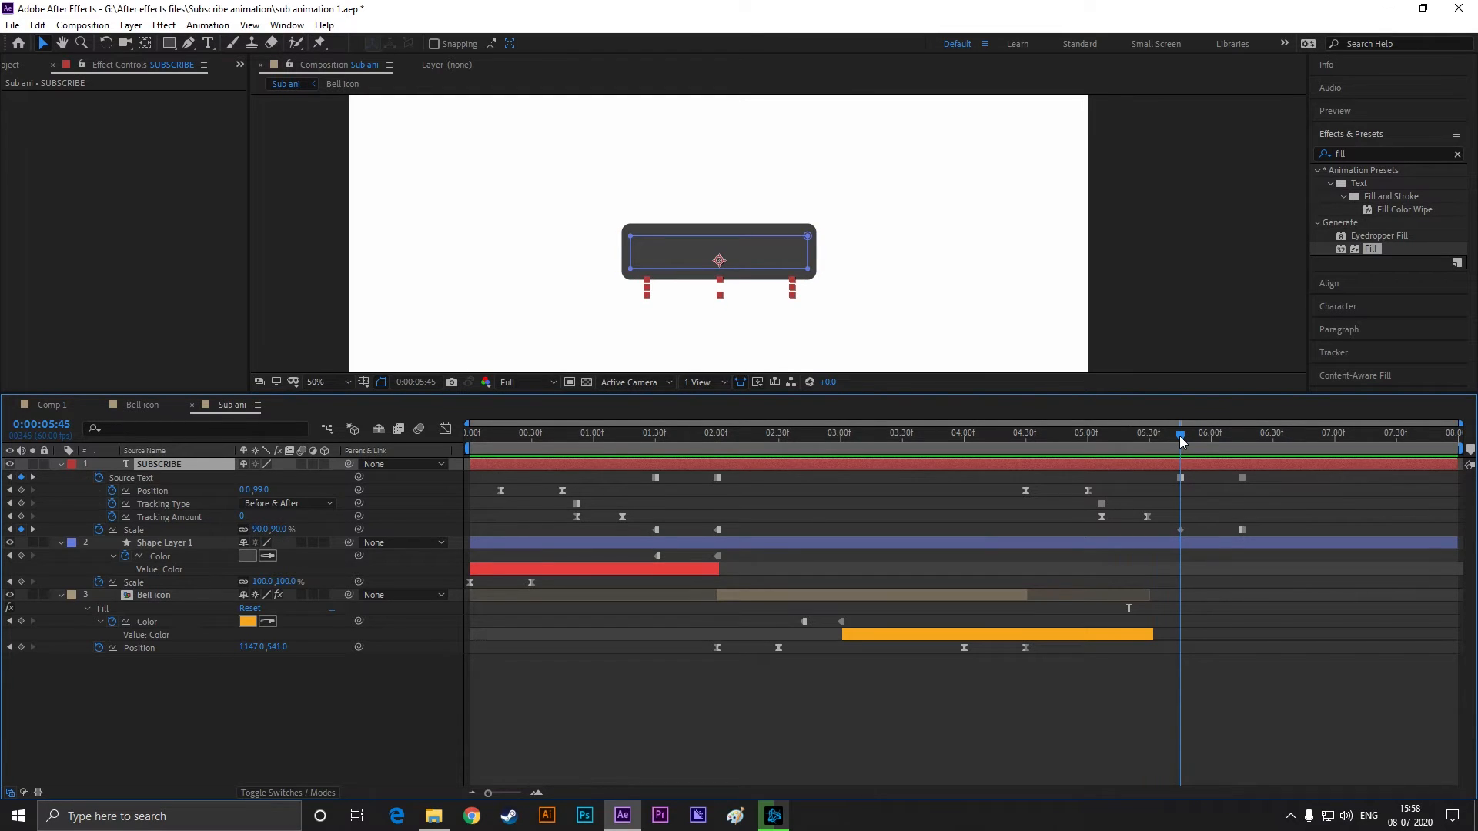
{"action": "mouse_move", "coordinate": [1181, 434]}
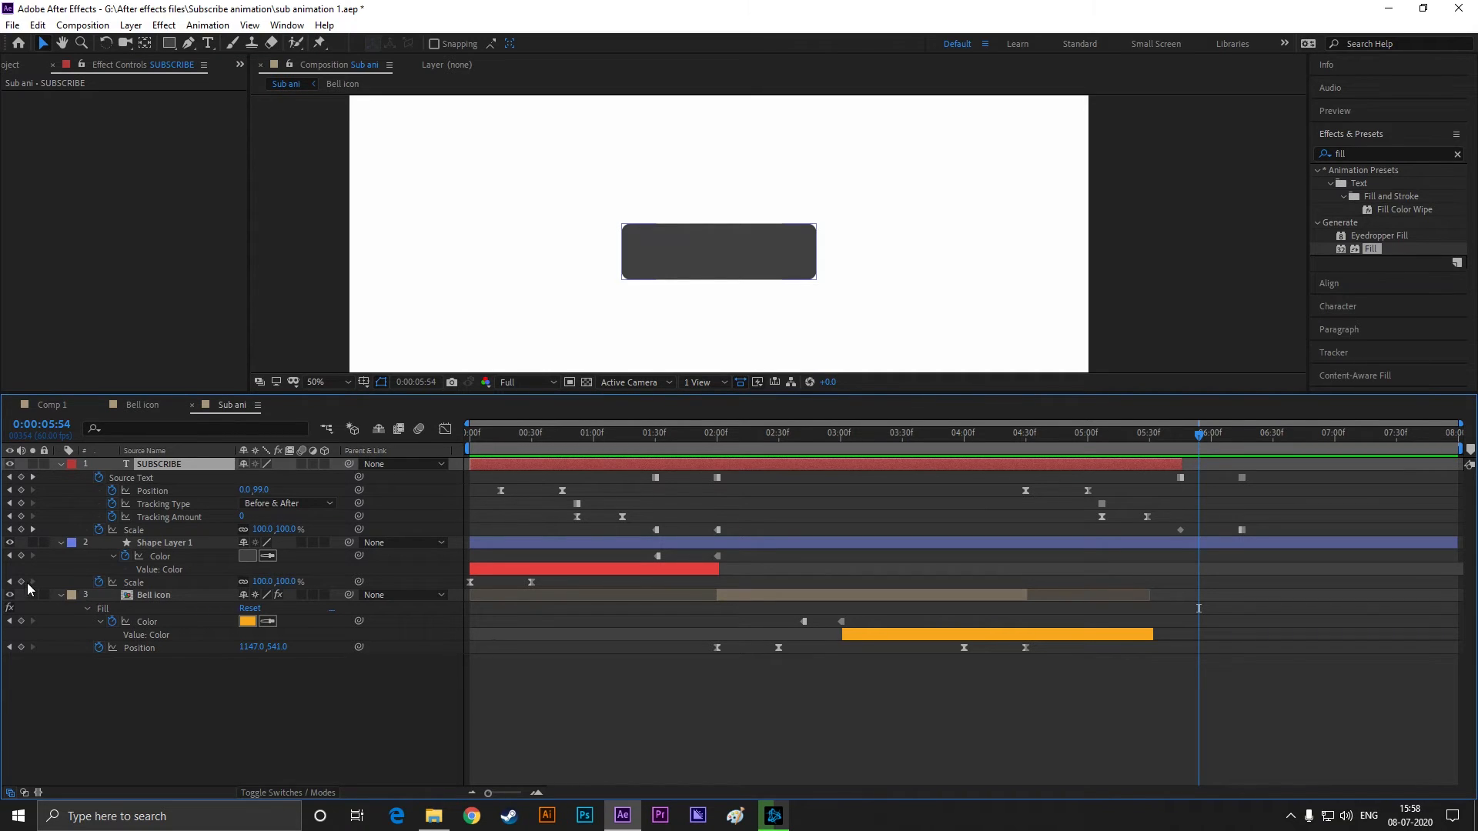
{"action": "left_click", "coordinate": [165, 542]}
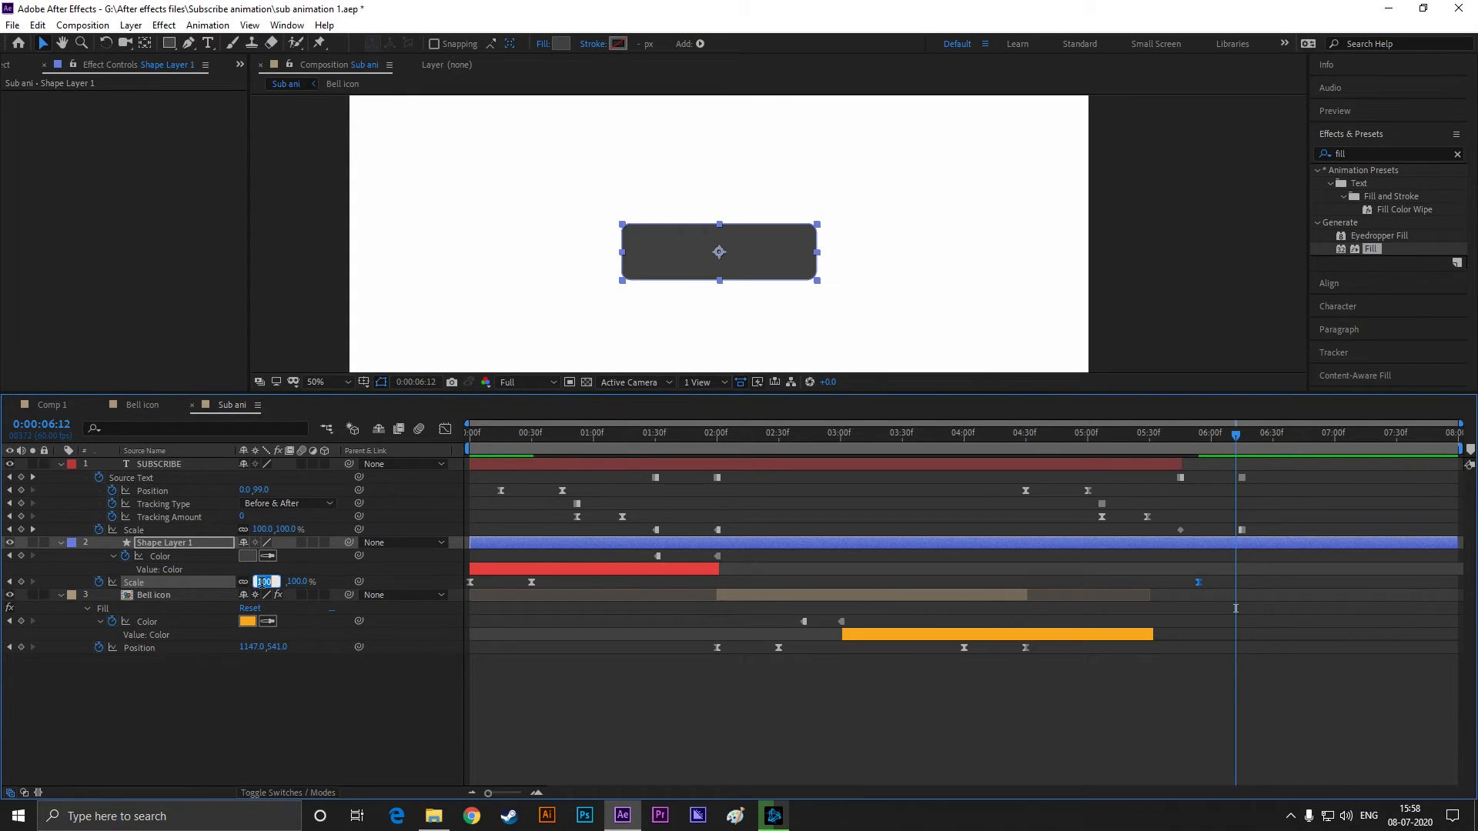
{"action": "type", "text": "0"}
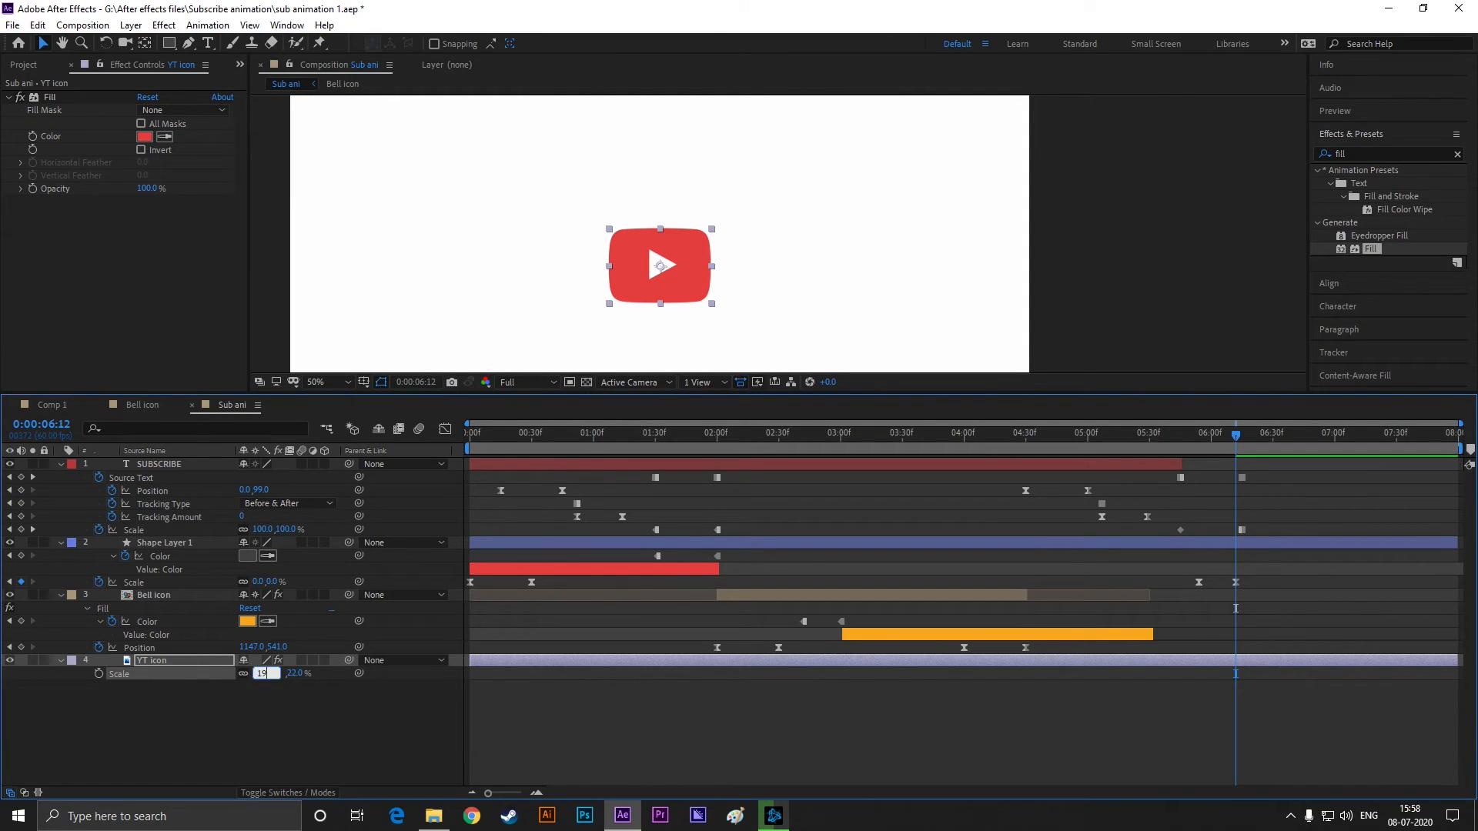
- Keyframe the YT icon Scale from 0% to 19% and eyedrop the button gray into its Fill
{"action": "left_click", "coordinate": [1217, 433]}
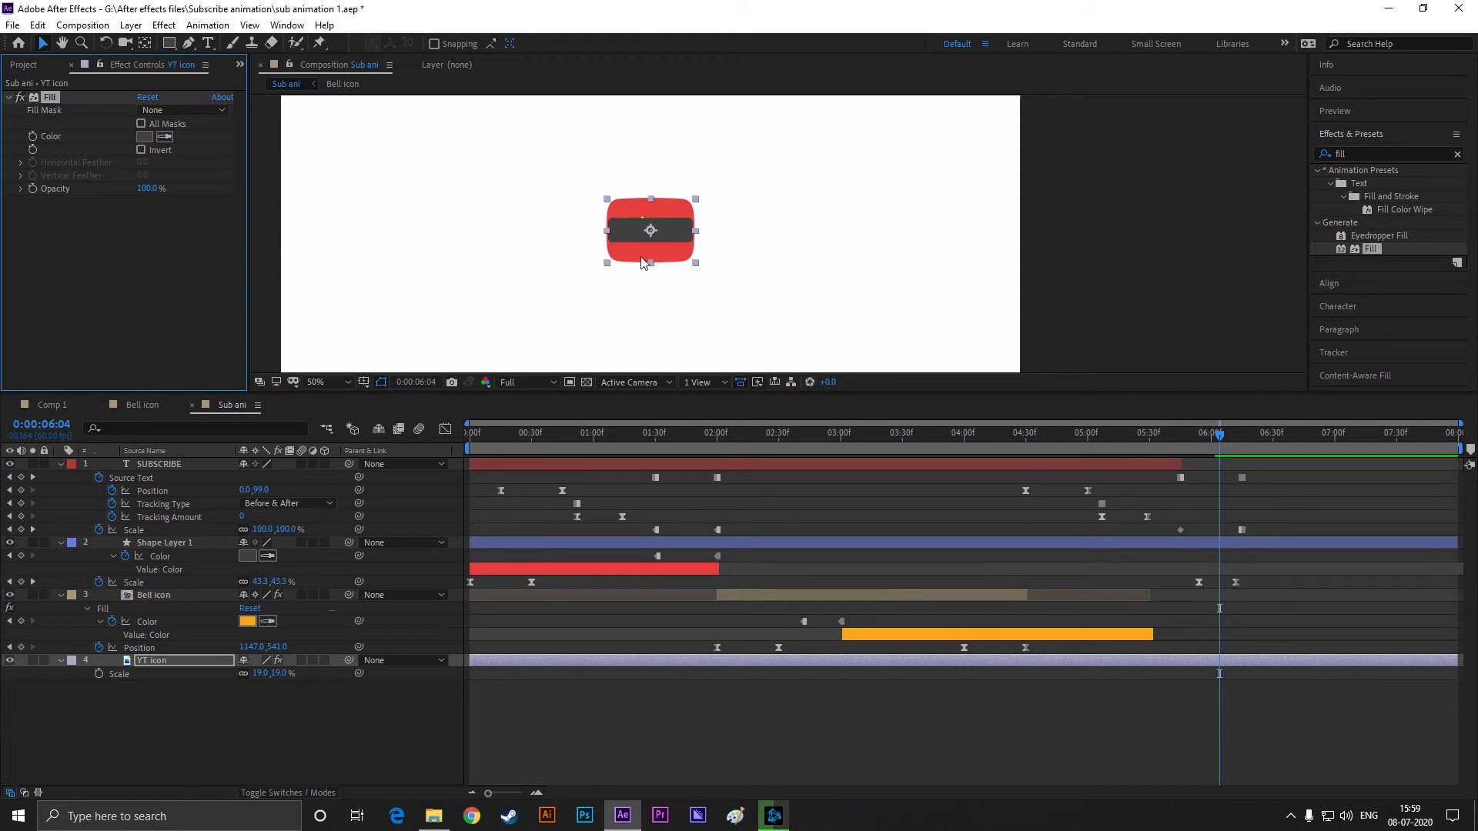
{"action": "left_click", "coordinate": [1219, 432]}
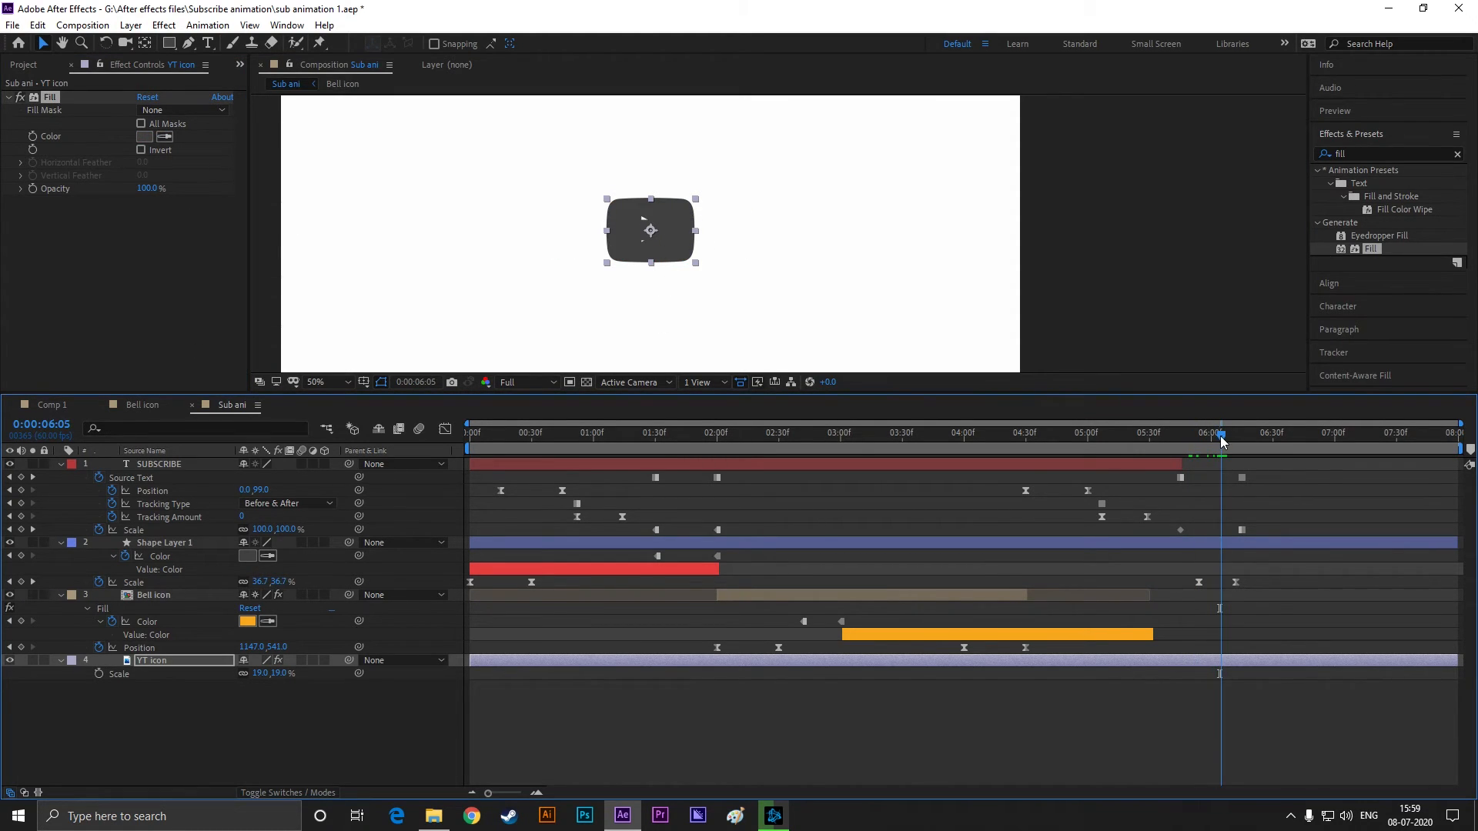
{"action": "left_click", "coordinate": [1202, 432]}
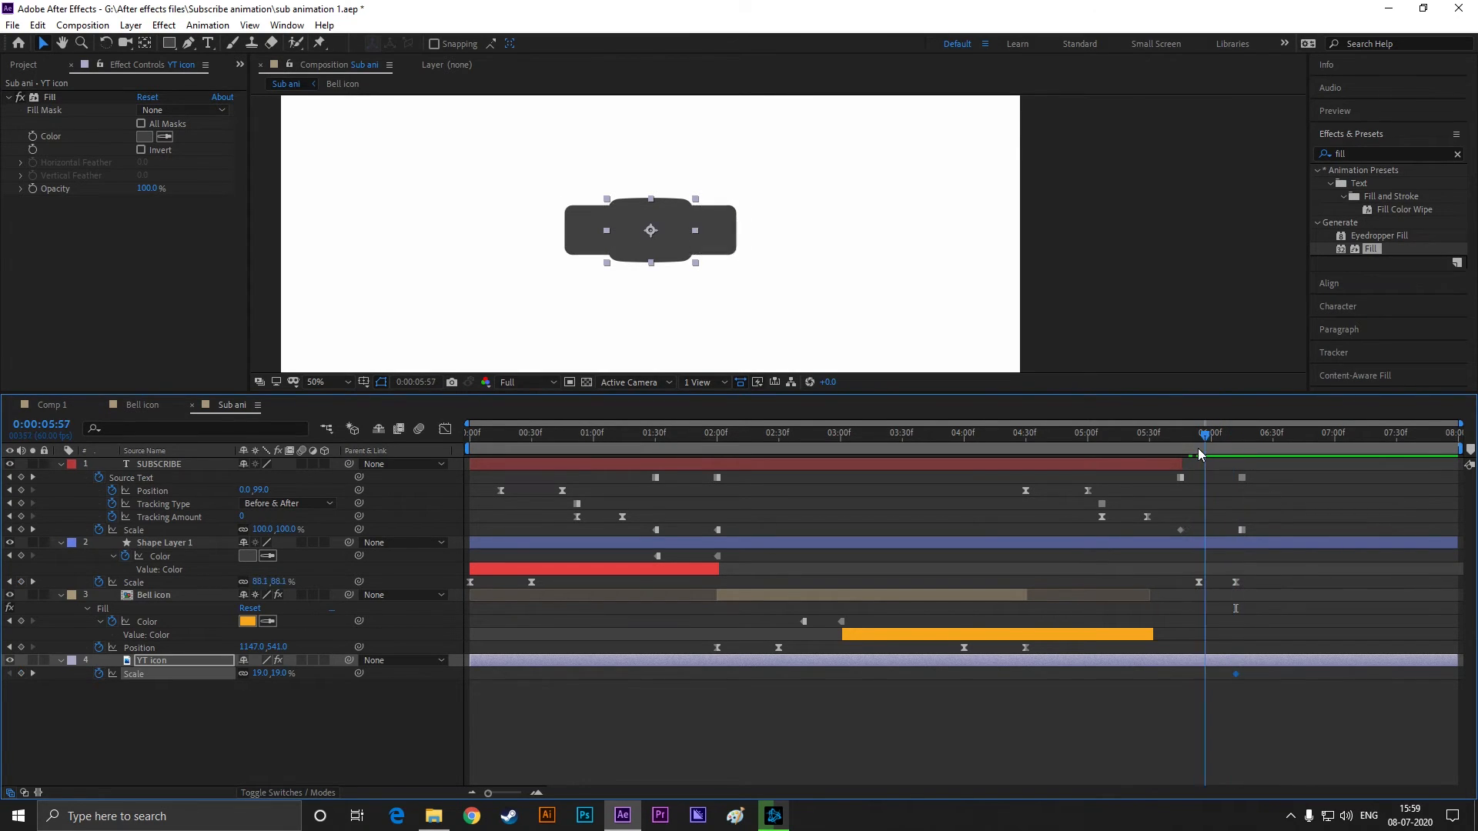
{"action": "left_click", "coordinate": [1198, 433]}
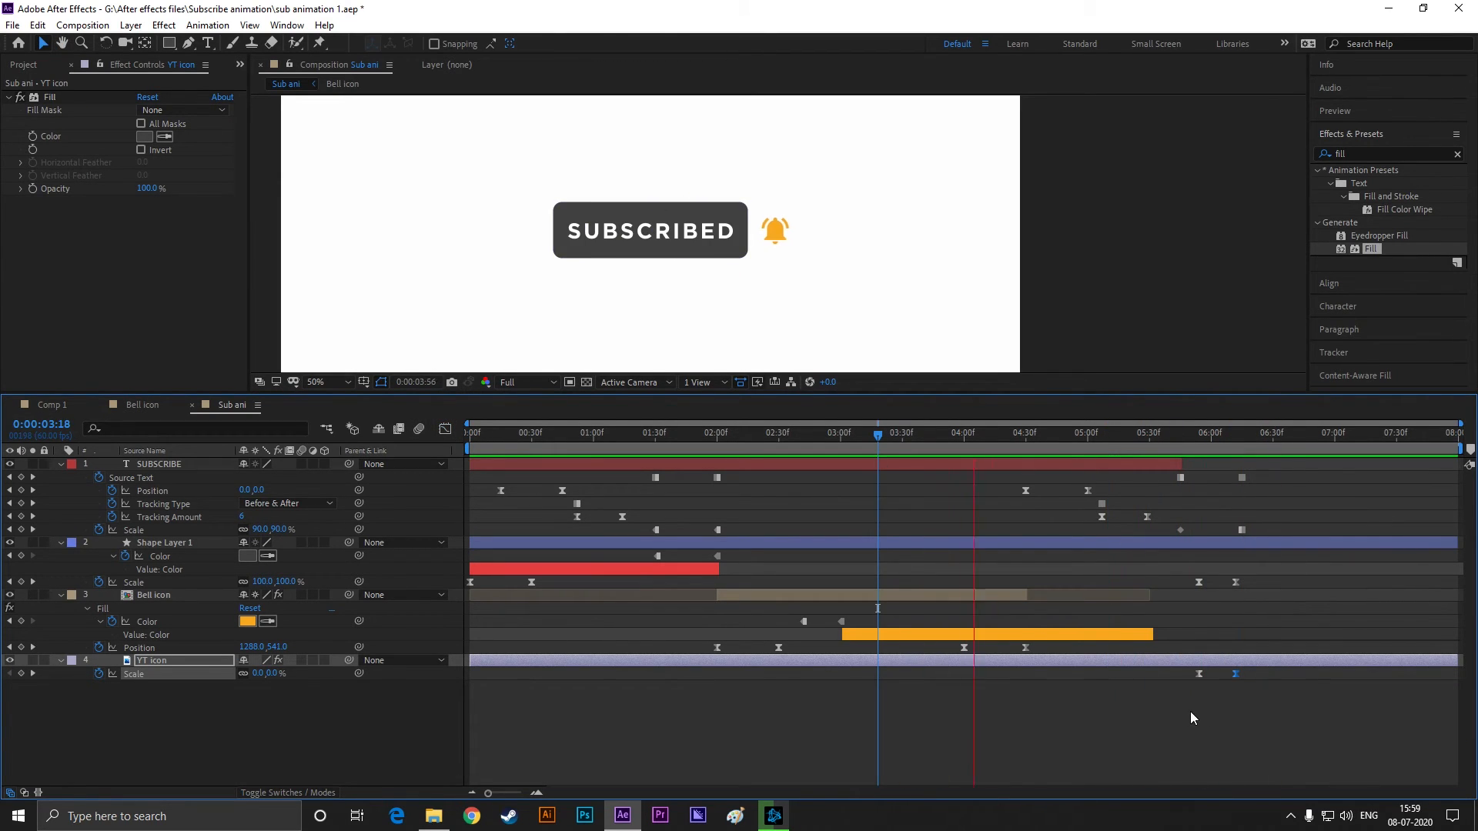
- Shift the icon and button scale keyframes slightly earlier, then begin a new text layer
{"action": "left_click", "coordinate": [1235, 432]}
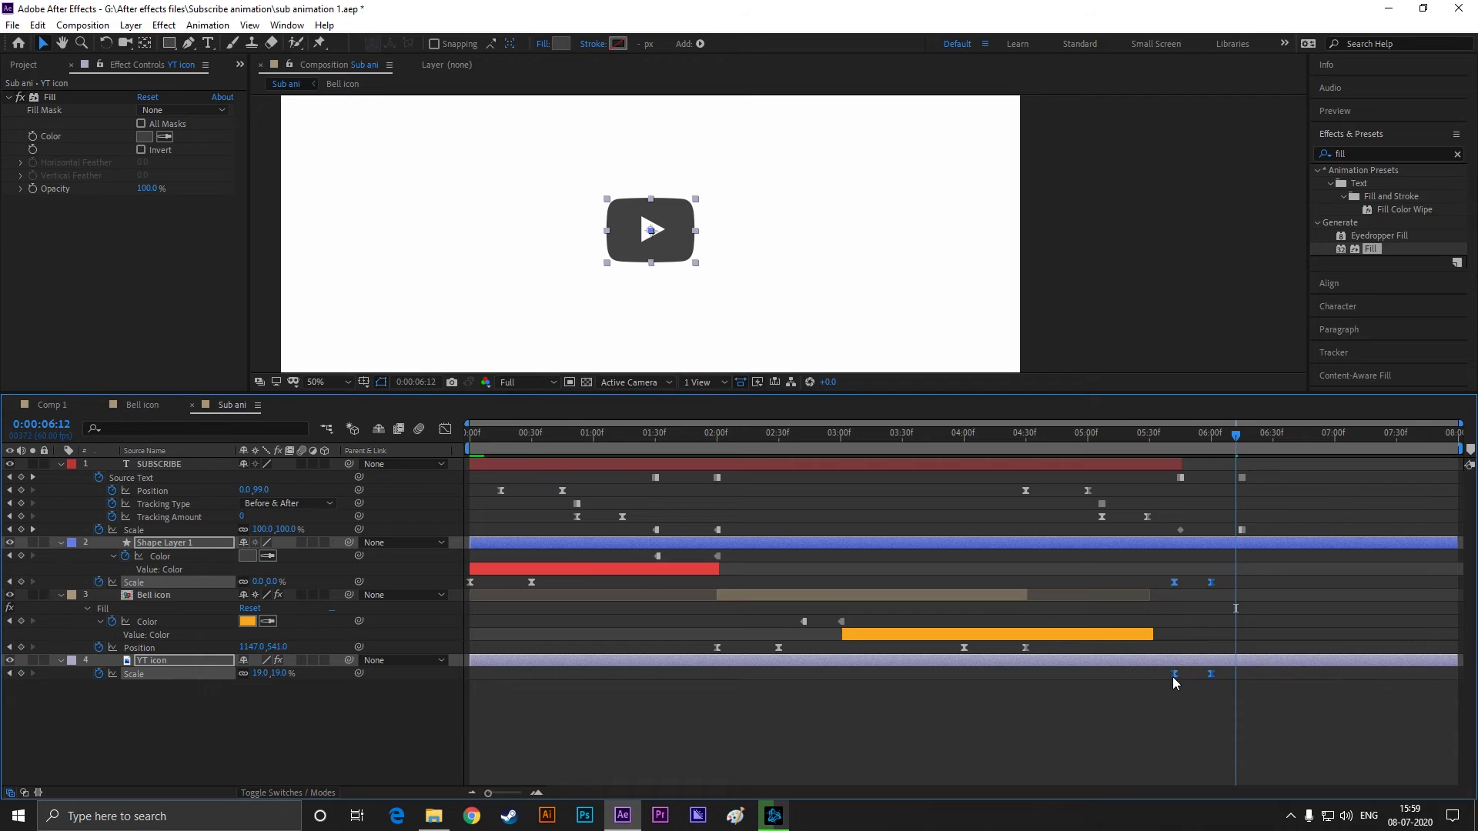
{"action": "left_click", "coordinate": [990, 433]}
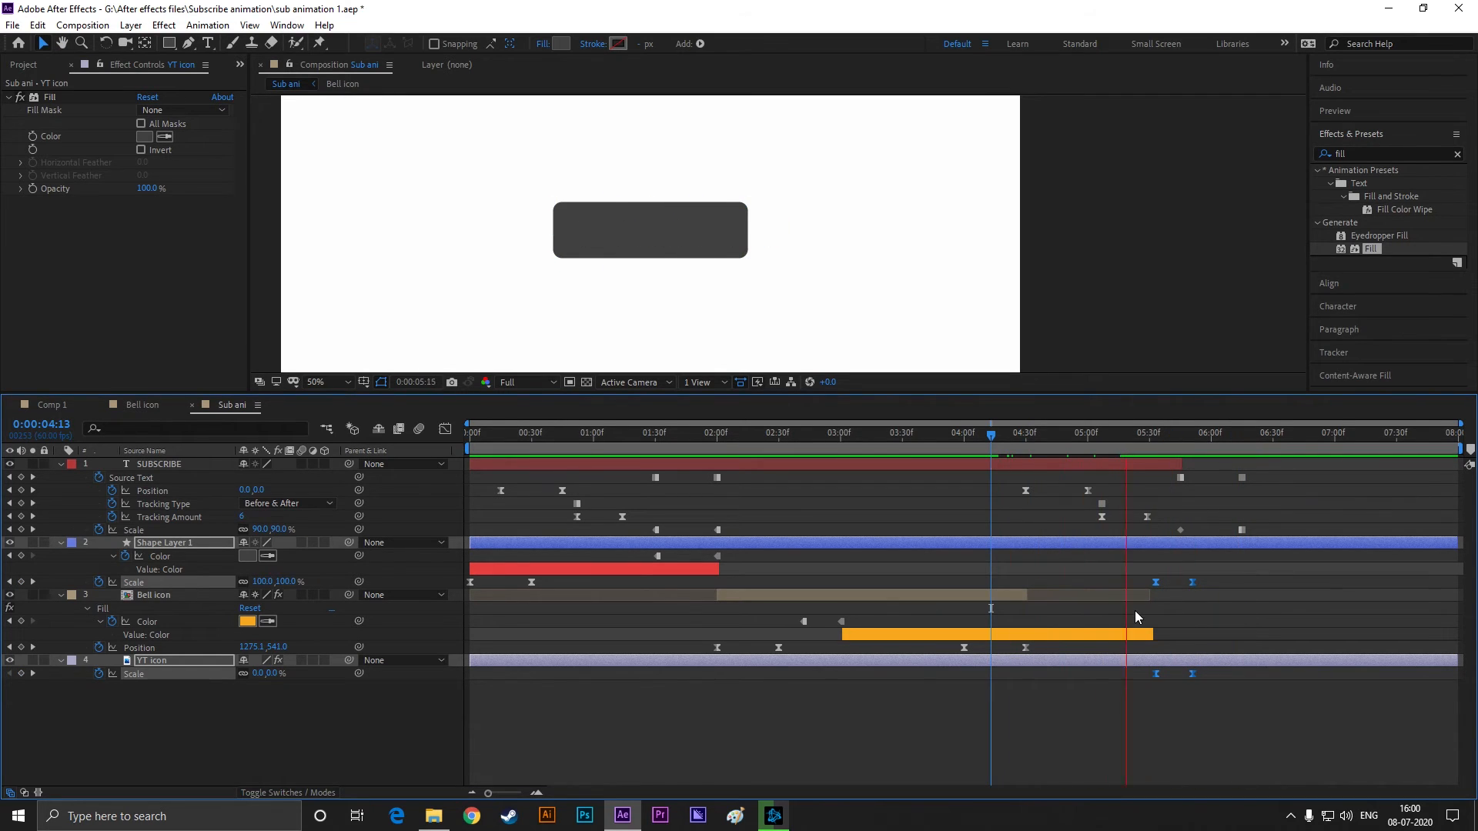
{"action": "left_click", "coordinate": [1191, 433]}
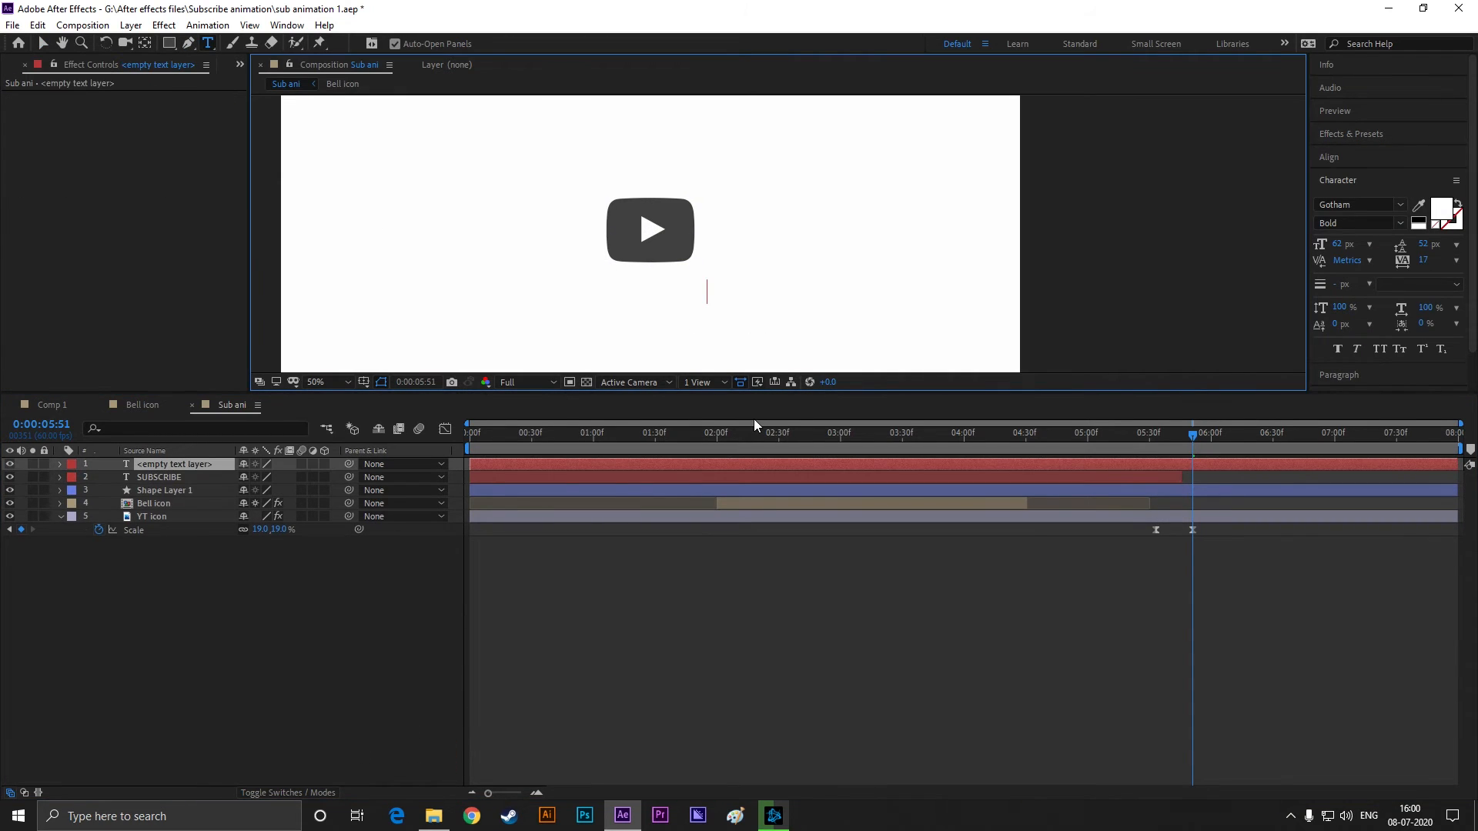
{"action": "type", "text": "@freakmotion"}
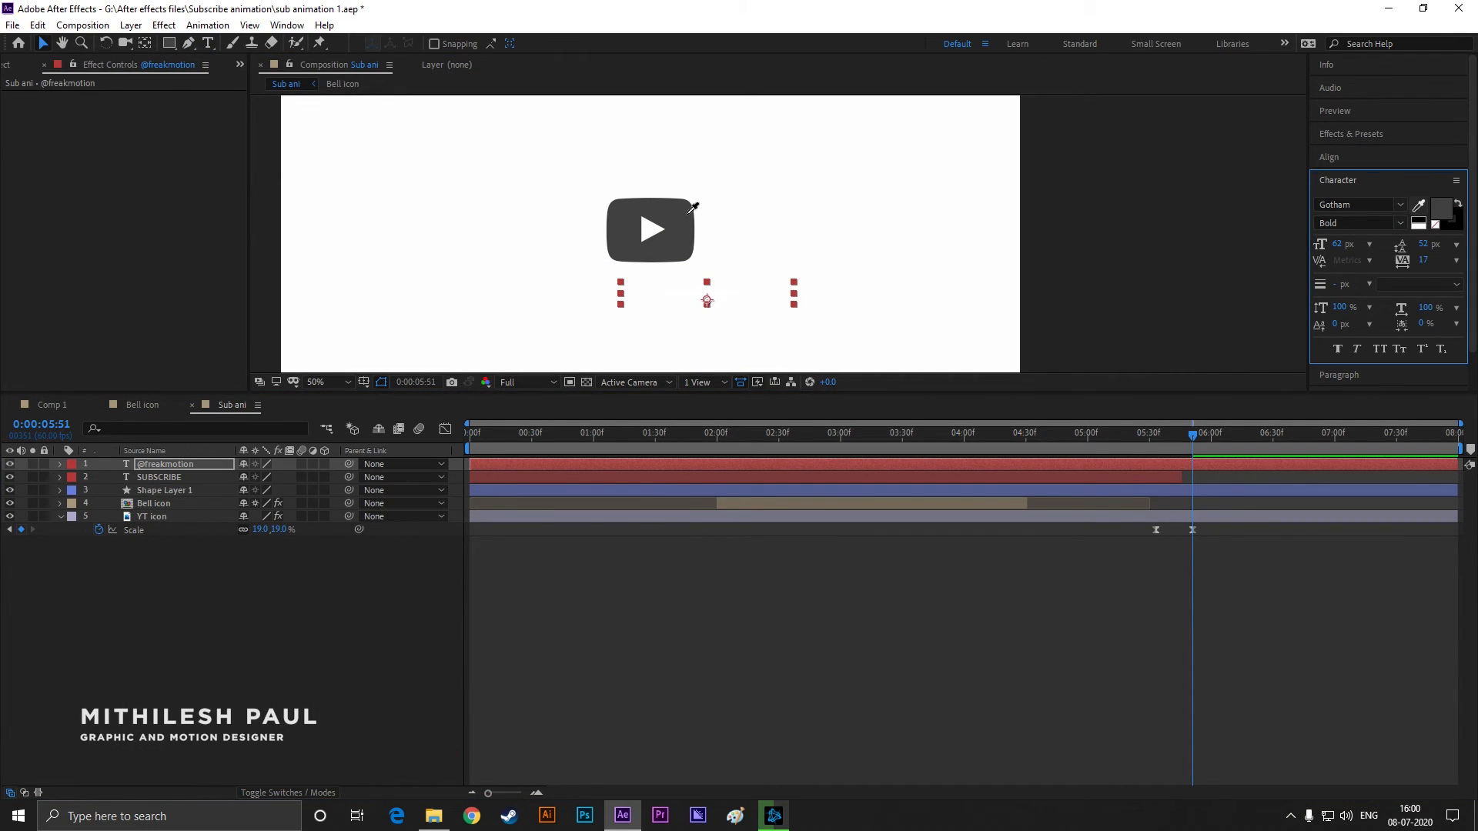
{"action": "left_click", "coordinate": [329, 382]}
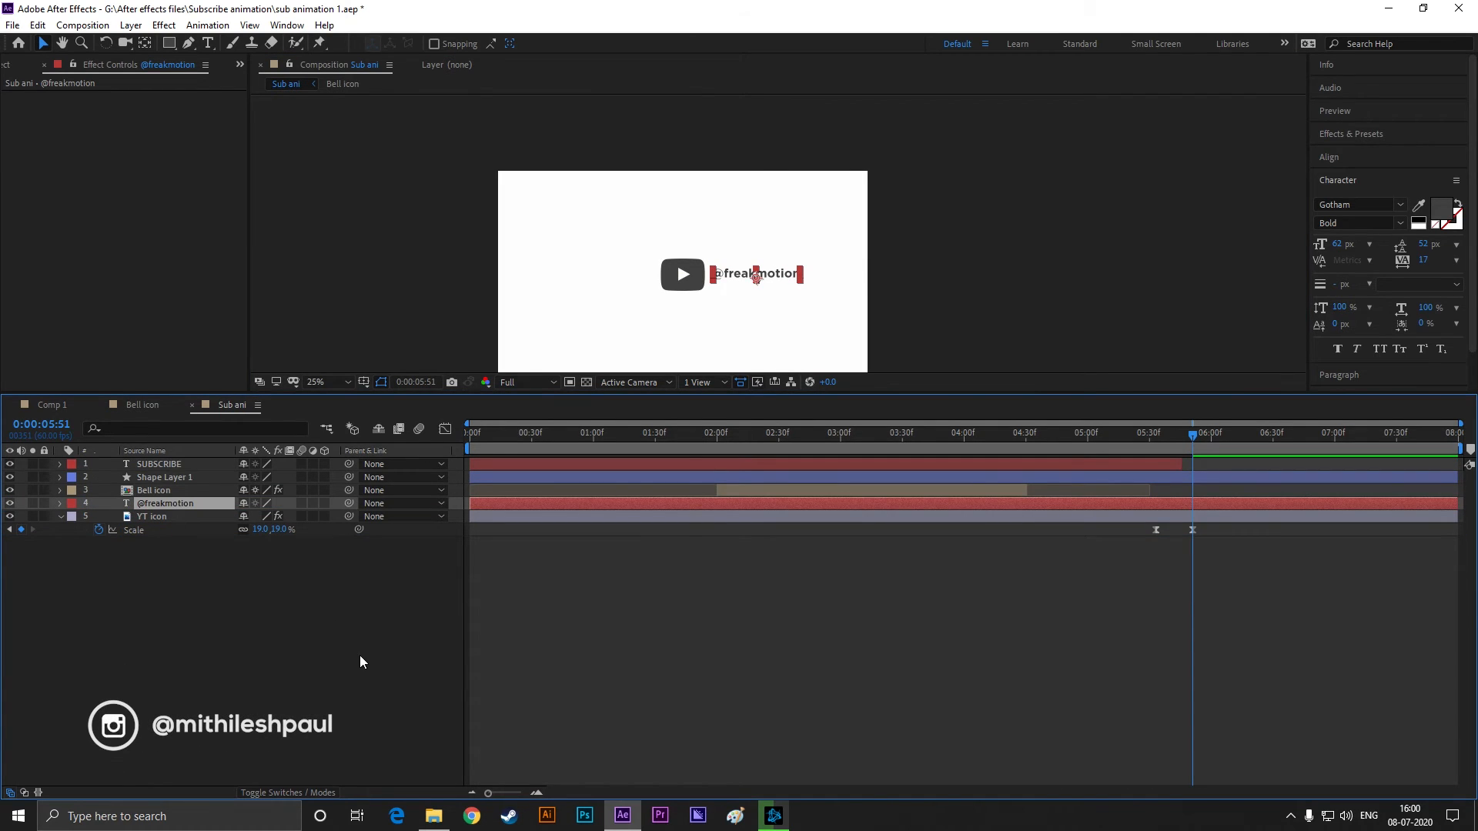
{"action": "left_click", "coordinate": [151, 515]}
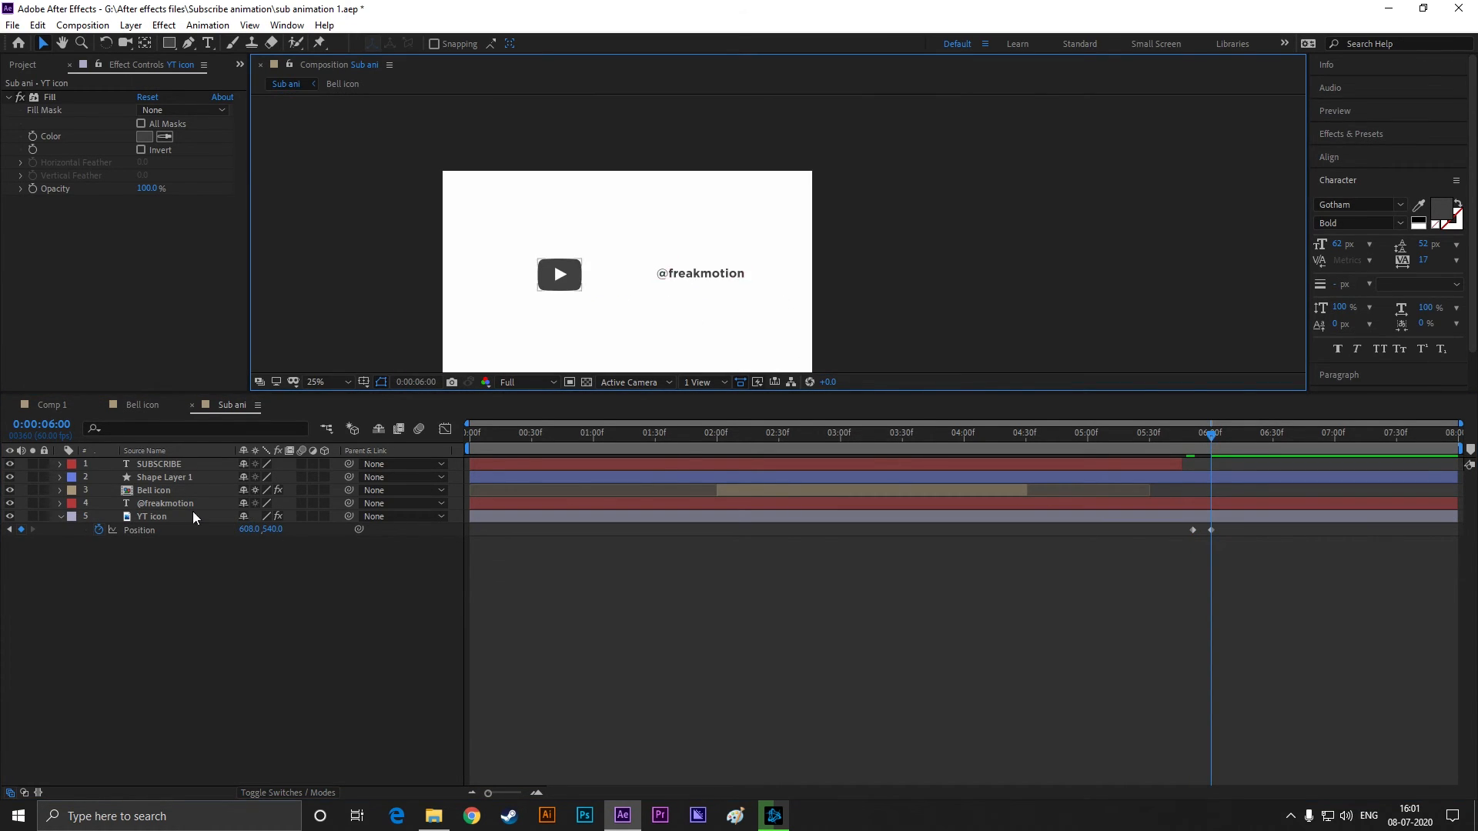
{"action": "left_click", "coordinate": [165, 501]}
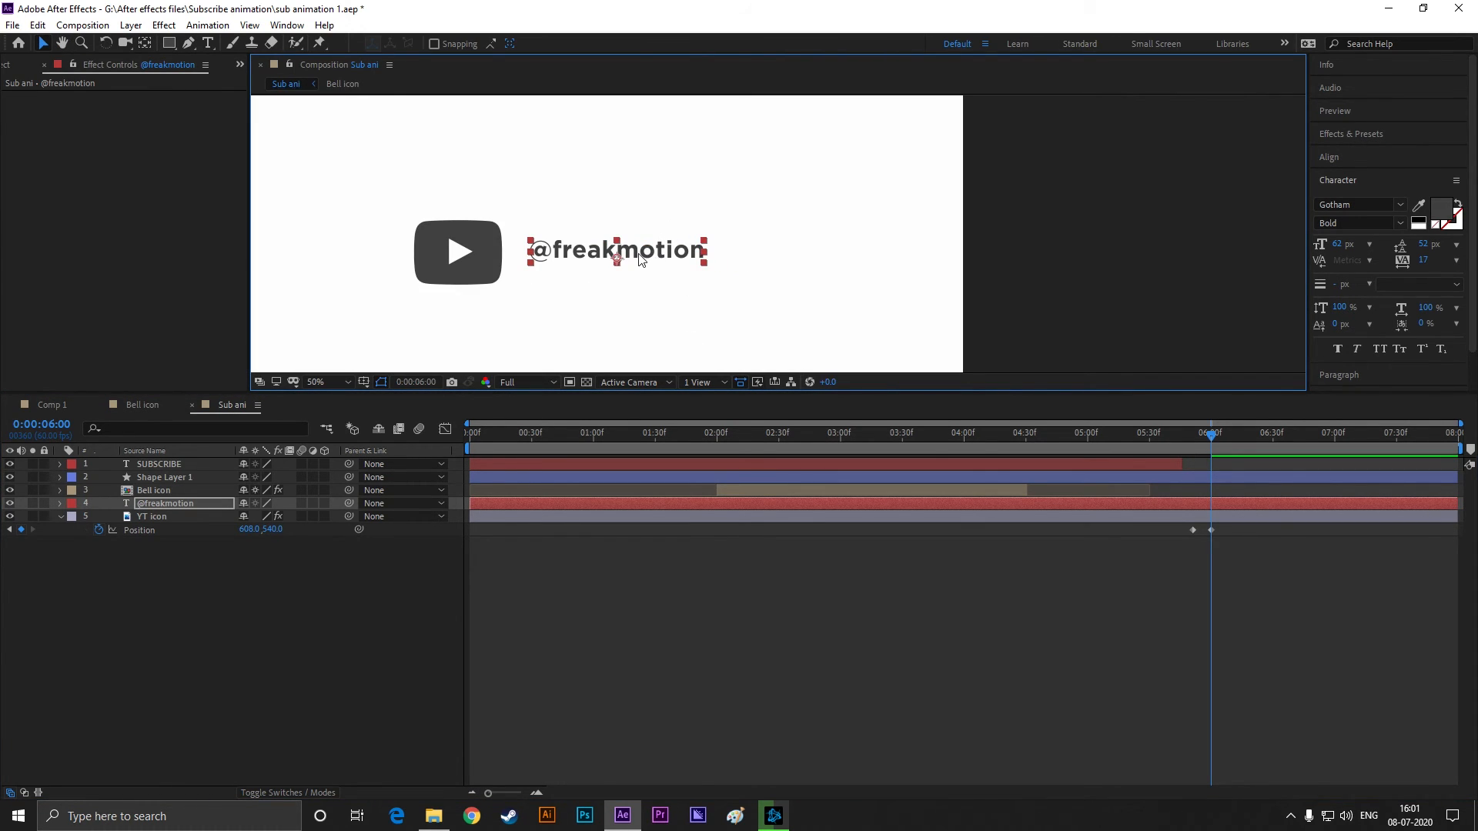
{"action": "left_click", "coordinate": [60, 502]}
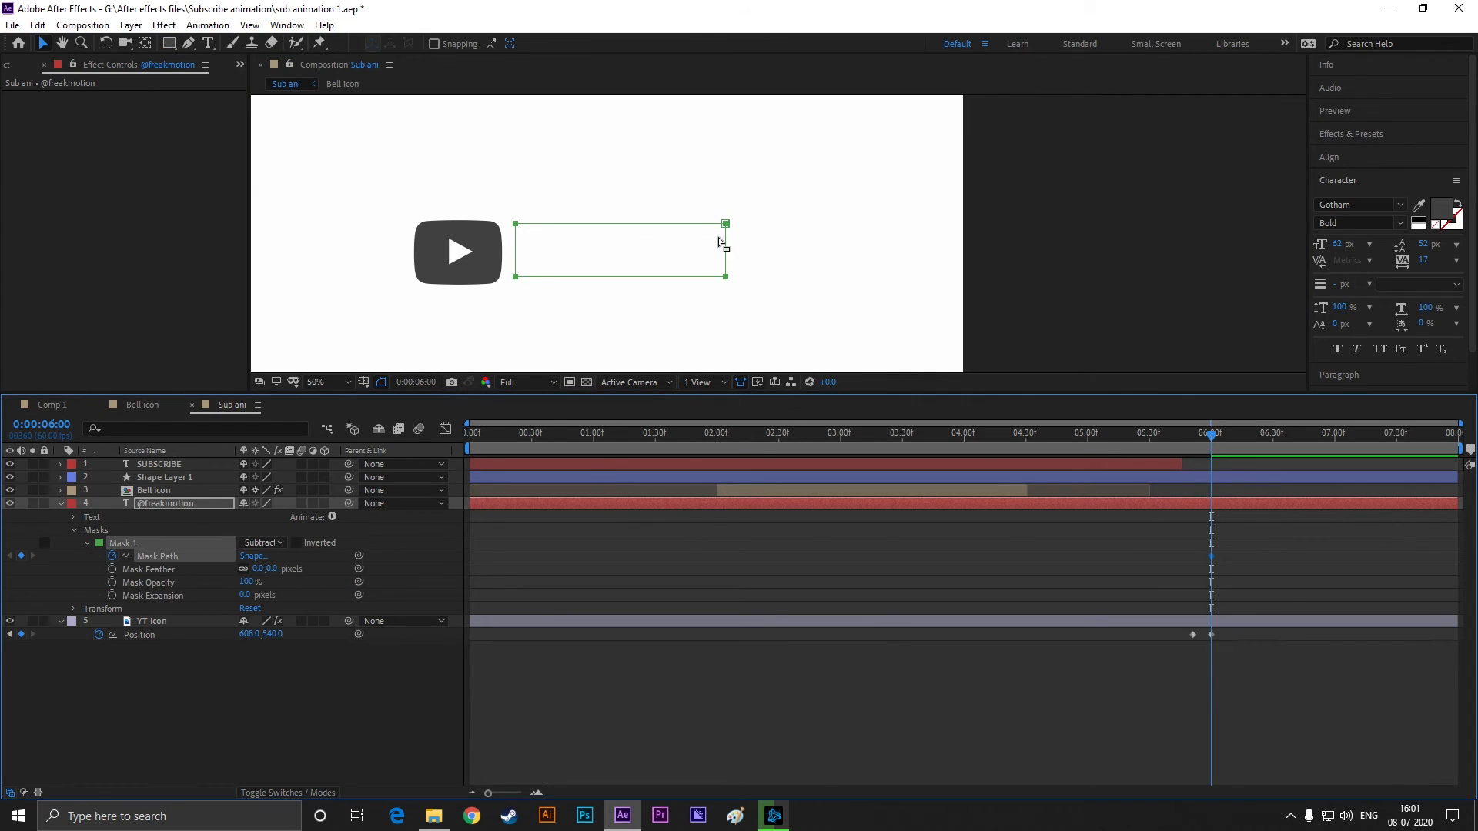
{"action": "left_click", "coordinate": [262, 542]}
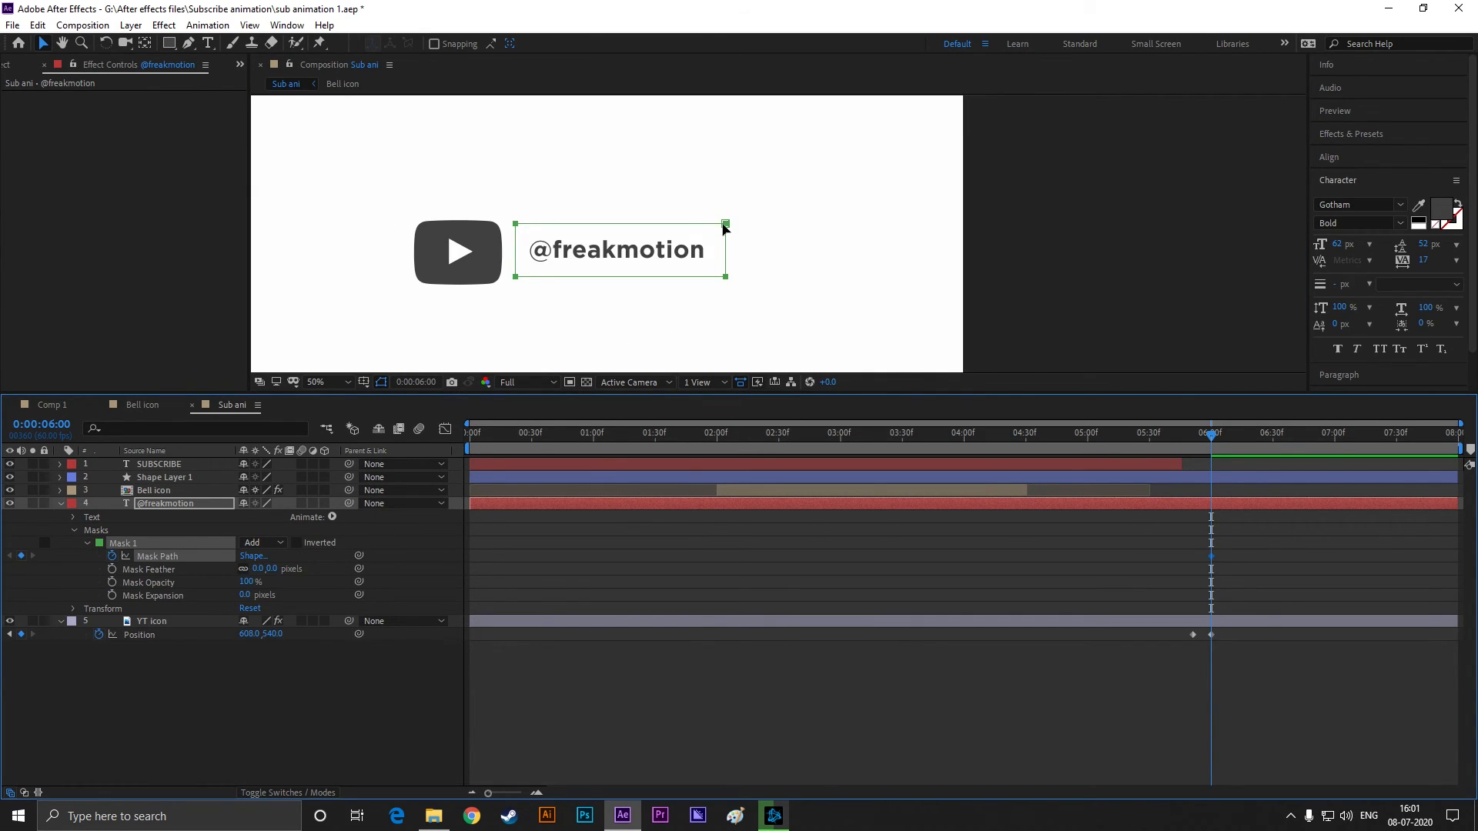
{"action": "mouse_move", "coordinate": [1210, 439]}
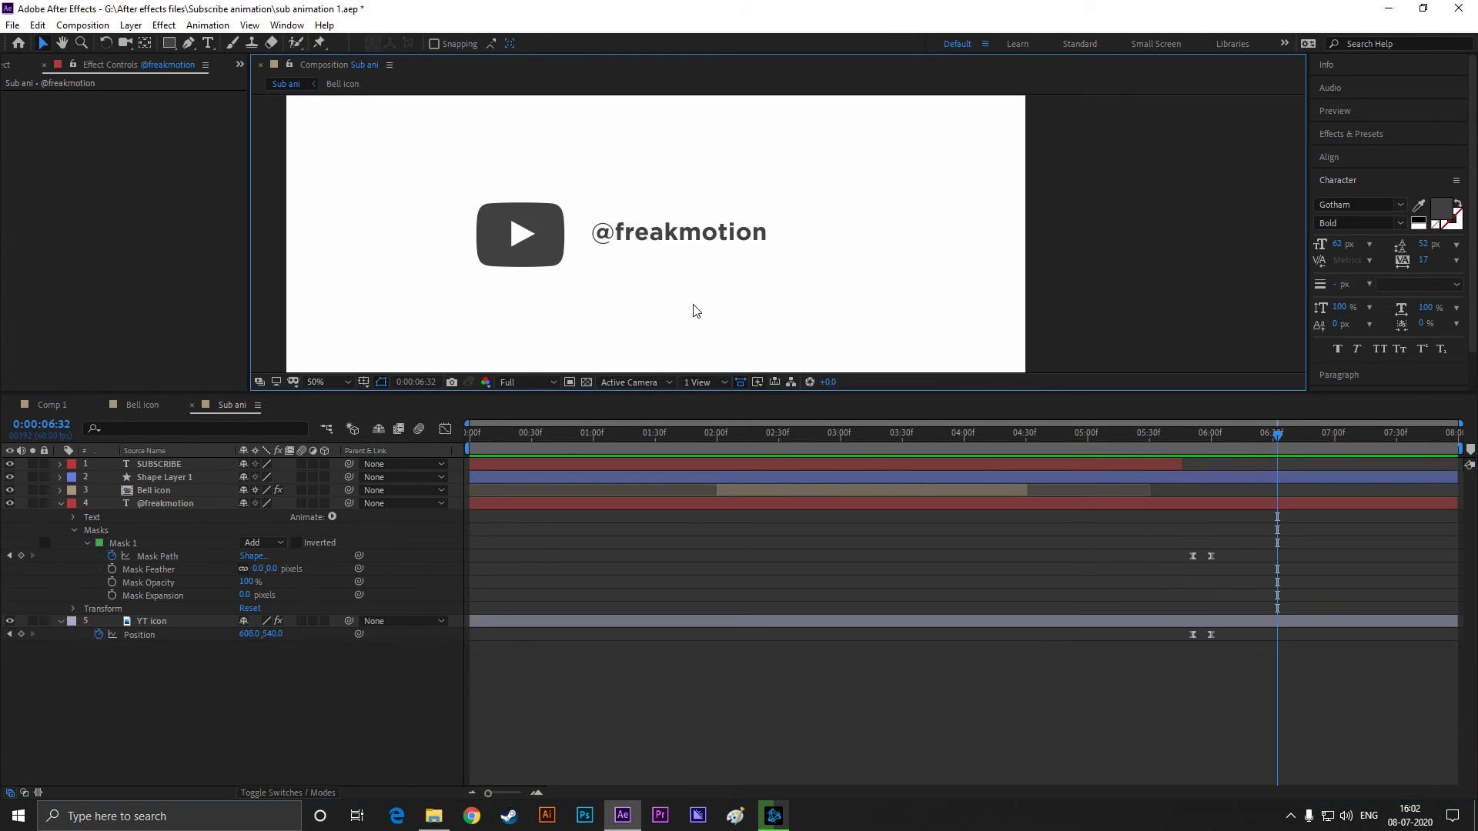
{"action": "left_click", "coordinate": [153, 621]}
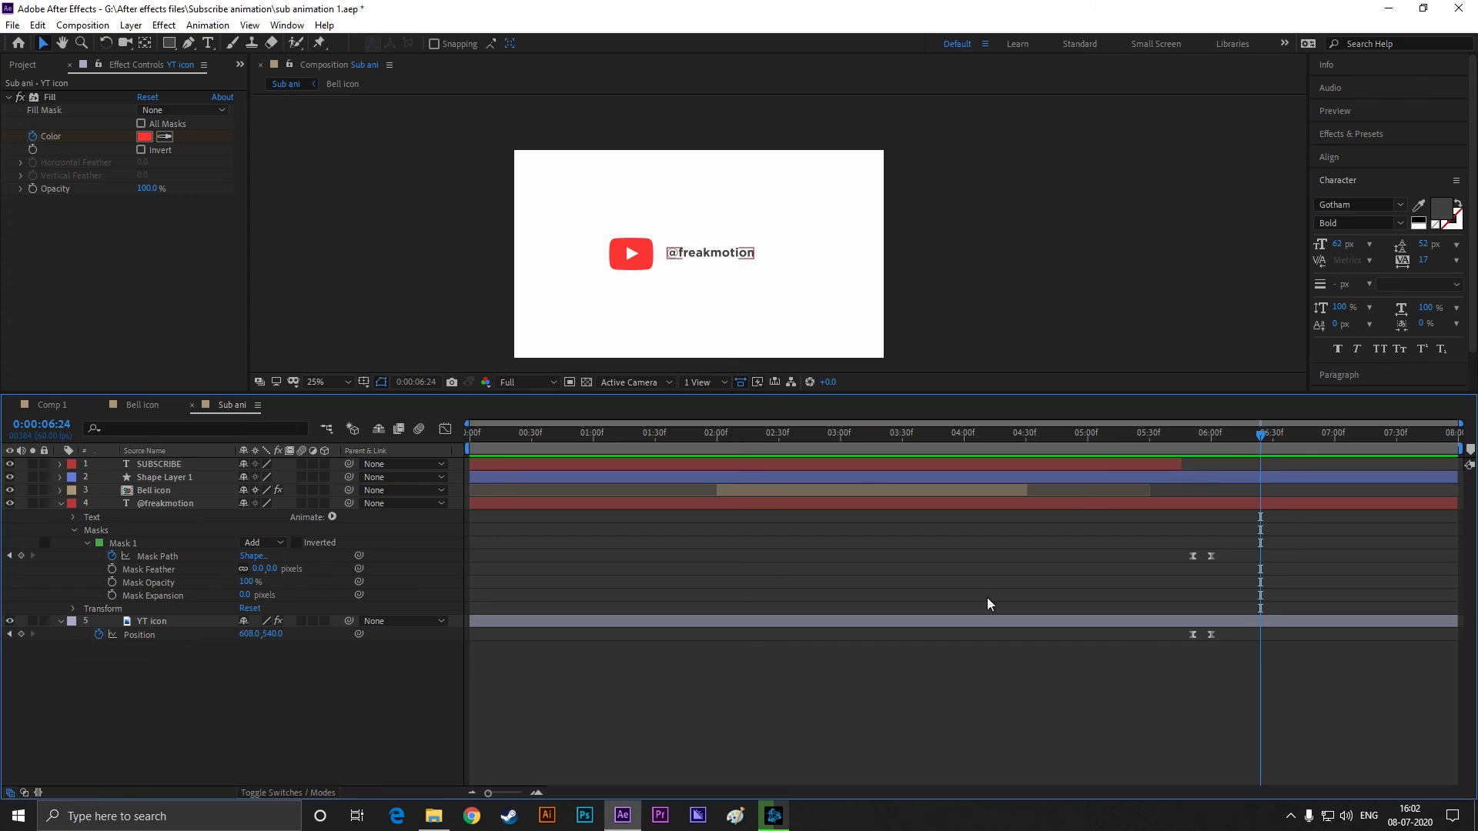
{"action": "left_click", "coordinate": [165, 502]}
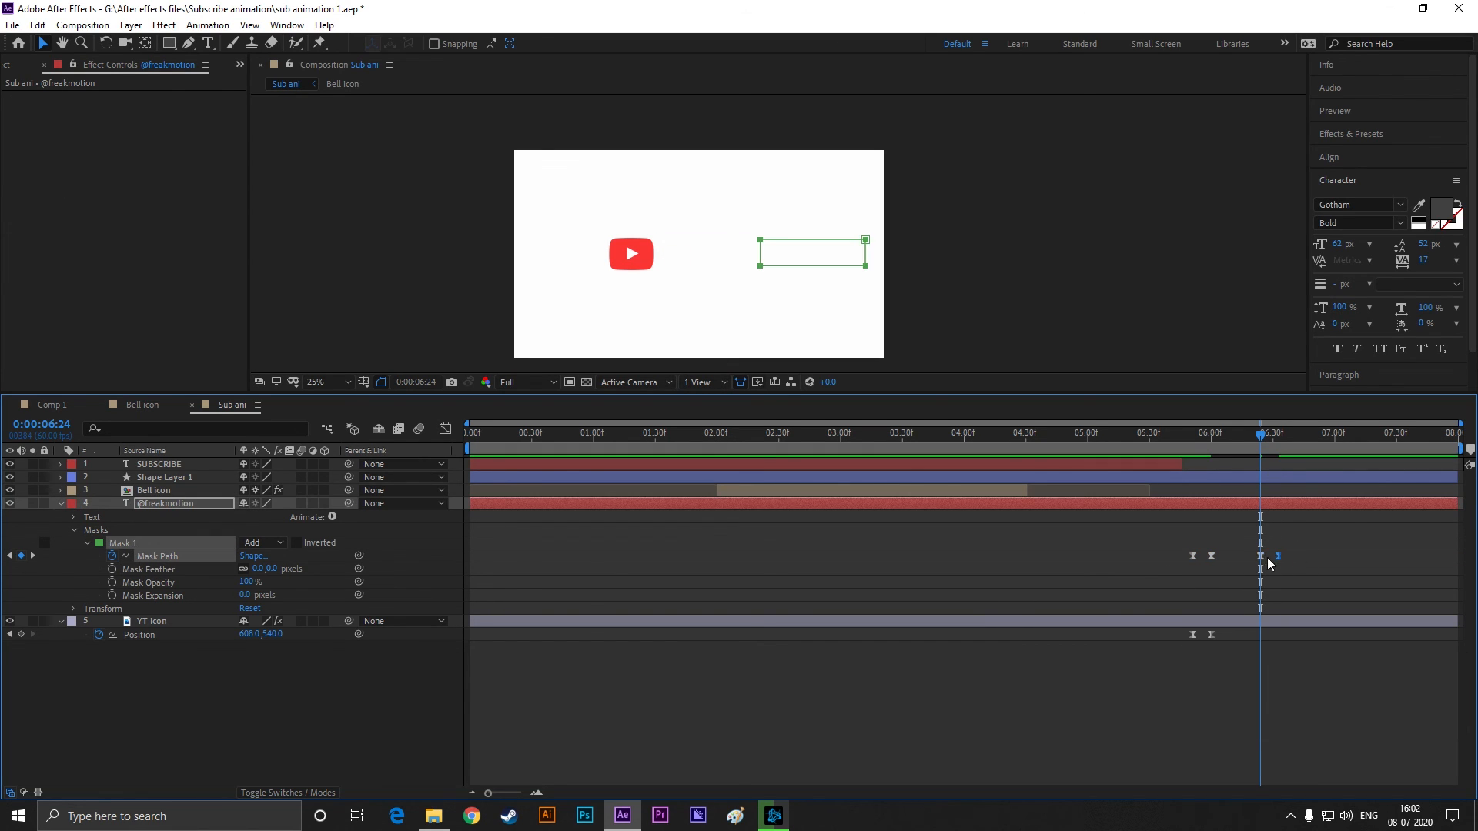
{"action": "type", "text": "@freakmotion"}
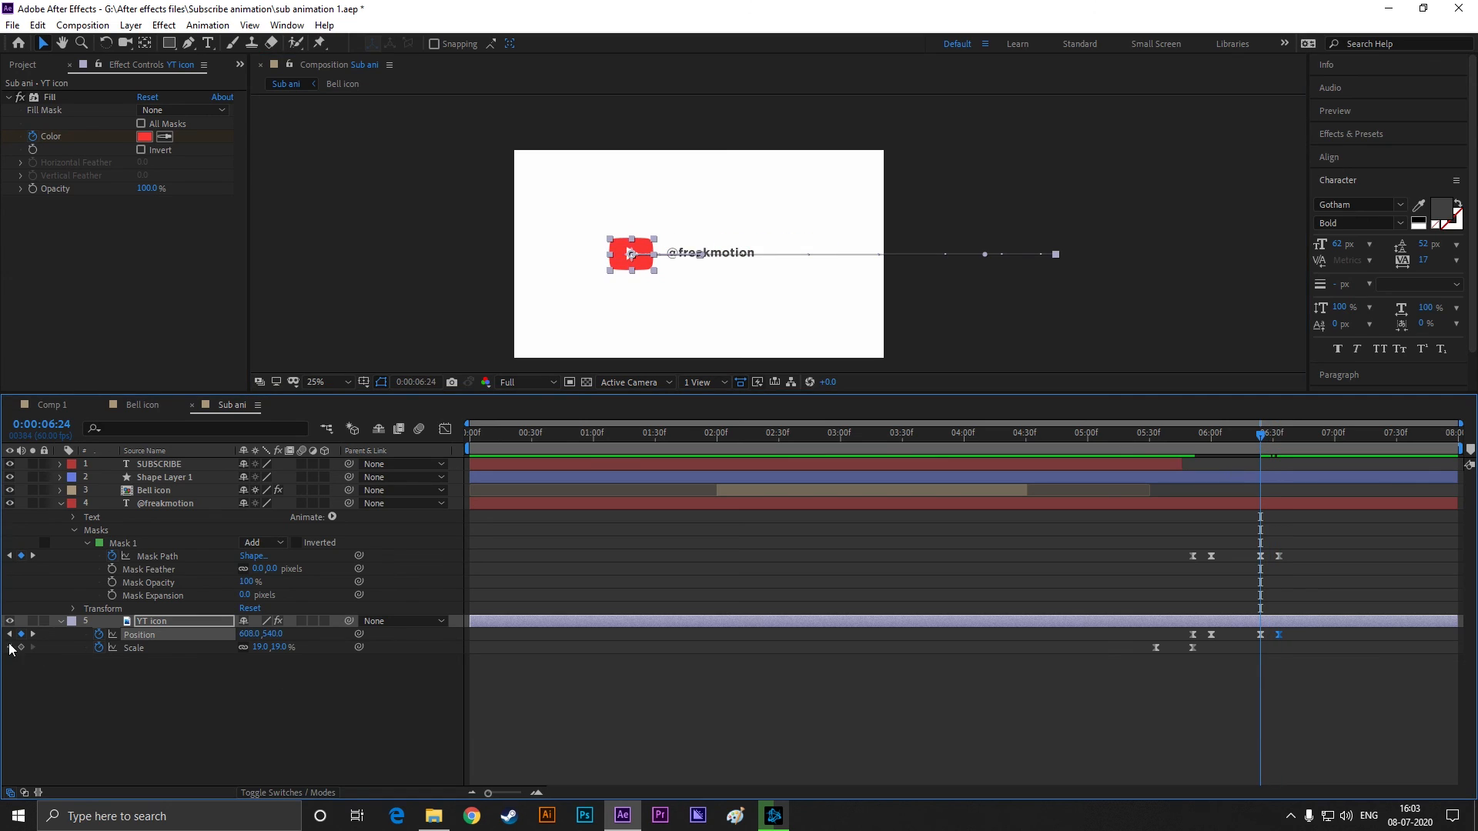
- Keyframe the YT icon Scale and Fill so it slides left and turns red near 6:24
{"action": "left_click", "coordinate": [1163, 433]}
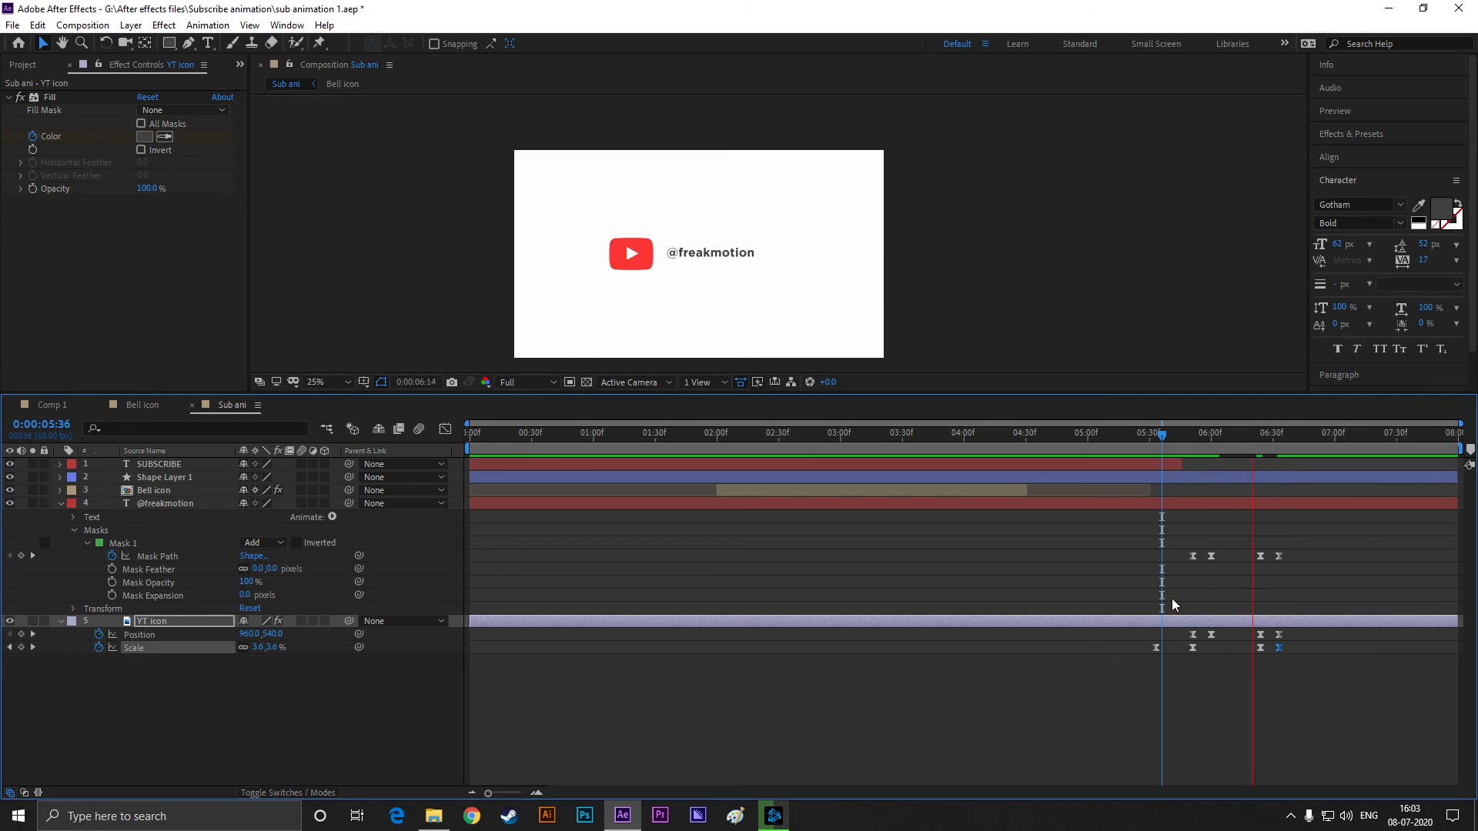